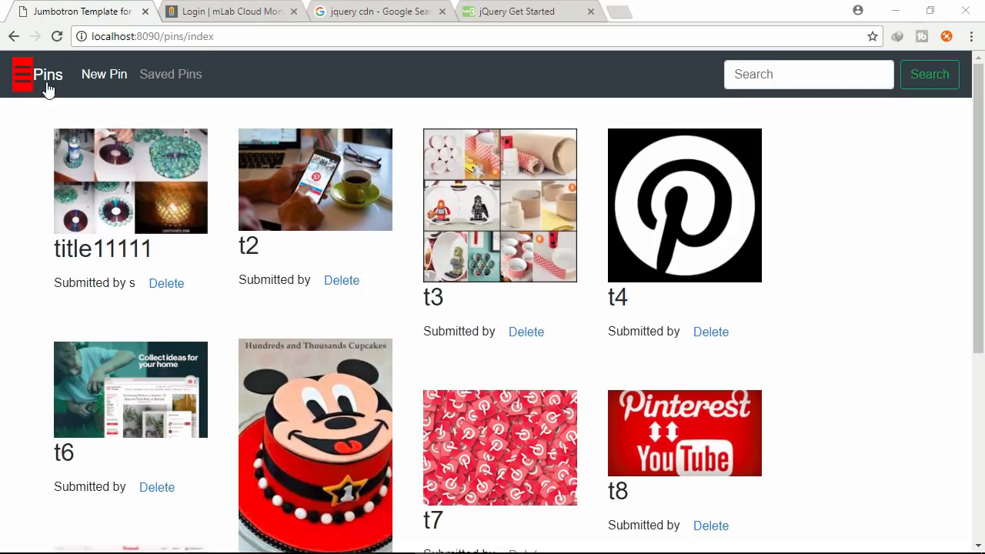
- Browse the Saved Pins list via the side menu, return to all pins and view the New Pin form
{"action": "left_click", "coordinate": [21, 74]}
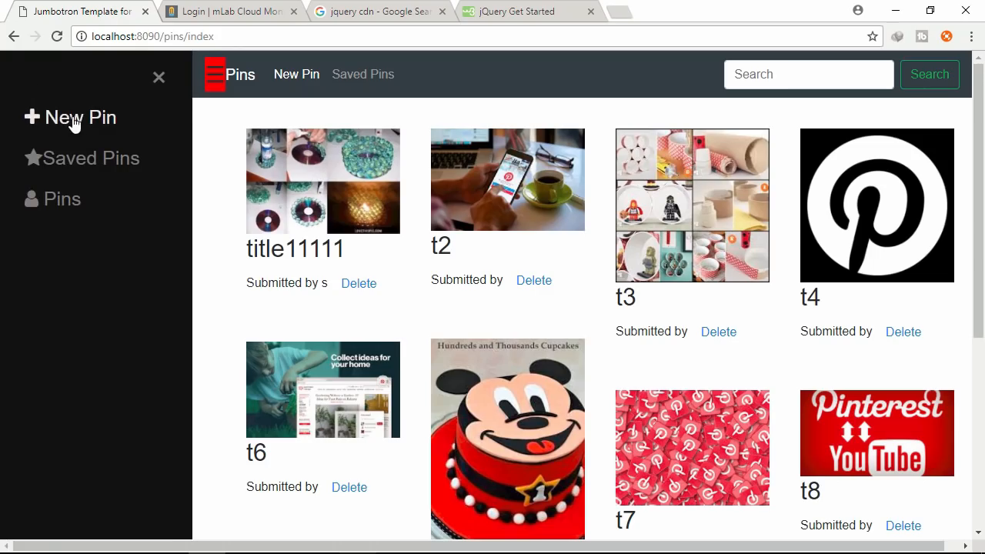
{"action": "left_click", "coordinate": [91, 157]}
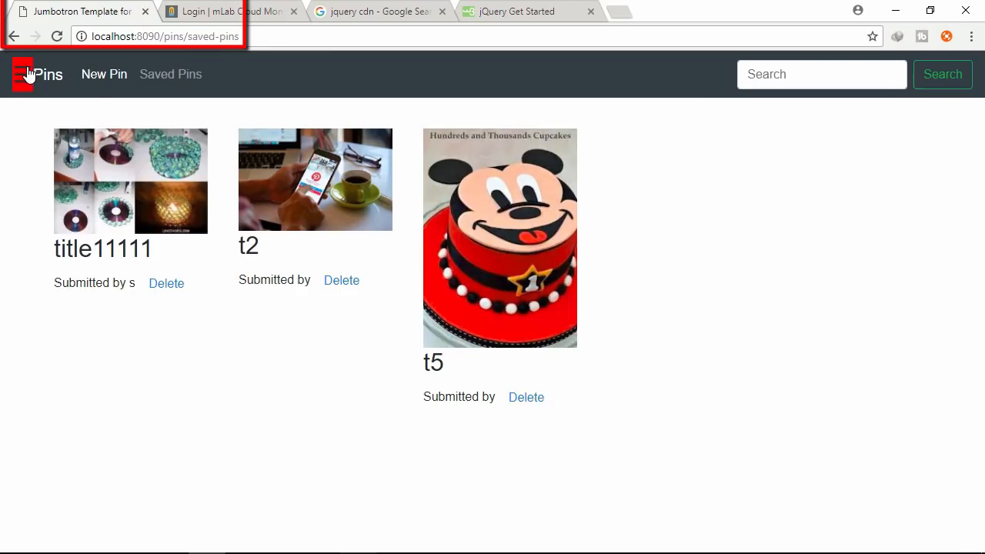
{"action": "left_click", "coordinate": [22, 74]}
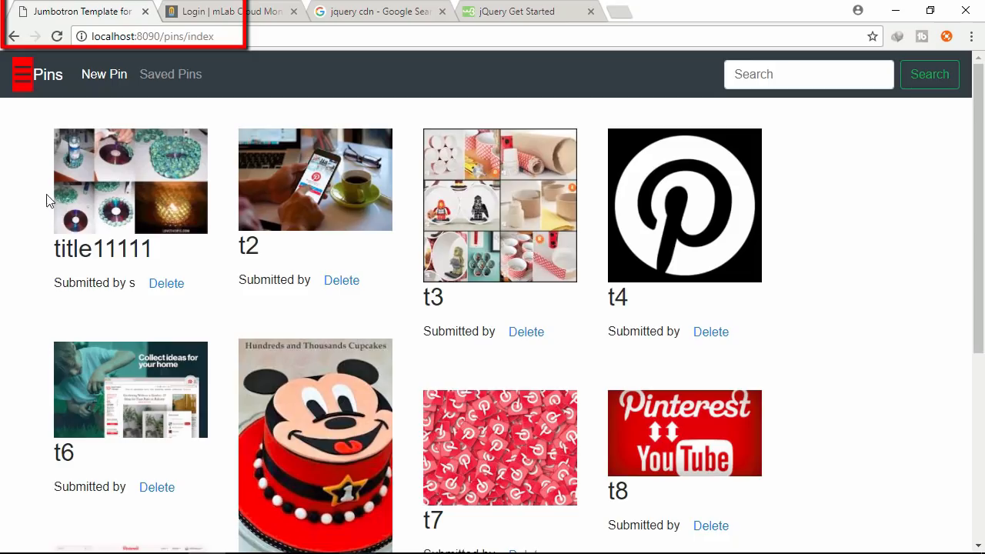
{"action": "mouse_move", "coordinate": [105, 74]}
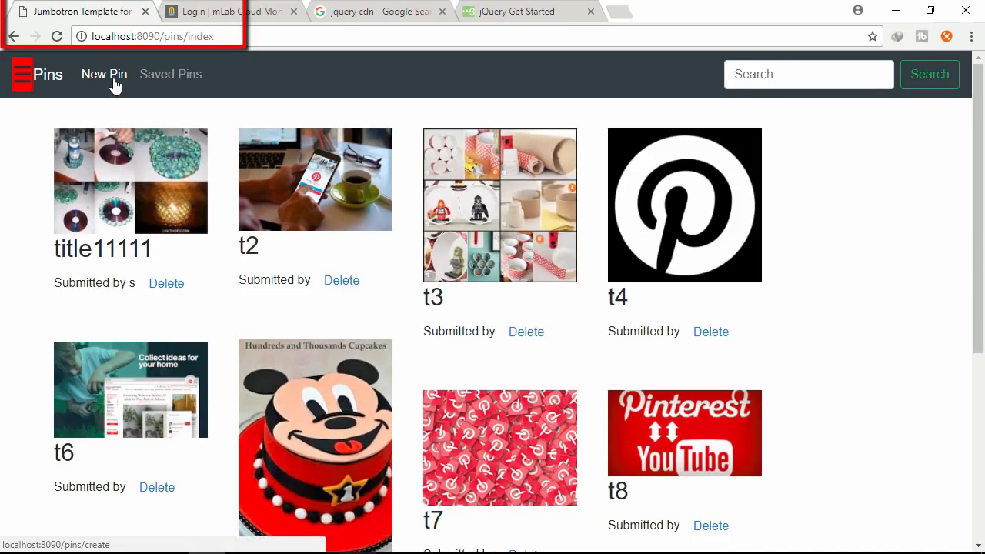
{"action": "left_click", "coordinate": [105, 74]}
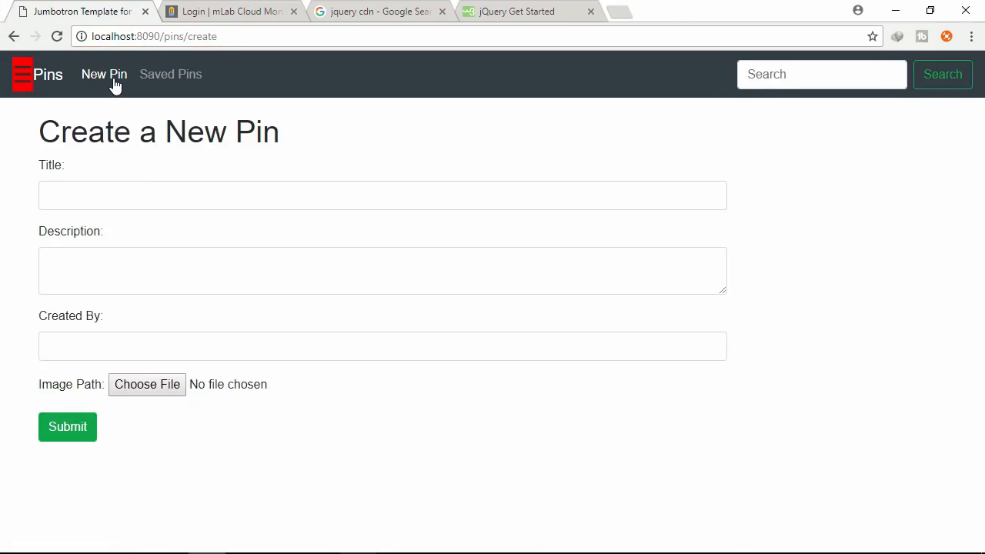
- Run a pin search, then reach the blank Create a New Pin form from the side menu
{"action": "left_click", "coordinate": [822, 74]}
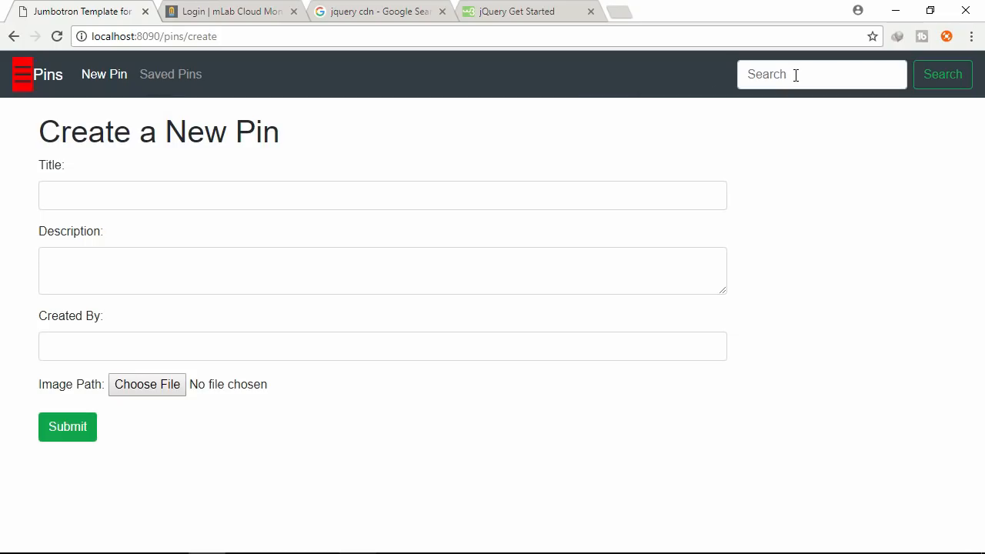
{"action": "left_click", "coordinate": [929, 74]}
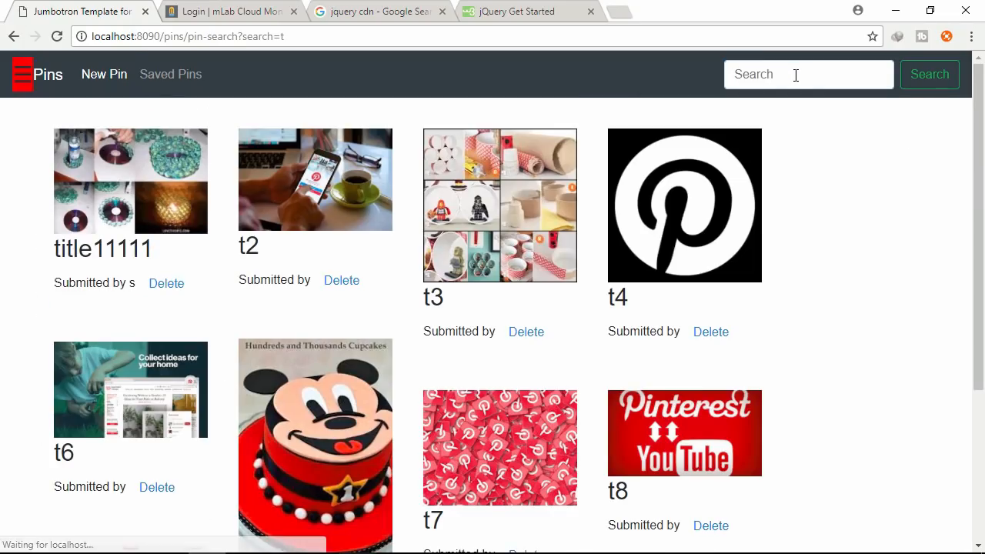
{"action": "left_click", "coordinate": [21, 74]}
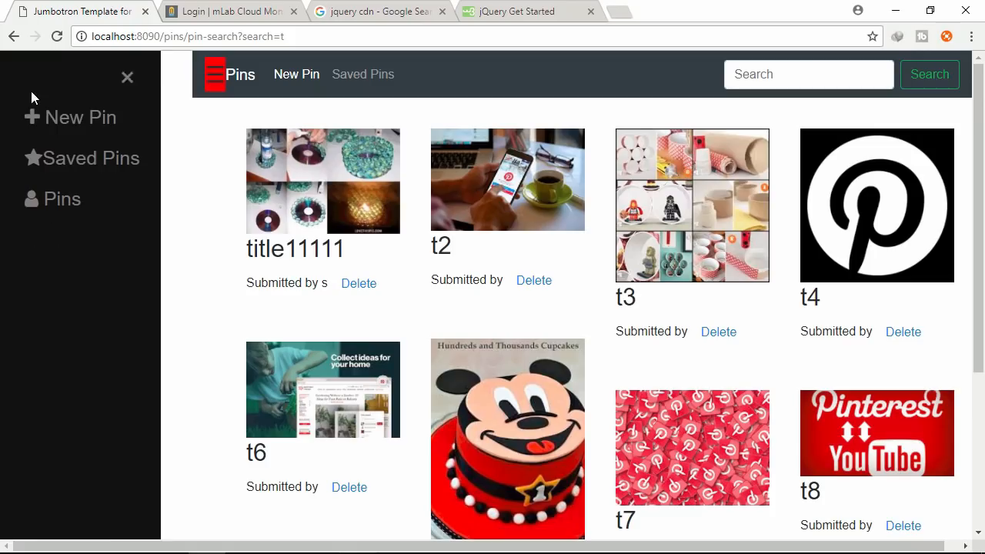
{"action": "left_click", "coordinate": [80, 117]}
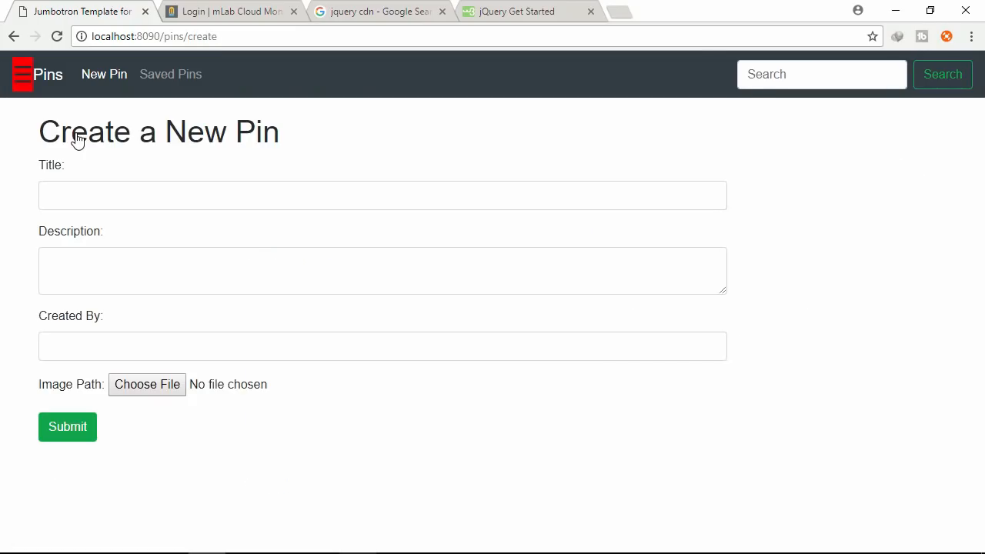
- Submit a new pin with title t0, description d0 and image 1.jpg
{"action": "left_click", "coordinate": [381, 194]}
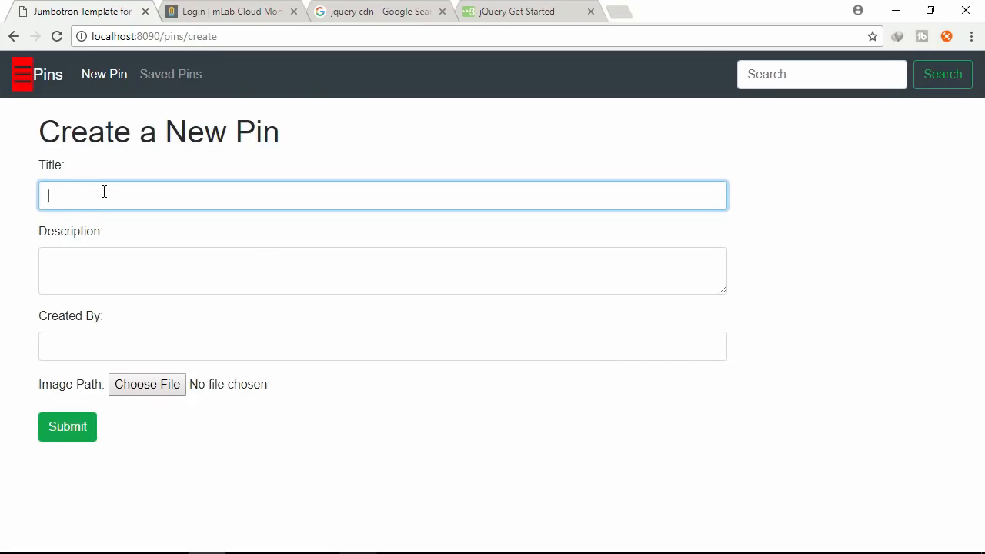
{"action": "type", "text": "t0"}
{"action": "left_click", "coordinate": [381, 271]}
{"action": "type", "text": "d0"}
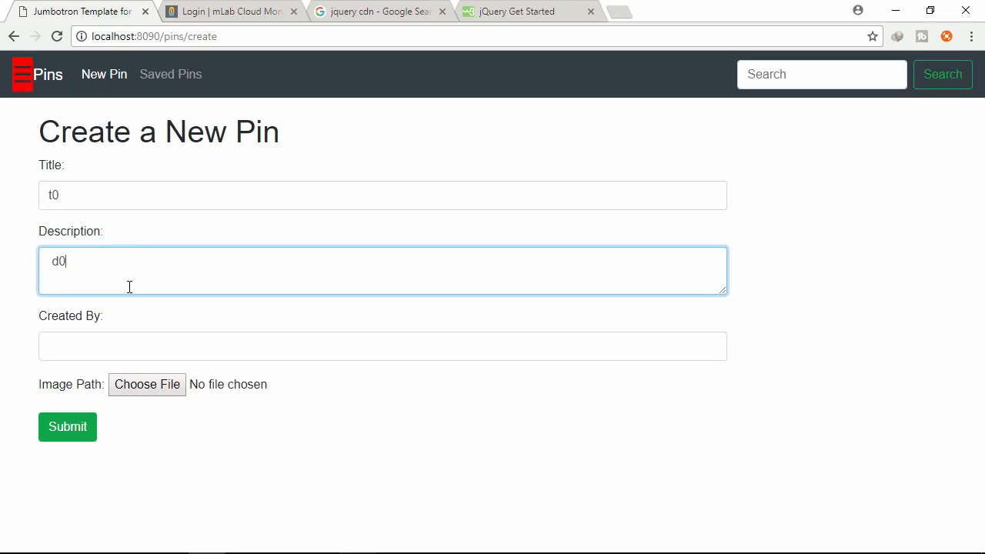
{"action": "mouse_move", "coordinate": [146, 384]}
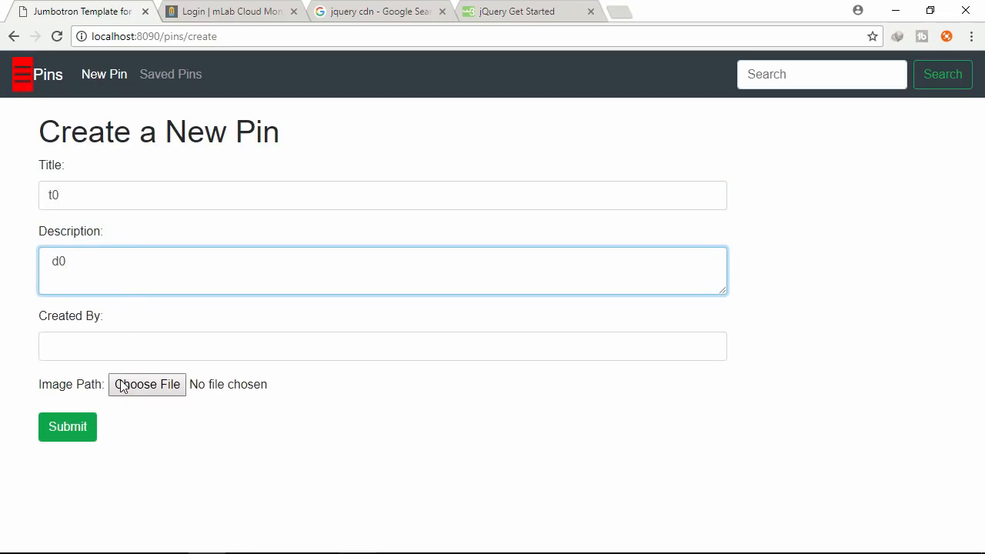
{"action": "left_click", "coordinate": [147, 385]}
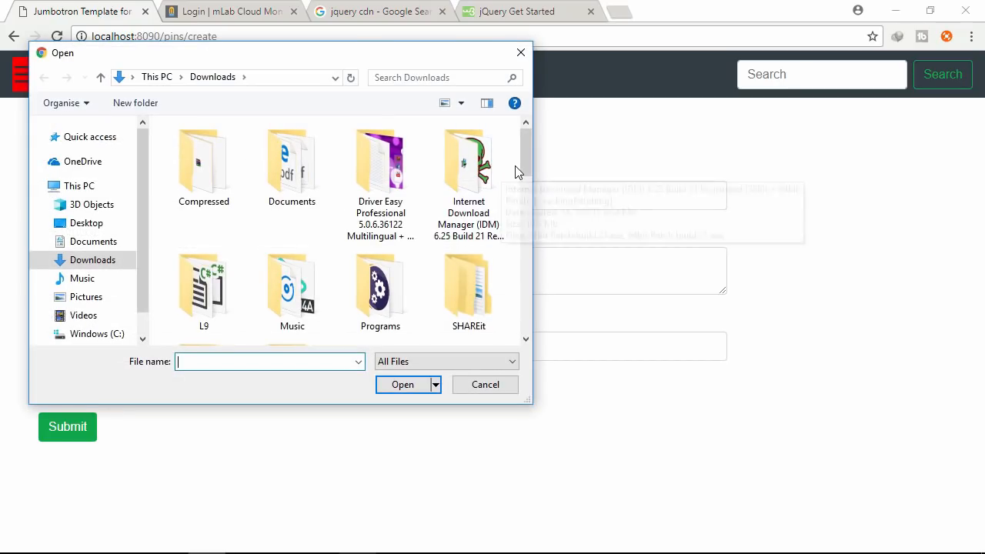
{"action": "scroll", "scroll_direction": "down", "scroll_amount": 3}
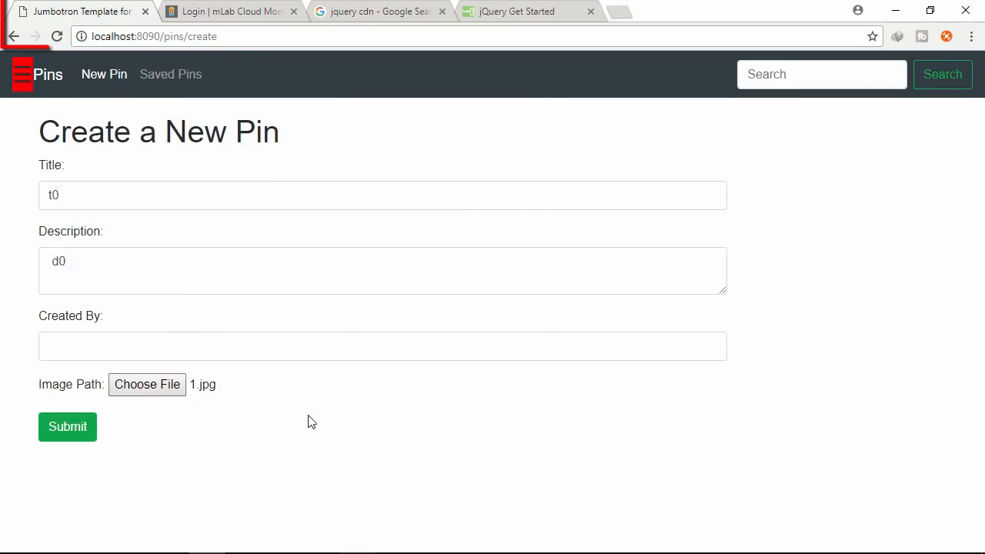
{"action": "left_click", "coordinate": [67, 426]}
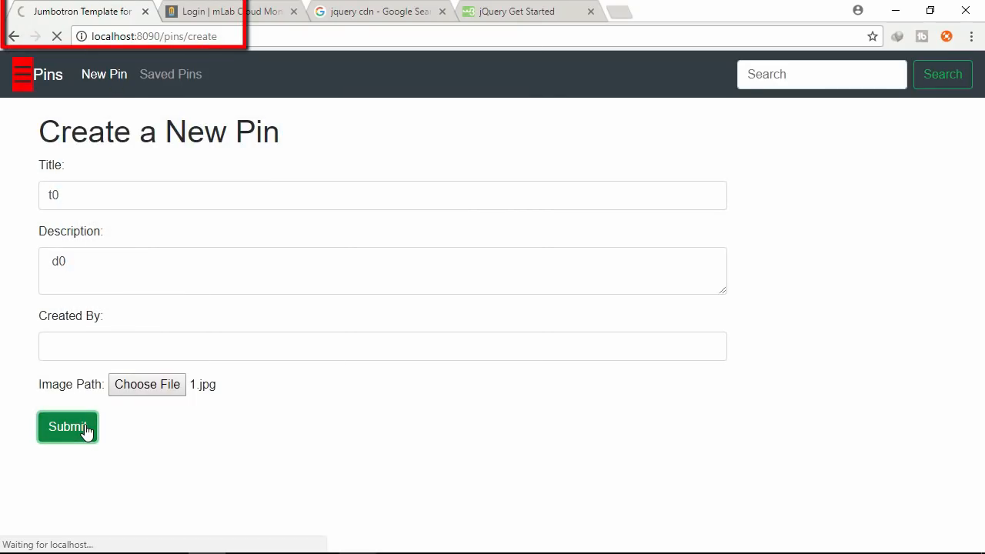
{"action": "left_click", "coordinate": [67, 426]}
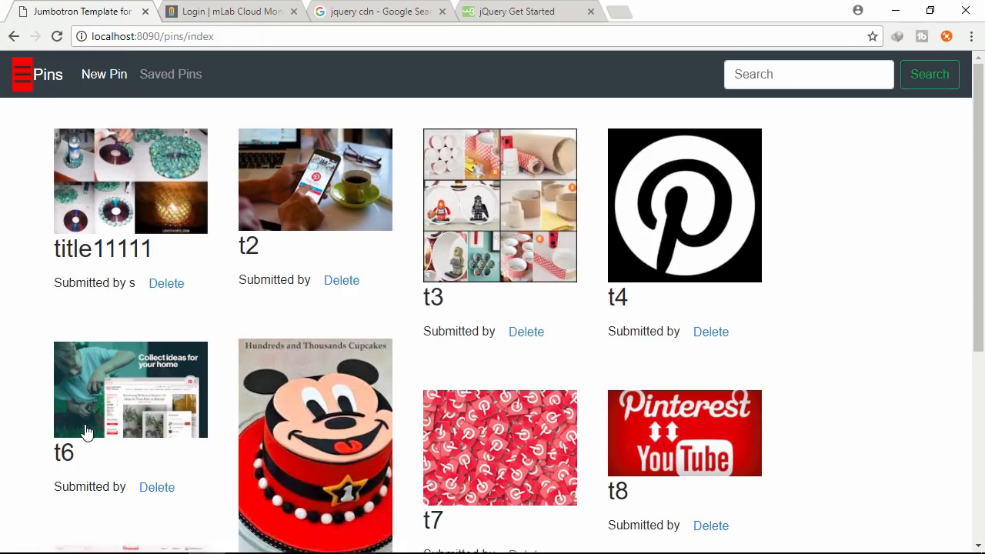
- Delete the t10 pin from the gallery
{"action": "scroll", "scroll_direction": "down", "scroll_amount": 3}
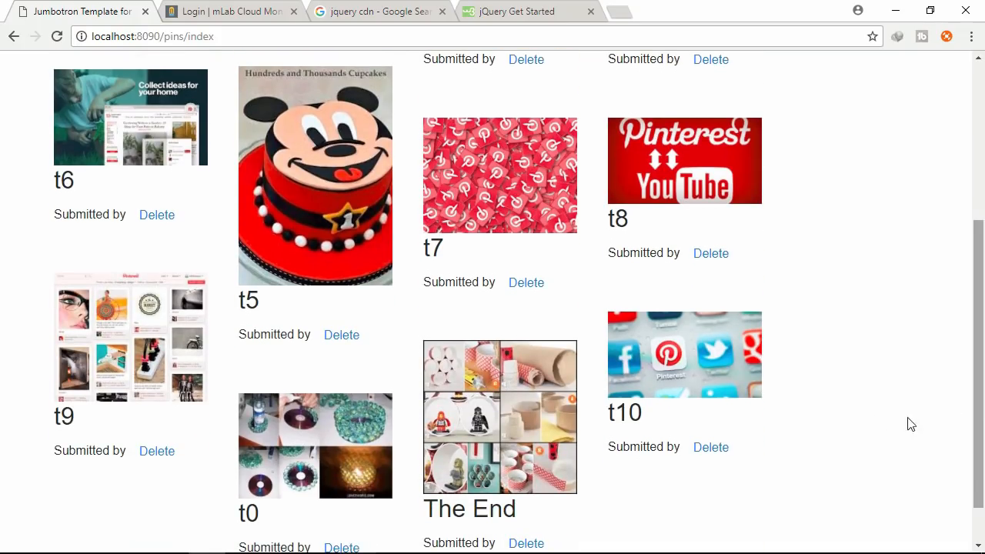
{"action": "double_click", "coordinate": [625, 412]}
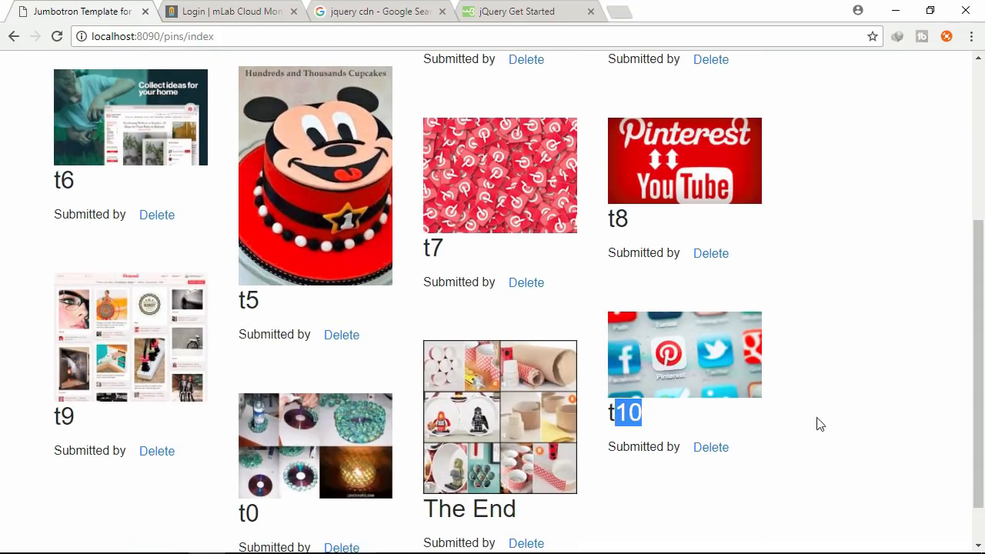
{"action": "left_click", "coordinate": [711, 446]}
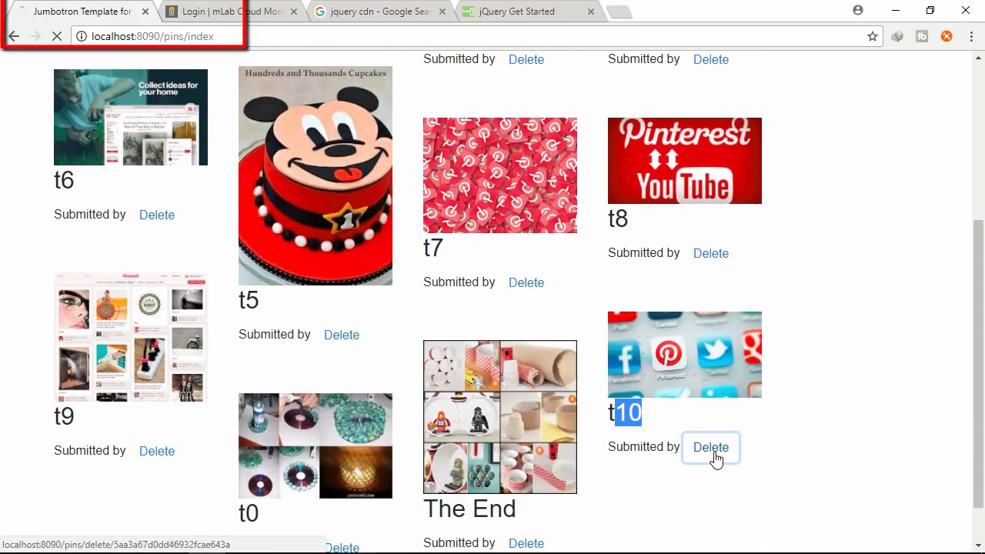
{"action": "left_click", "coordinate": [711, 446]}
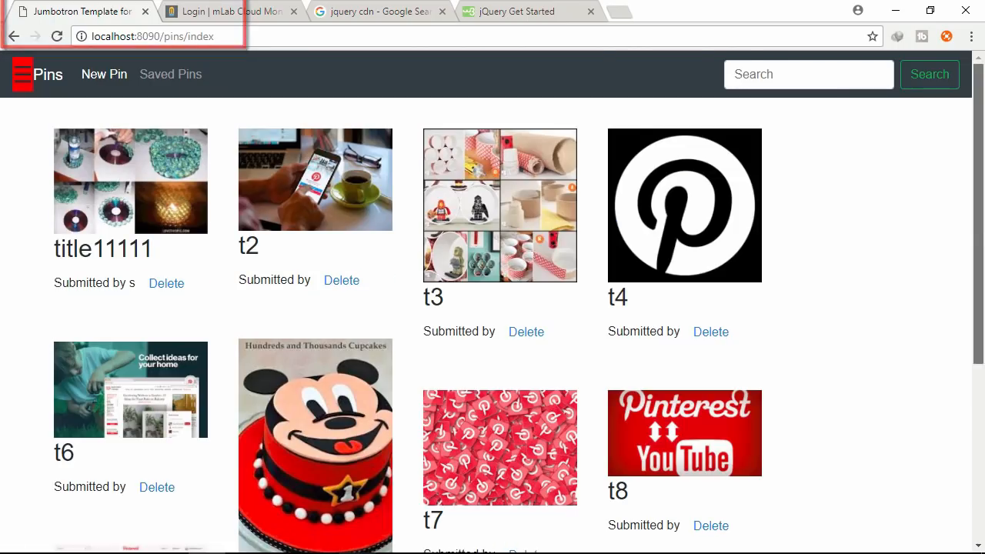
- Step back in browser history to the create form and forward again to all pins
{"action": "scroll", "scroll_direction": "down", "scroll_amount": 3}
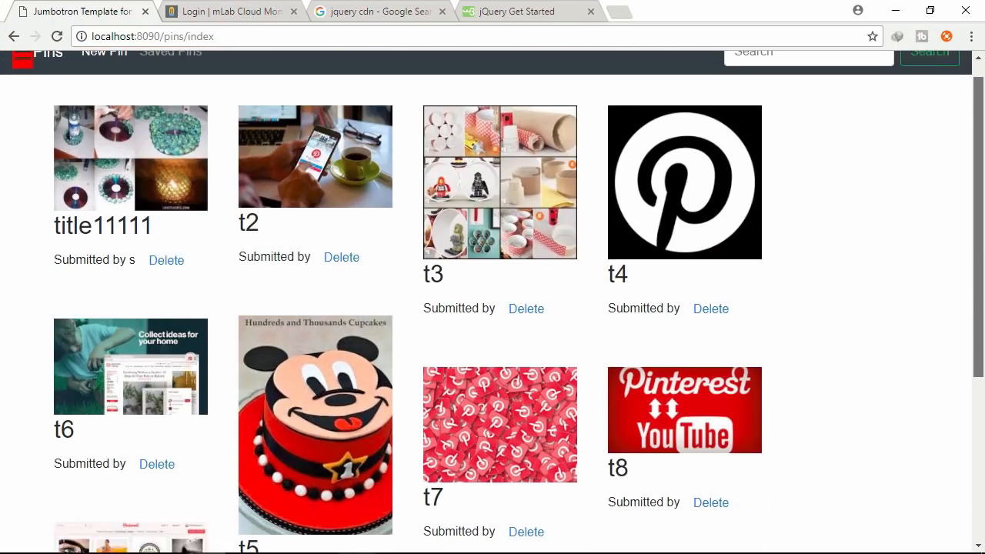
{"action": "scroll", "scroll_direction": "up", "scroll_amount": 3}
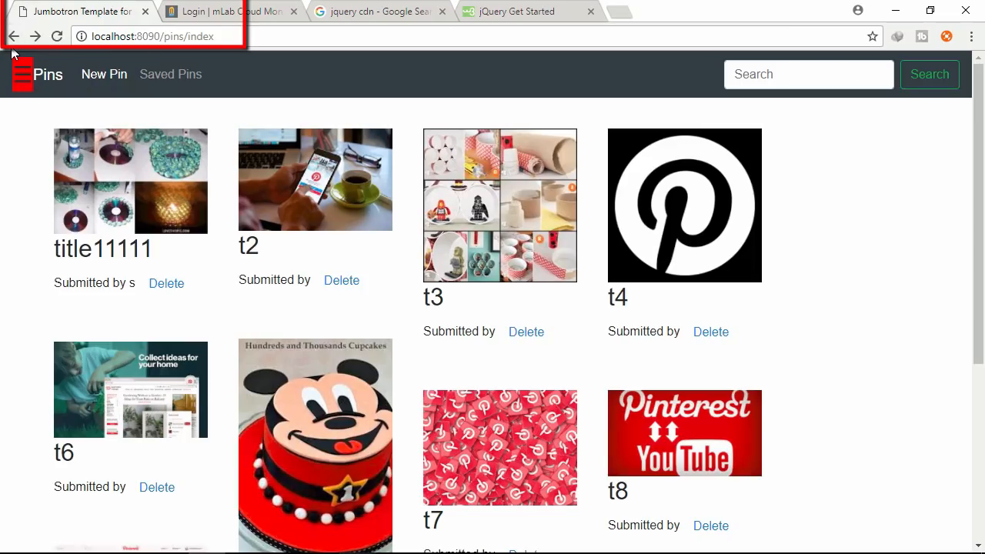
{"action": "left_click", "coordinate": [105, 74]}
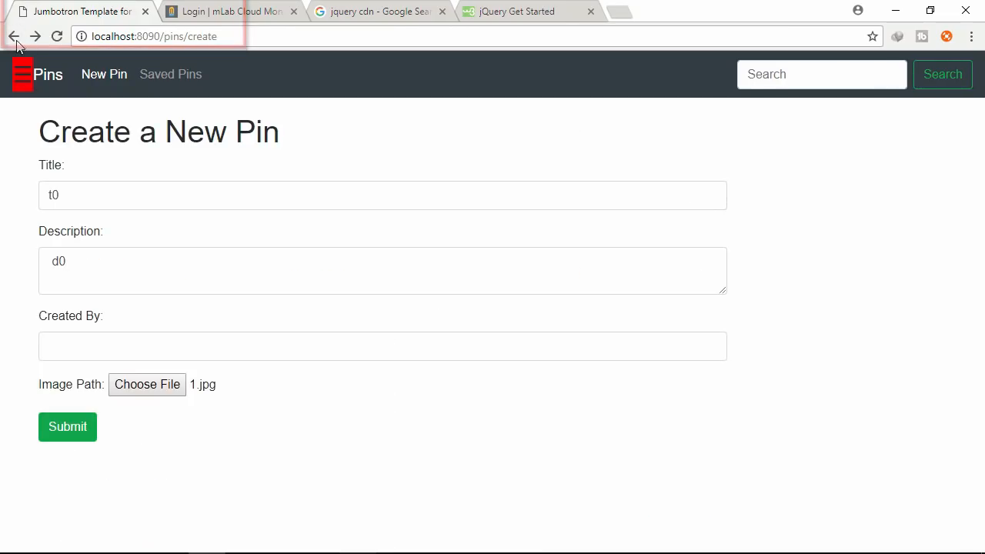
{"action": "left_click", "coordinate": [14, 37]}
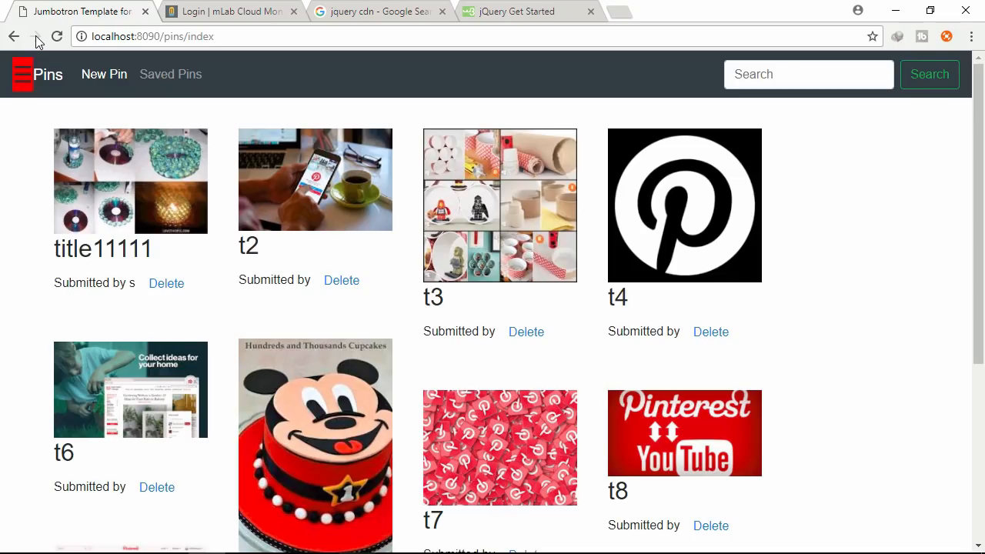
{"action": "mouse_move", "coordinate": [486, 425]}
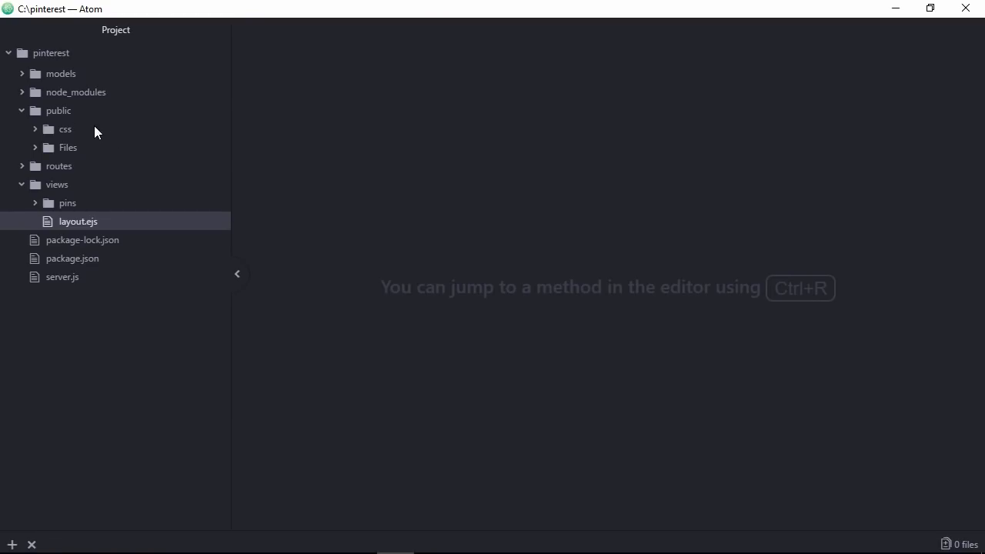
- Create a new SPA folder inside public and bring up its actions
{"action": "right_click", "coordinate": [57, 111]}
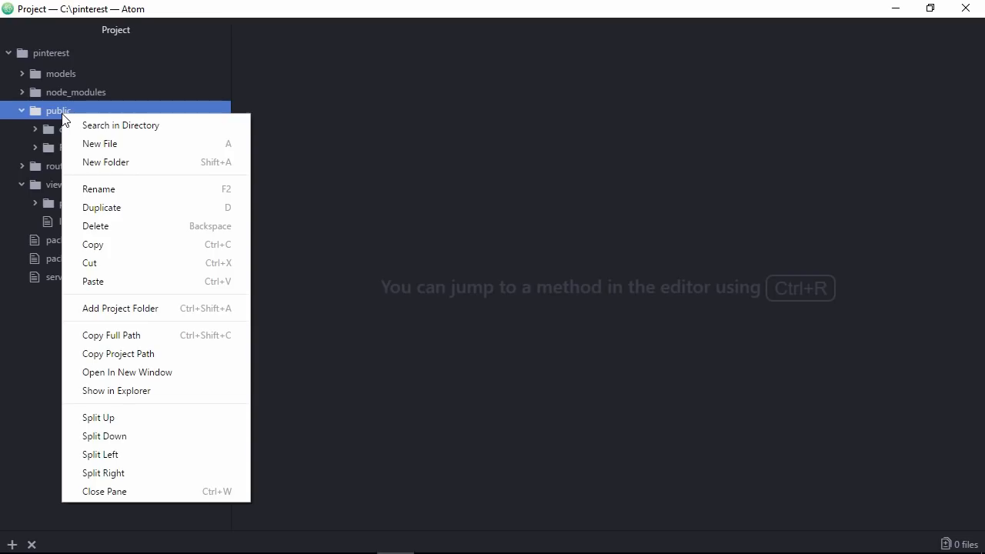
{"action": "left_click", "coordinate": [105, 161]}
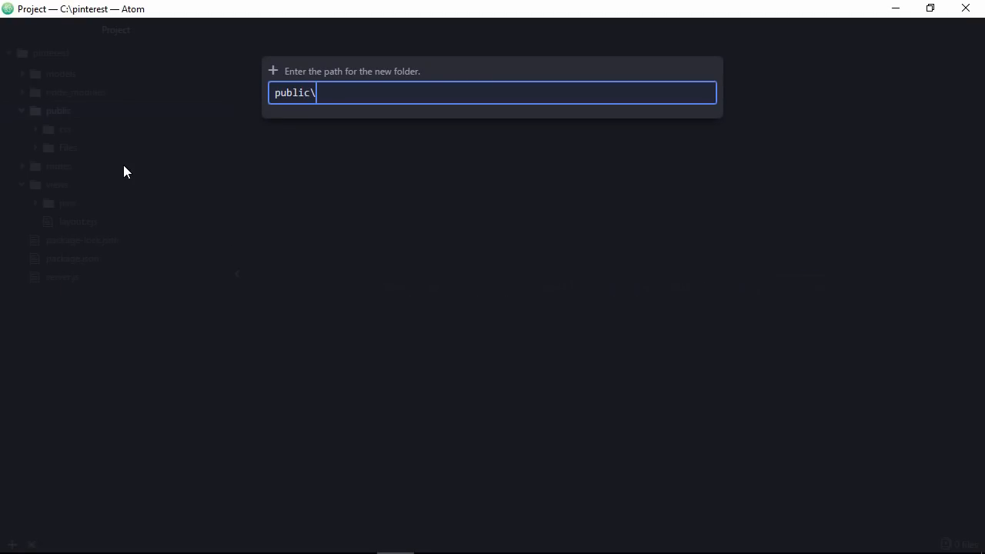
{"action": "type", "text": "SPA"}
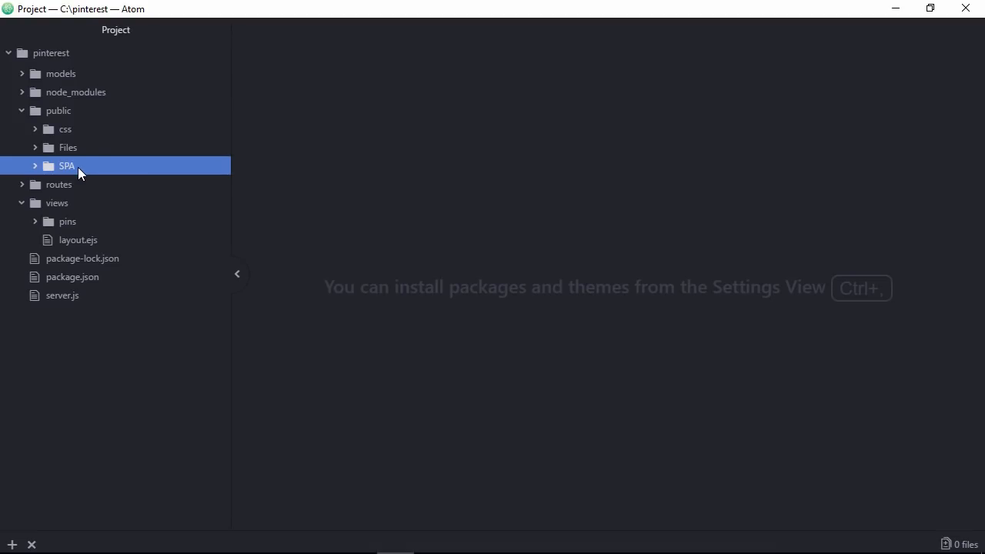
{"action": "right_click", "coordinate": [67, 166]}
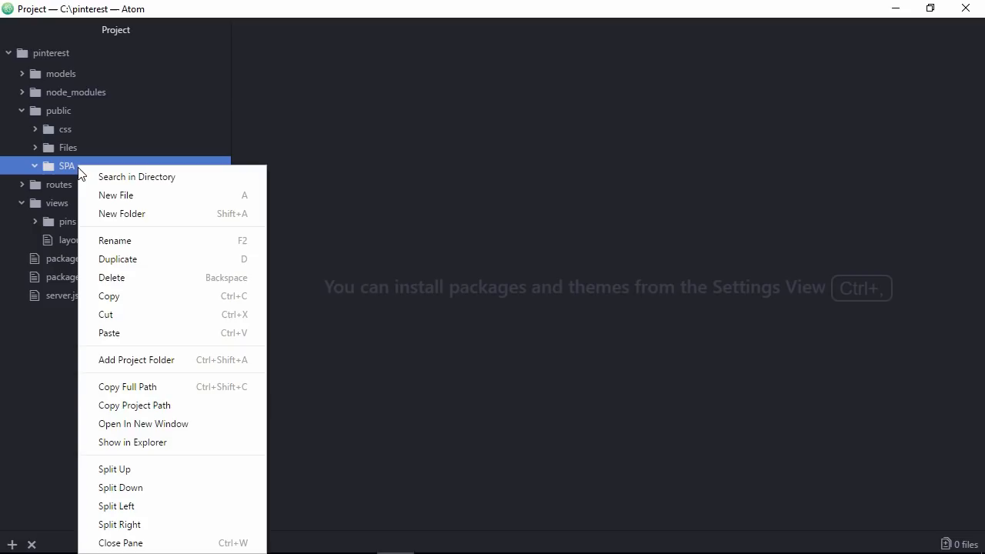
{"action": "mouse_move", "coordinate": [137, 360]}
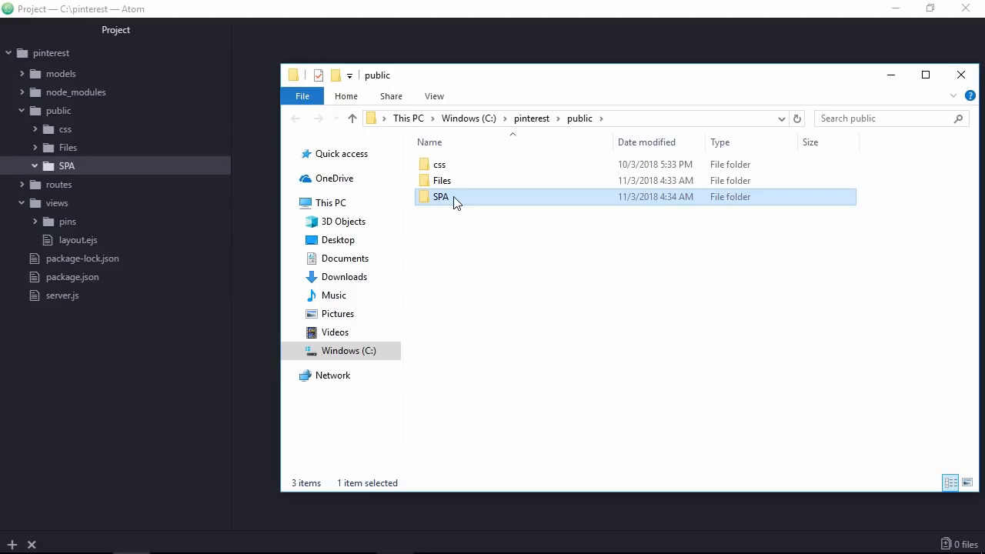
- Copy all six SPA library files from Desktop\SPA into the project's public\SPA folder
{"action": "double_click", "coordinate": [440, 197]}
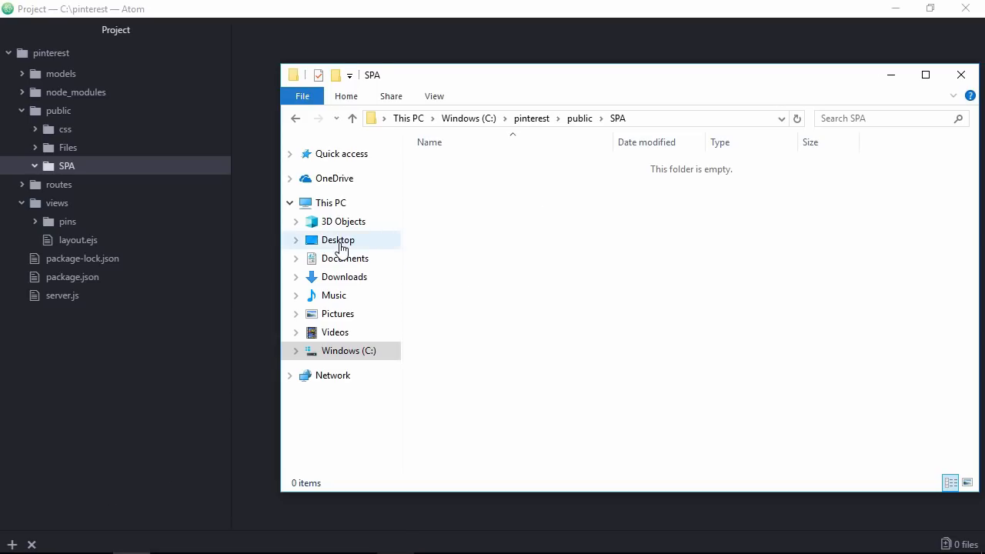
{"action": "left_click", "coordinate": [339, 240]}
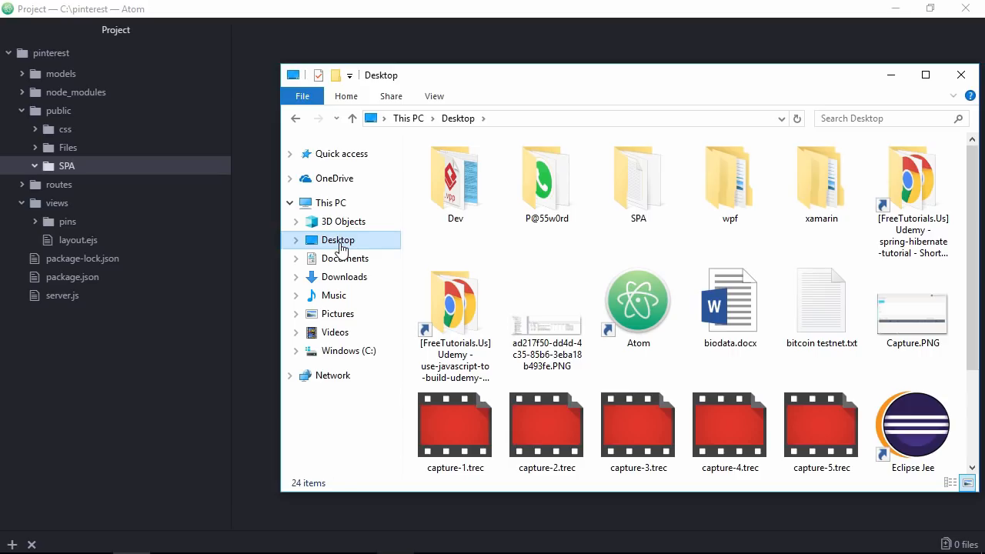
{"action": "double_click", "coordinate": [637, 177]}
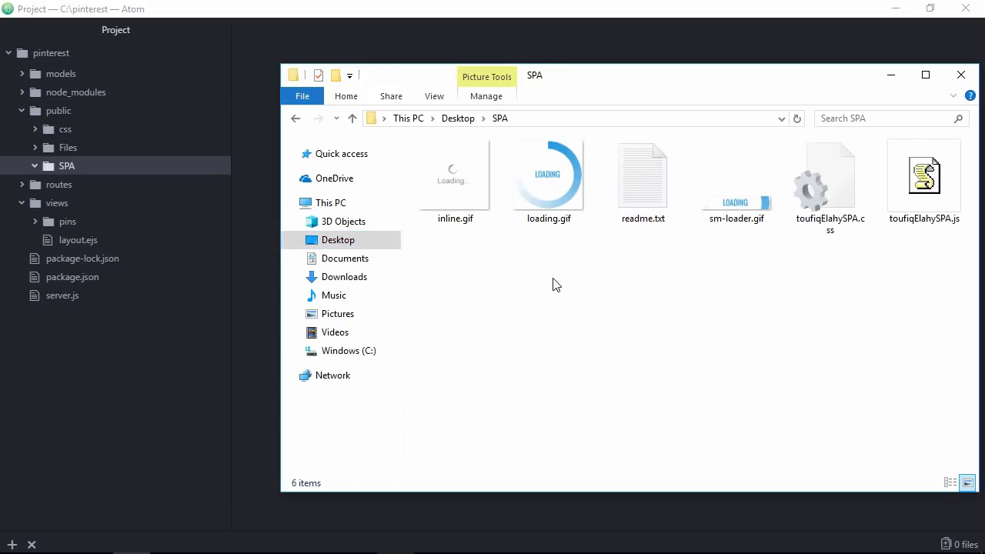
{"action": "key", "text": "ctrl+a"}
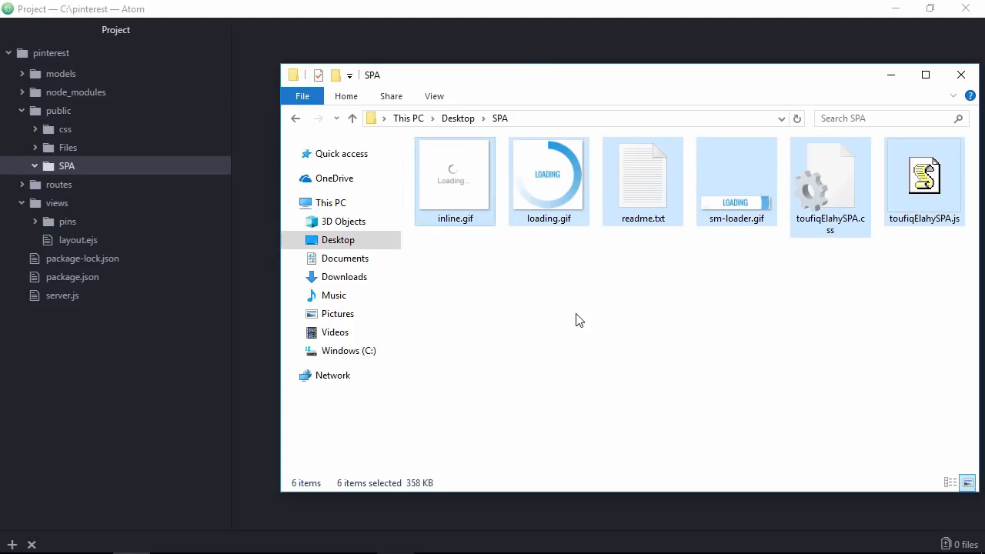
{"action": "left_click", "coordinate": [295, 119]}
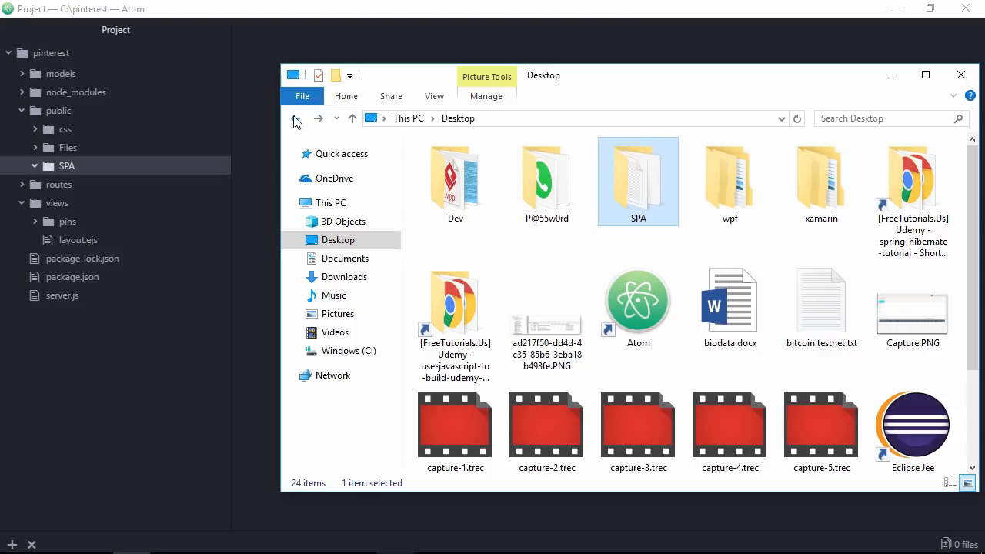
{"action": "double_click", "coordinate": [637, 181]}
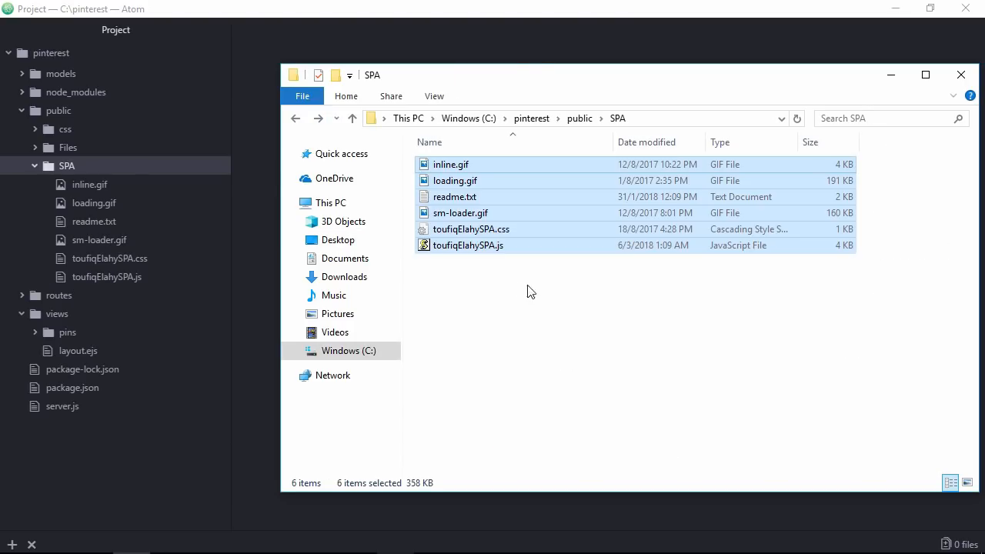
{"action": "left_click", "coordinate": [528, 291]}
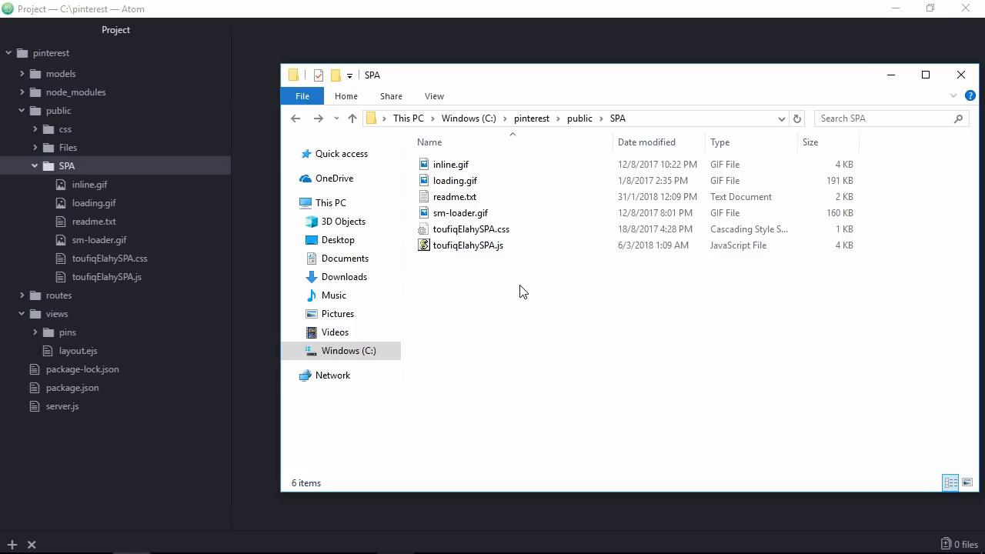
{"action": "mouse_move", "coordinate": [959, 74]}
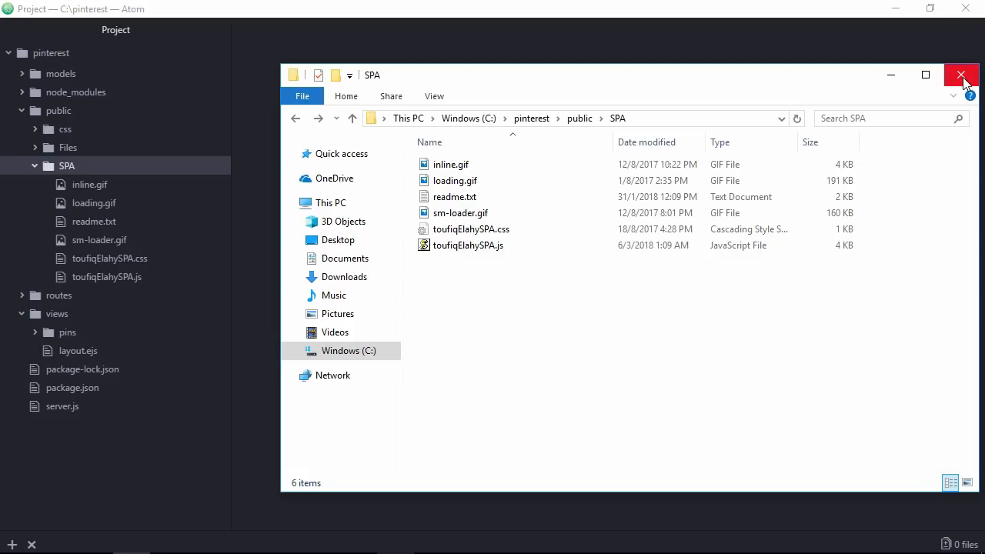
- In server.js add an app.use middleware function taking req, res and next
{"action": "left_click", "coordinate": [960, 74]}
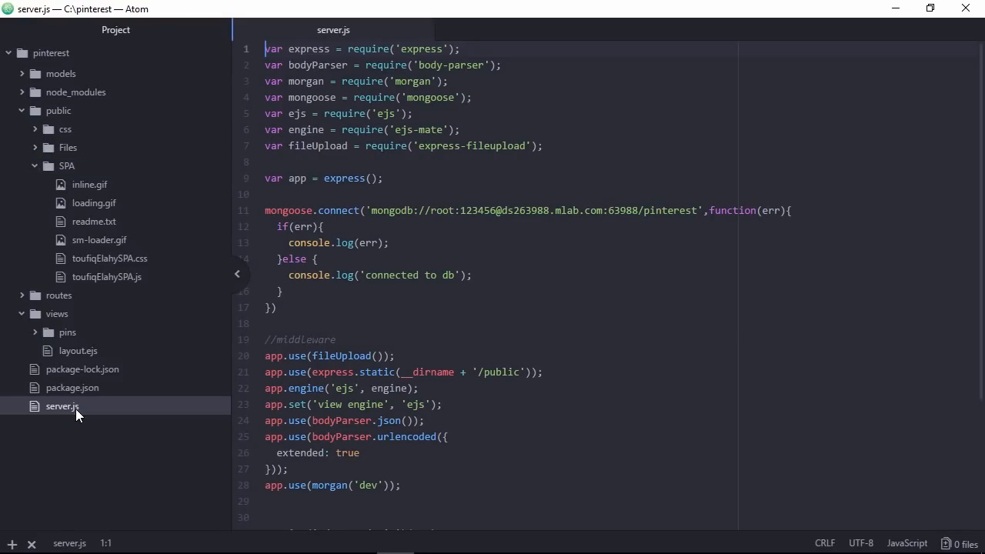
{"action": "double_click", "coordinate": [304, 340]}
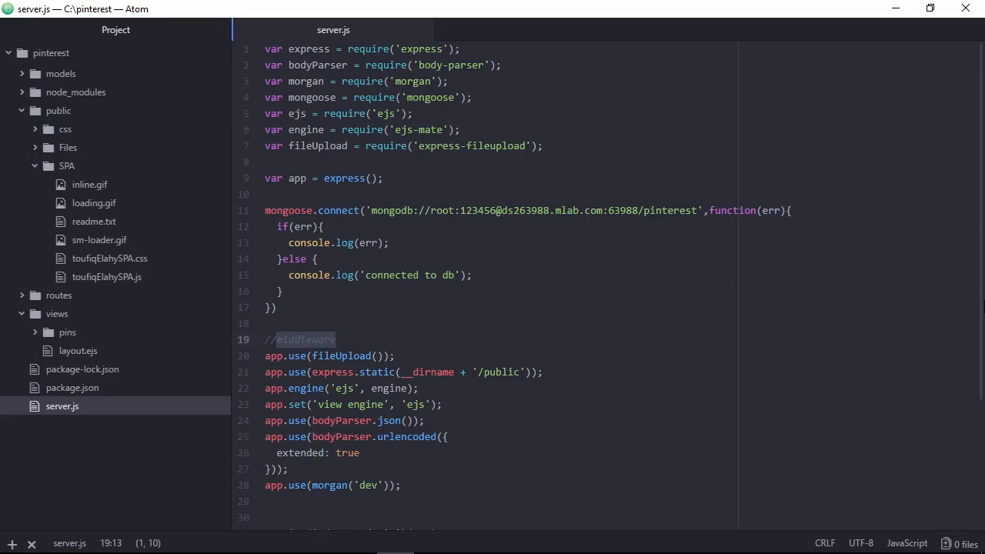
{"action": "scroll", "scroll_direction": "down", "scroll_amount": 3}
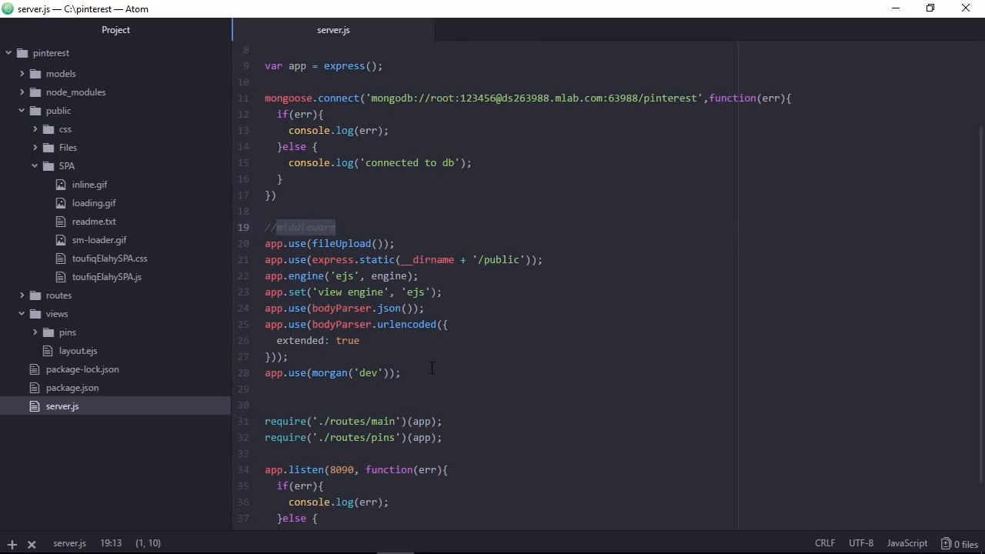
{"action": "type", "text": "ap"}
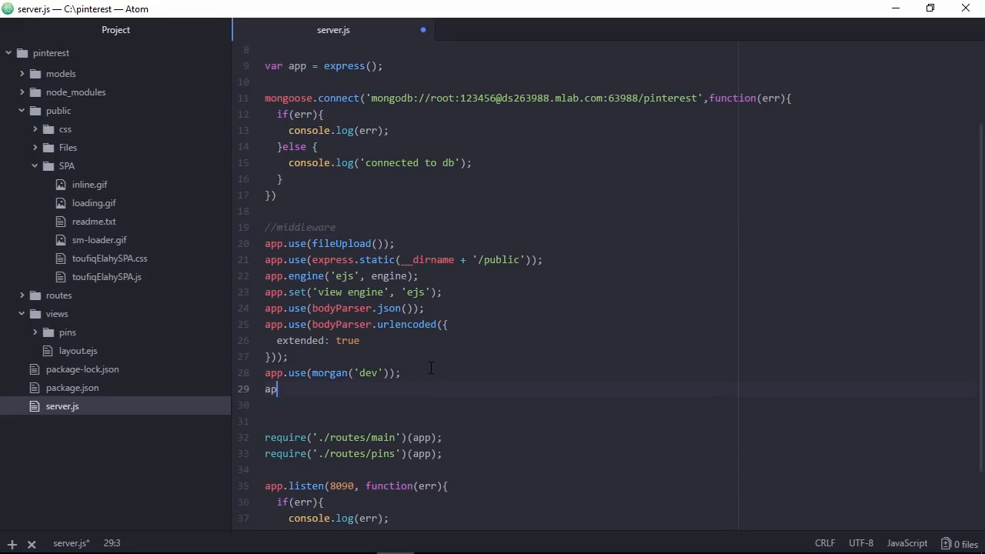
{"action": "type", "text": "p.use"}
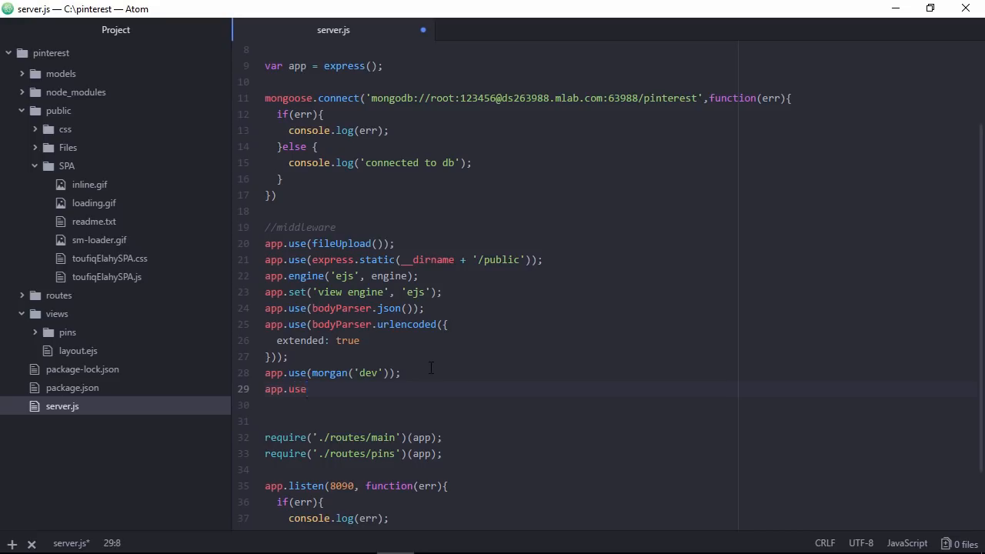
{"action": "type", "text": "(function(){"}
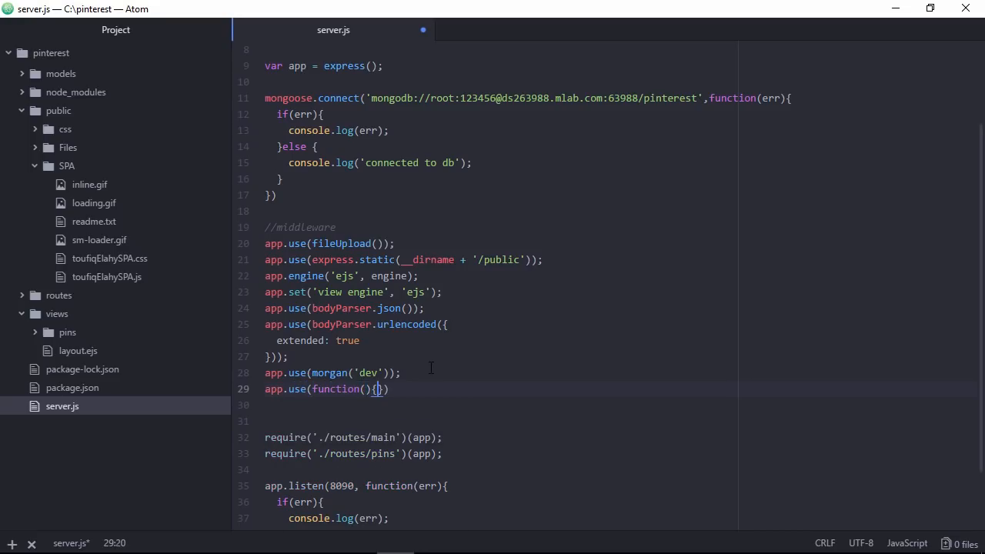
{"action": "key", "text": "enter"}
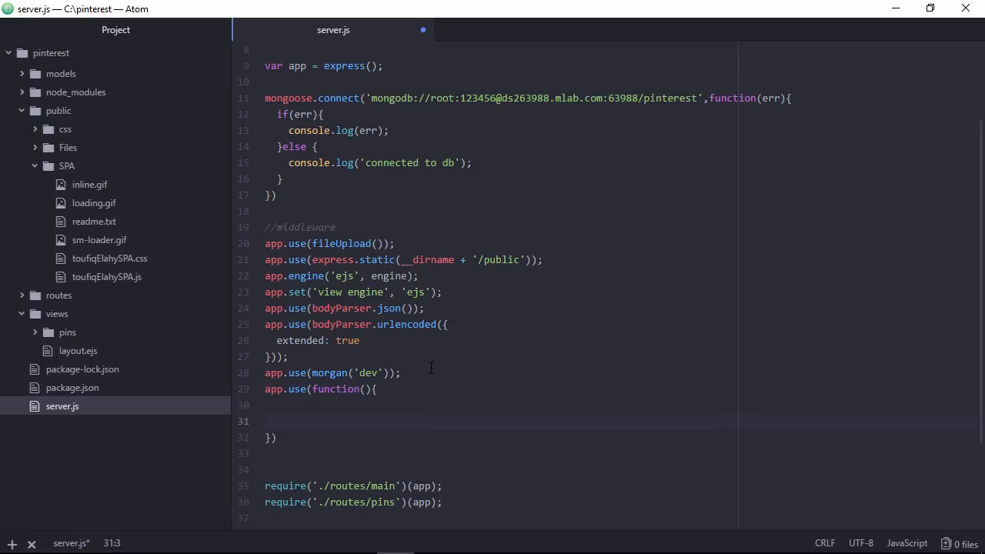
{"action": "type", "text": "req,res,next"}
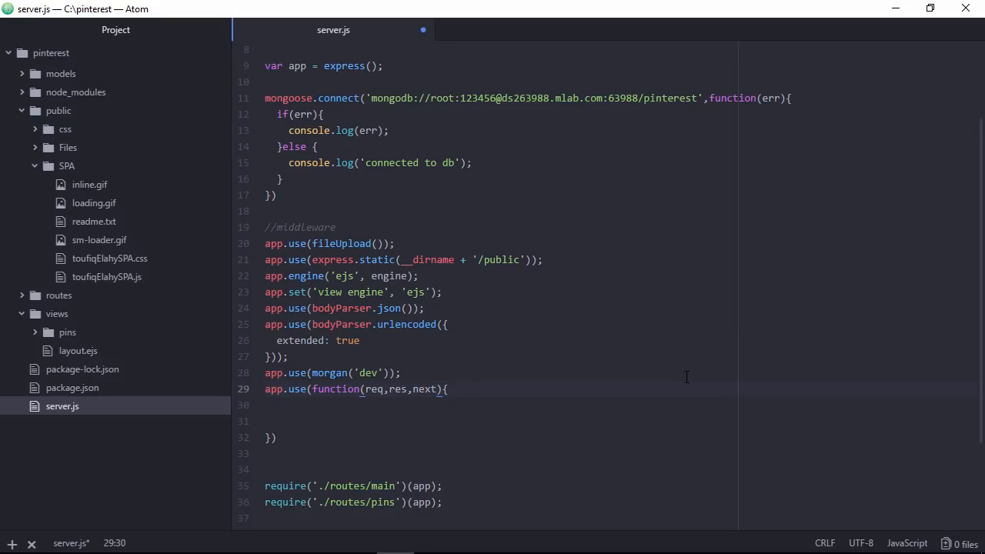
{"action": "type", "text": "next();"}
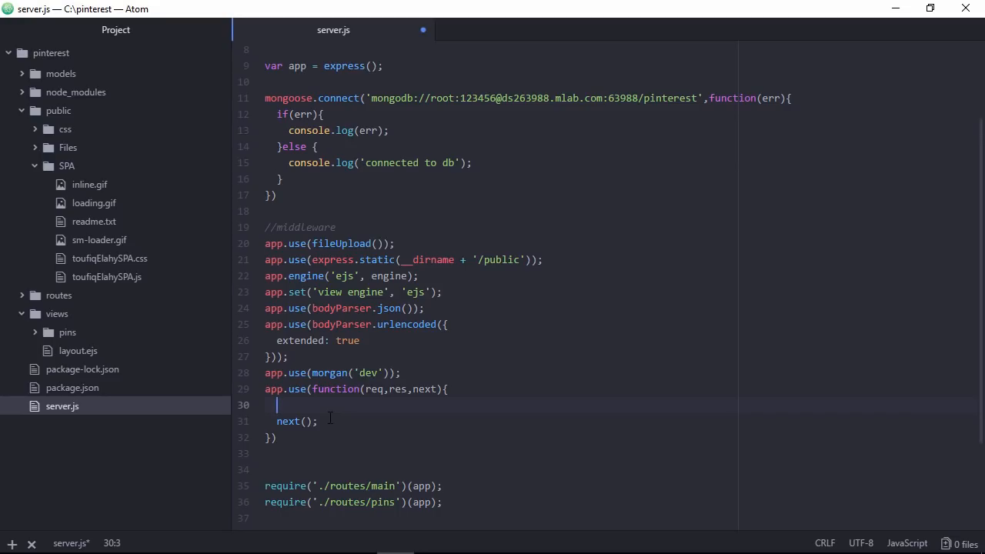
- Set res.locals.ajax from req.xhr inside the middleware
{"action": "type", "text": "res."}
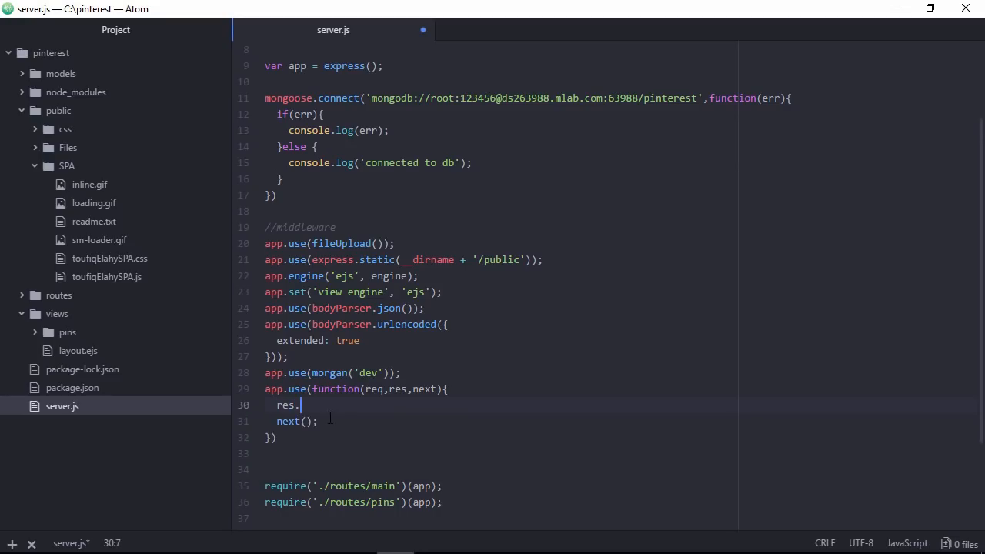
{"action": "type", "text": "locals"}
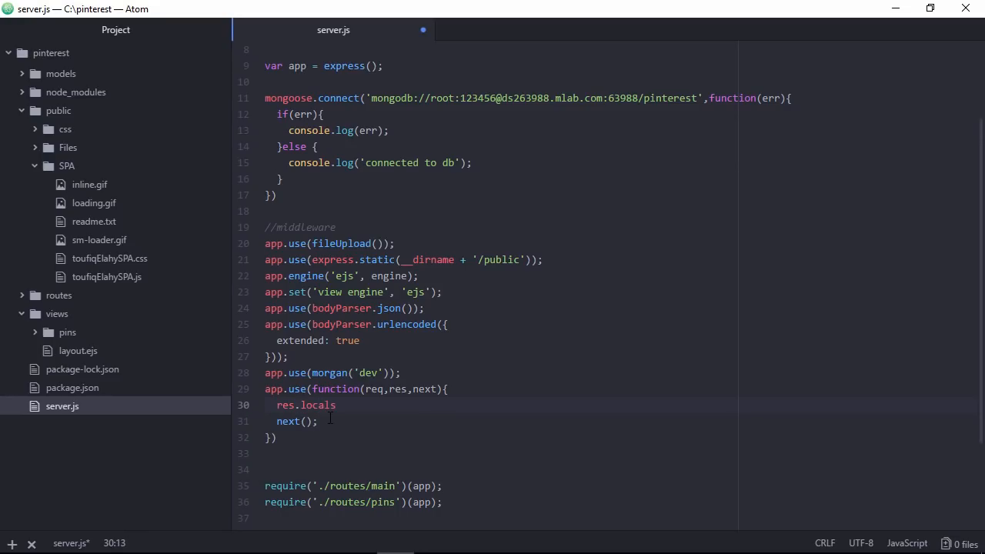
{"action": "type", "text": "."}
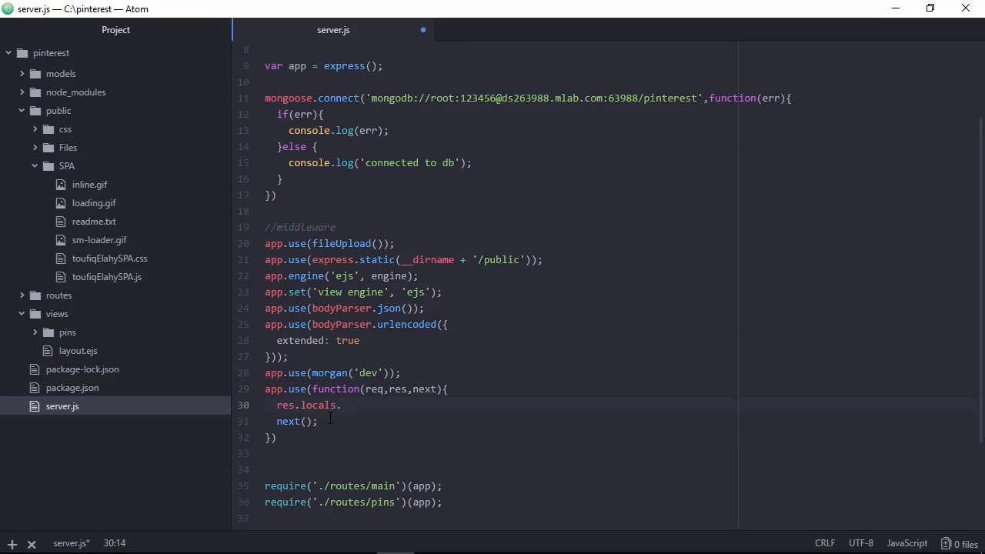
{"action": "type", "text": "ajax ="}
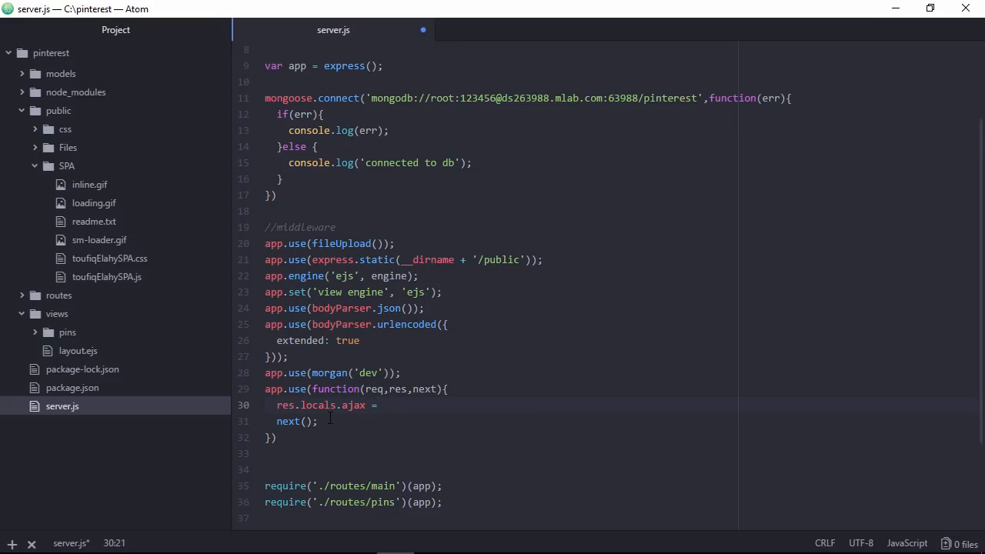
{"action": "type", "text": "req."}
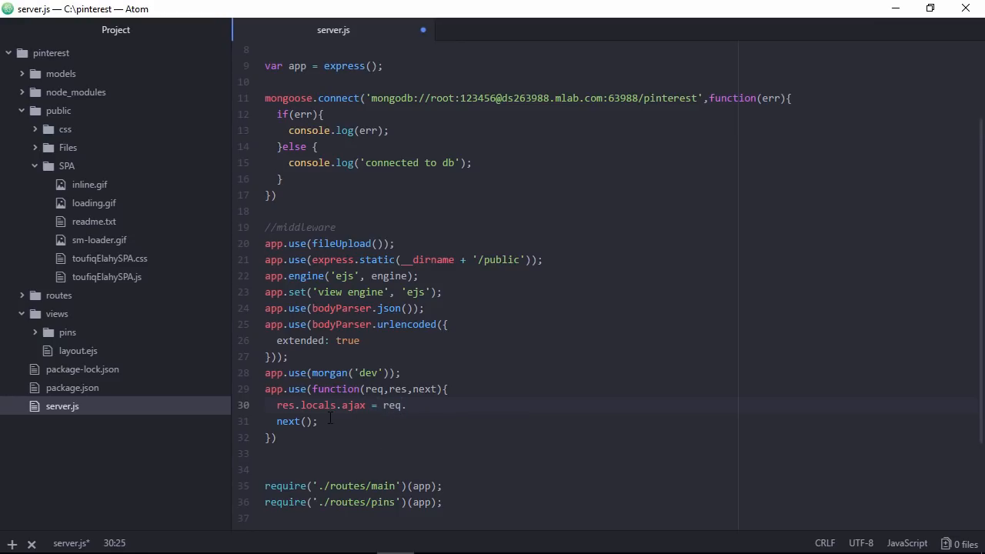
{"action": "type", "text": "xhr;"}
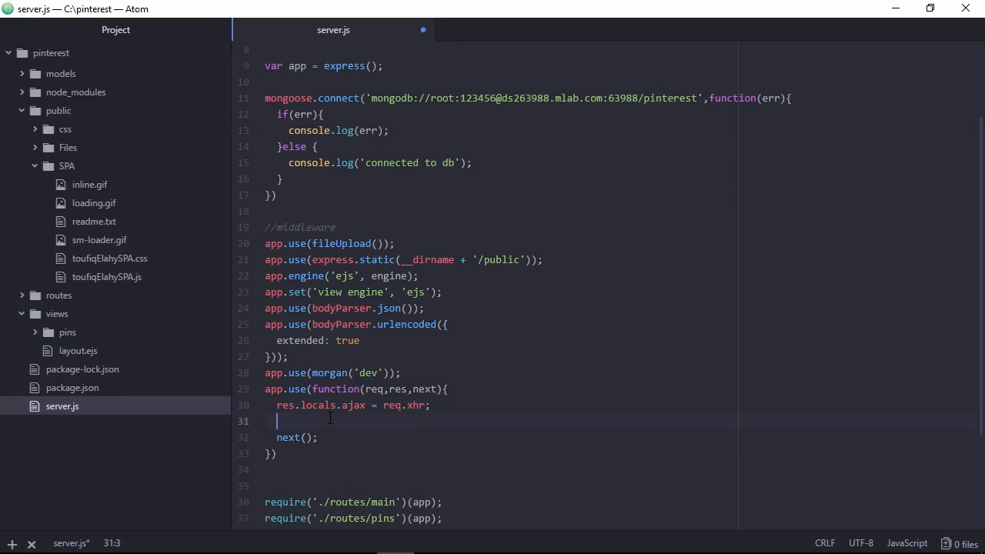
- Add res.setHeader('Location', req.url) to the middleware
{"action": "type", "text": "res"}
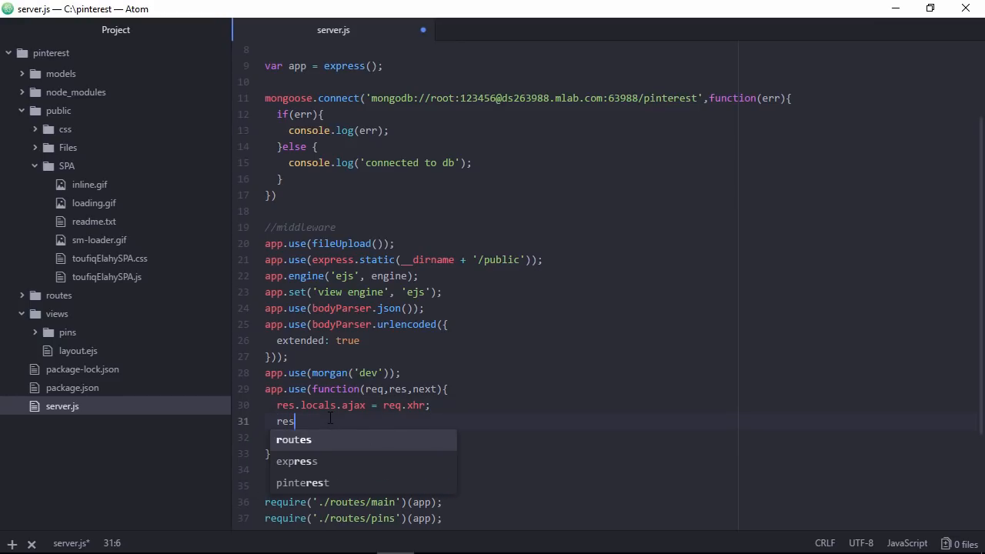
{"action": "type", "text": ".setHeader"}
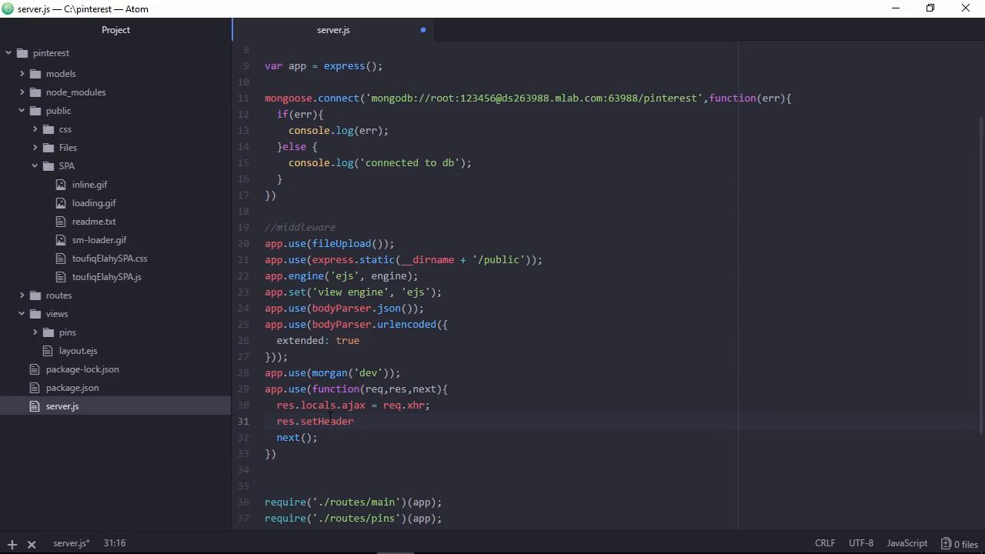
{"action": "type", "text": "()"}
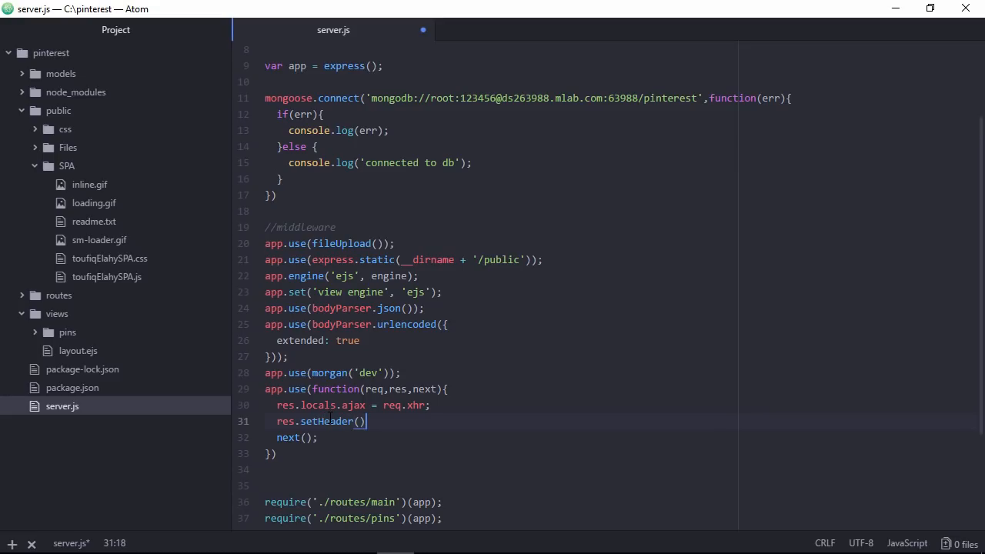
{"action": "type", "text": "''"}
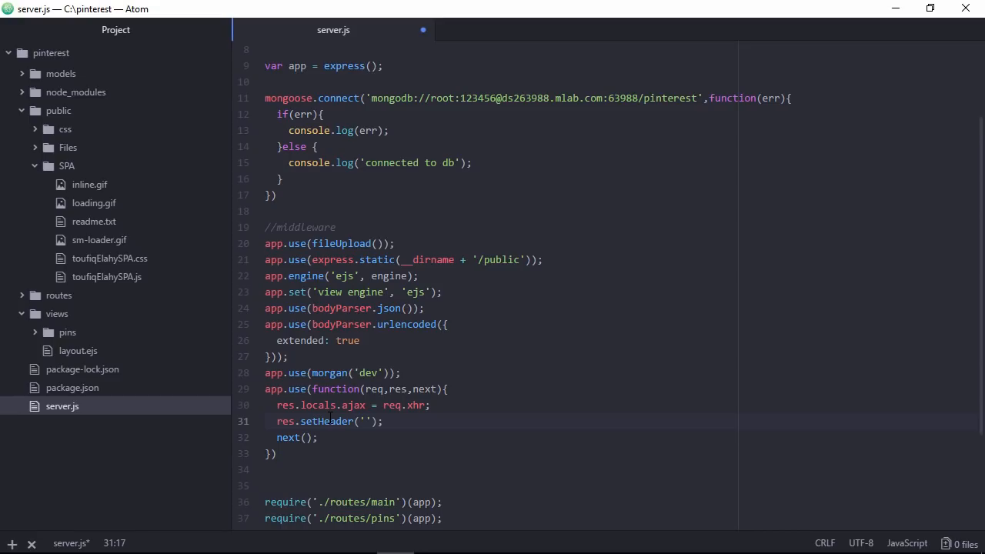
{"action": "type", "text": "Location"}
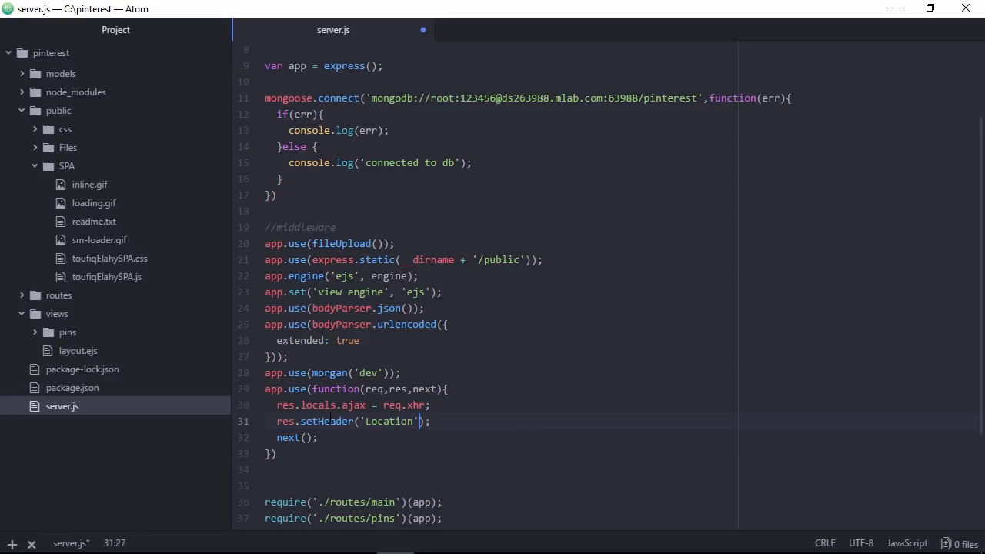
{"action": "type", "text": ","}
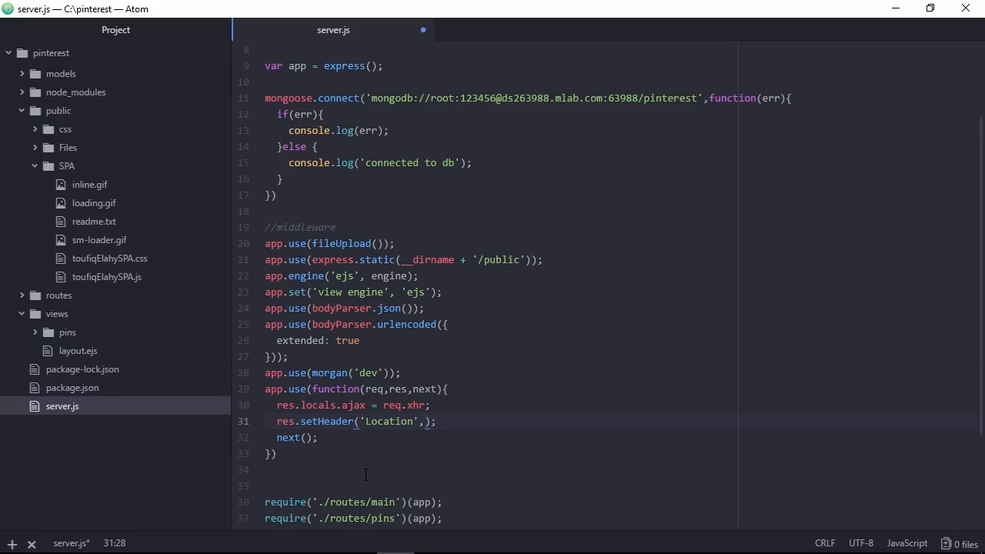
{"action": "type", "text": "req.u"}
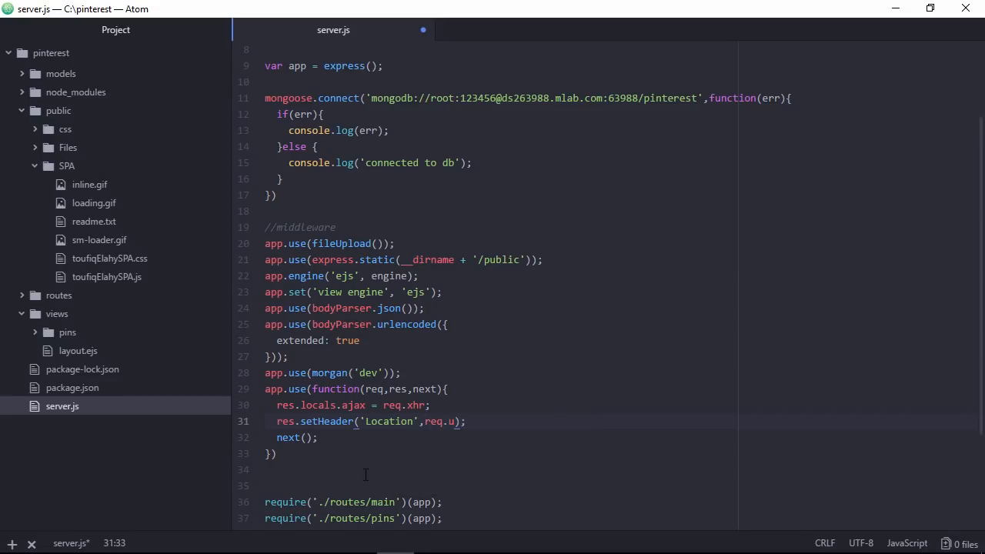
{"action": "type", "text": "rl"}
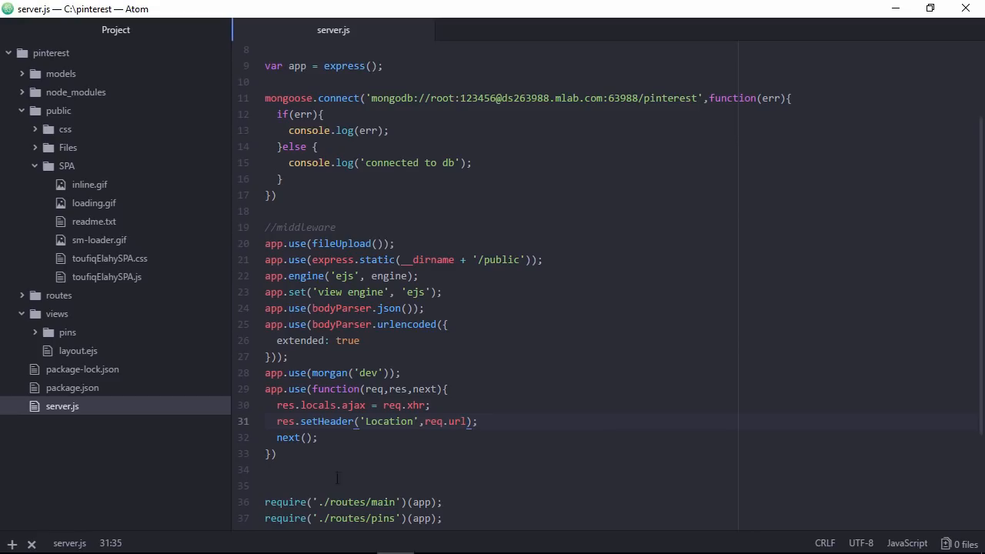
{"action": "left_click", "coordinate": [76, 351]}
{"action": "type", "text": "<>"}
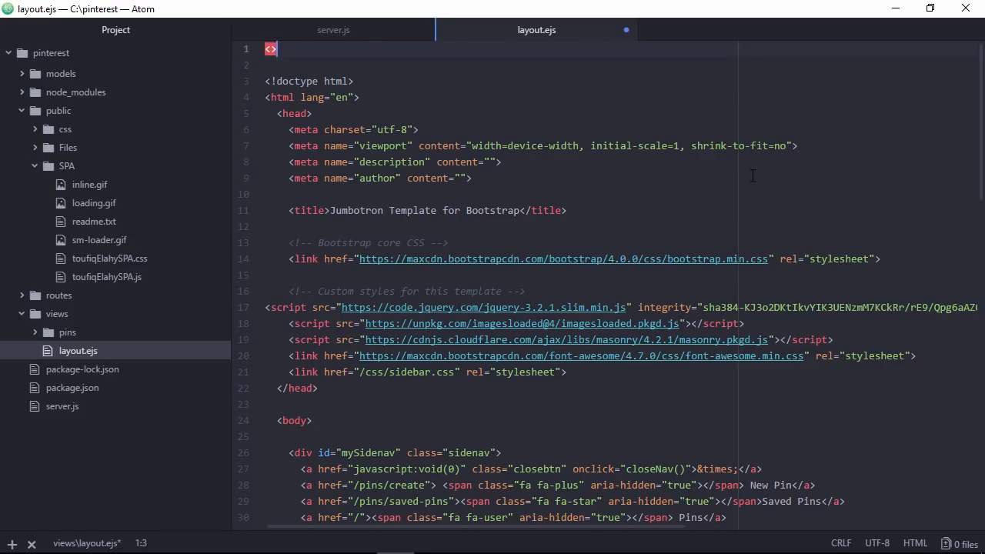
- Add <% if(ajax){ %> and <% }else{ %> tags at the top of layout.ejs
{"action": "key", "text": "enter"}
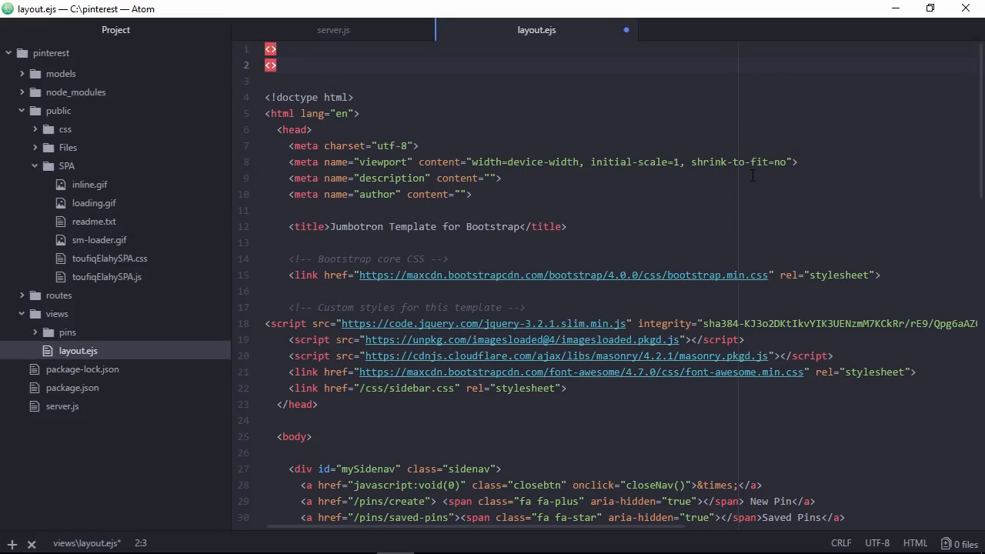
{"action": "left_click", "coordinate": [276, 48]}
{"action": "type", "text": "<%  %>"}
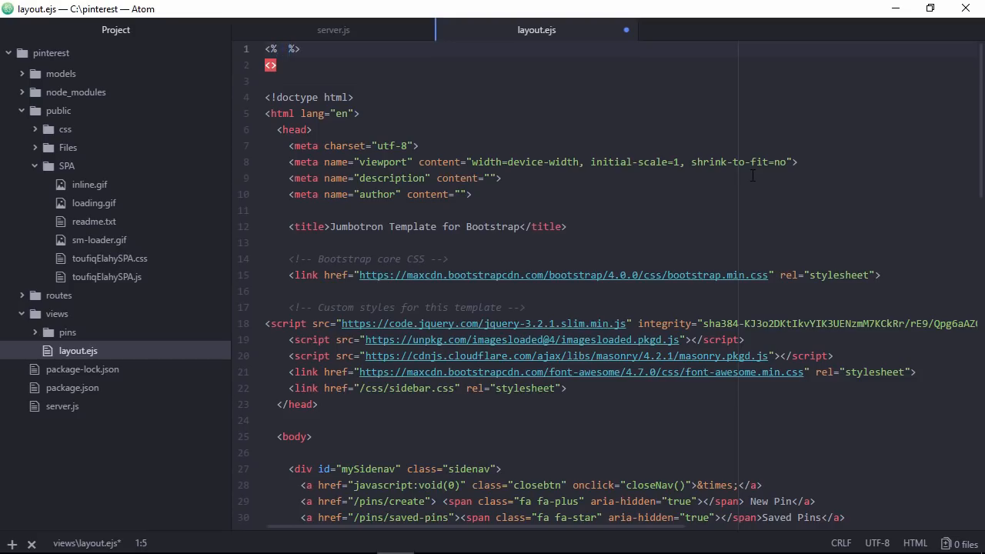
{"action": "type", "text": "if(ajax)"}
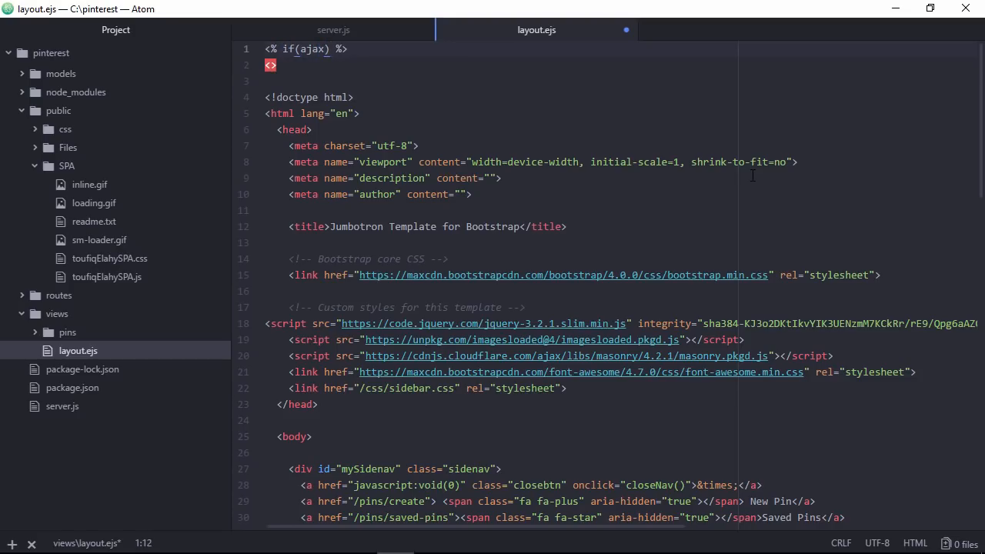
{"action": "type", "text": "{"}
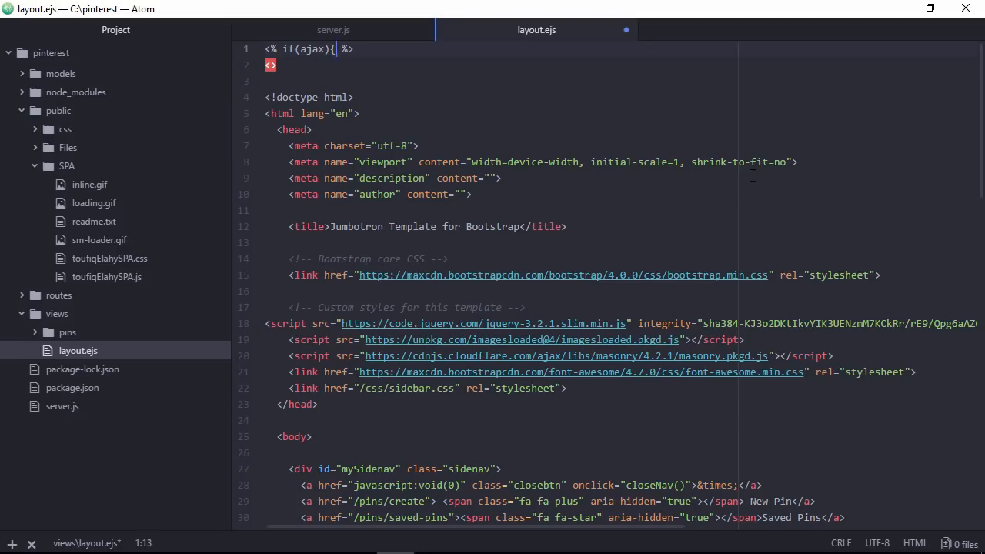
{"action": "left_click", "coordinate": [277, 65]}
{"action": "type", "text": "<%  %>"}
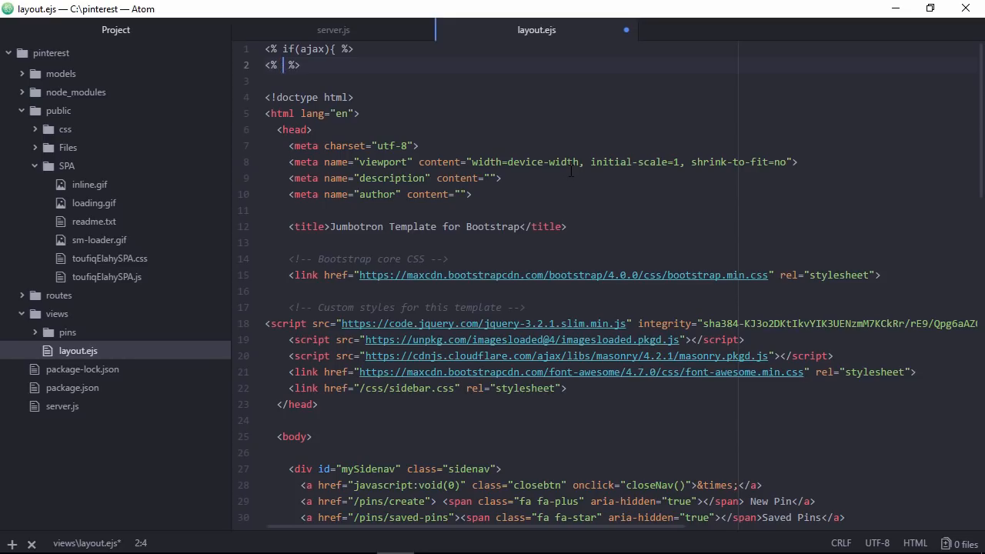
{"action": "type", "text": "}else{"}
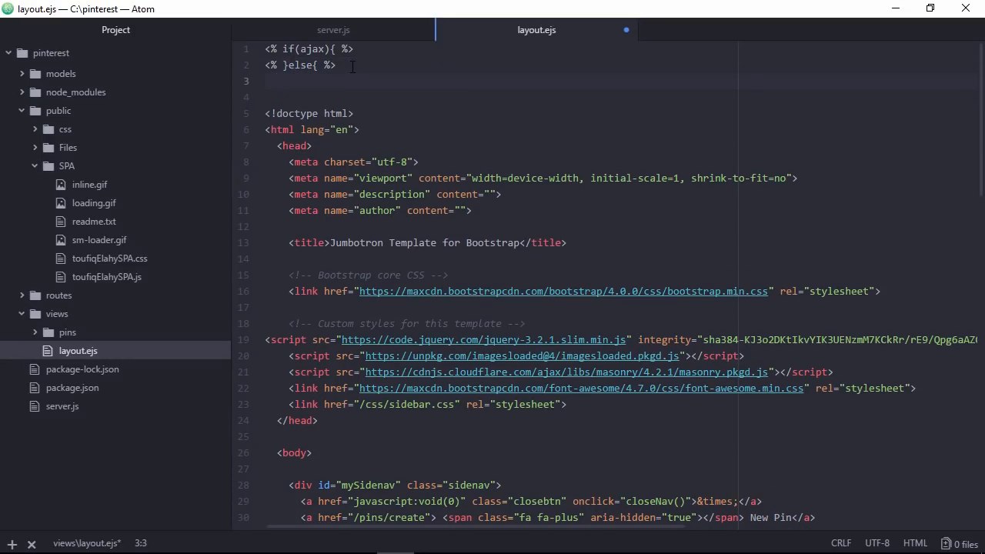
{"action": "type", "text": "<>"}
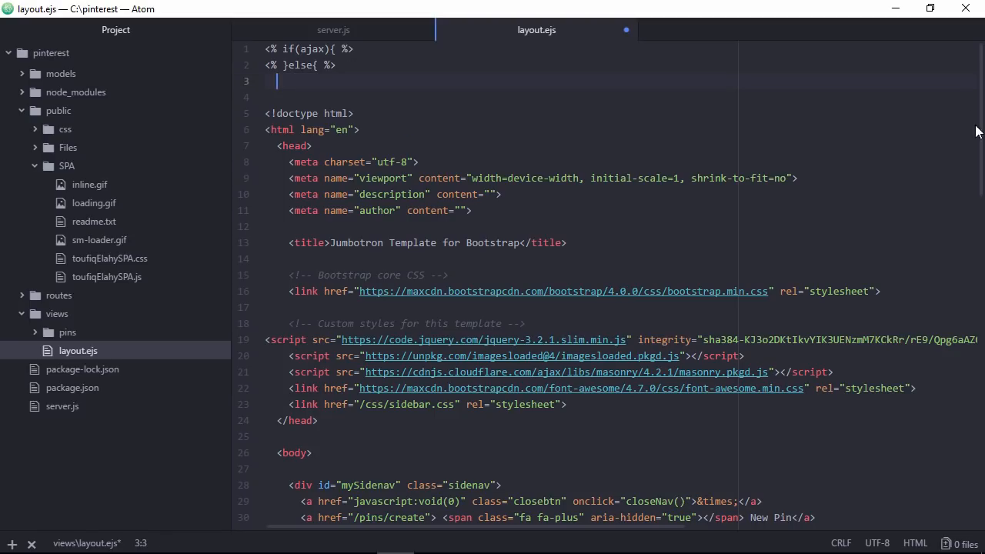
- Close the conditional with <% } %> after the final html tag
{"action": "scroll", "scroll_direction": "down", "scroll_amount": 3}
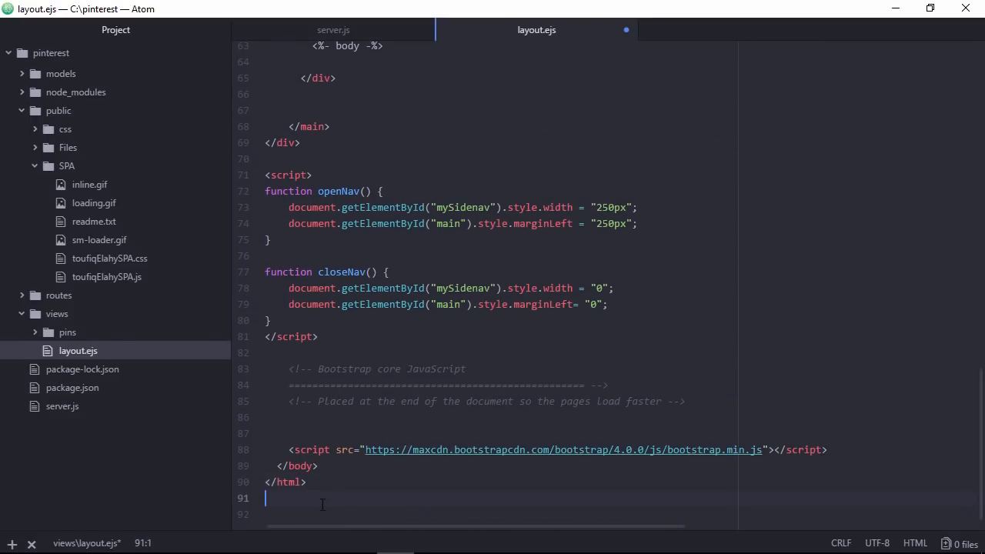
{"action": "type", "text": "<% } %>"}
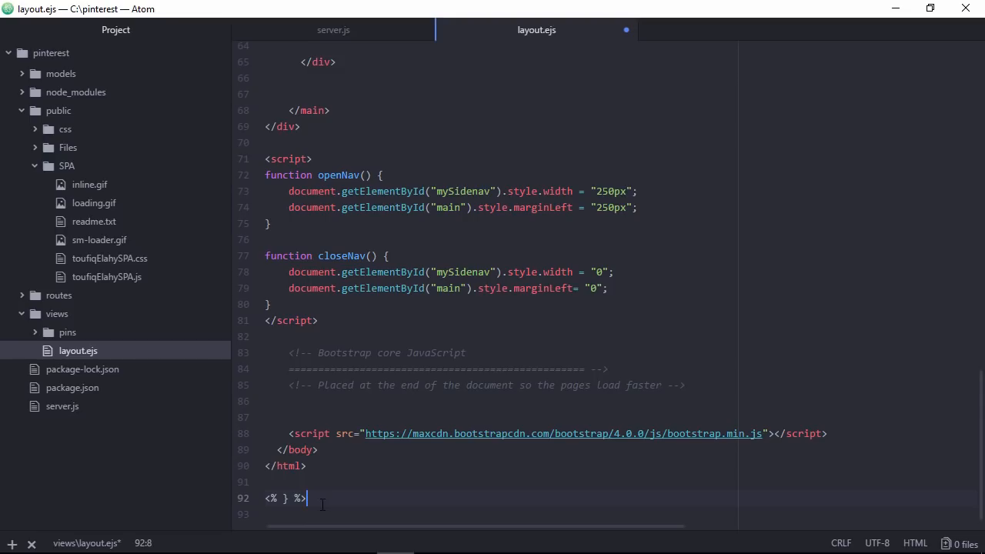
{"action": "scroll", "scroll_direction": "up", "scroll_amount": 3}
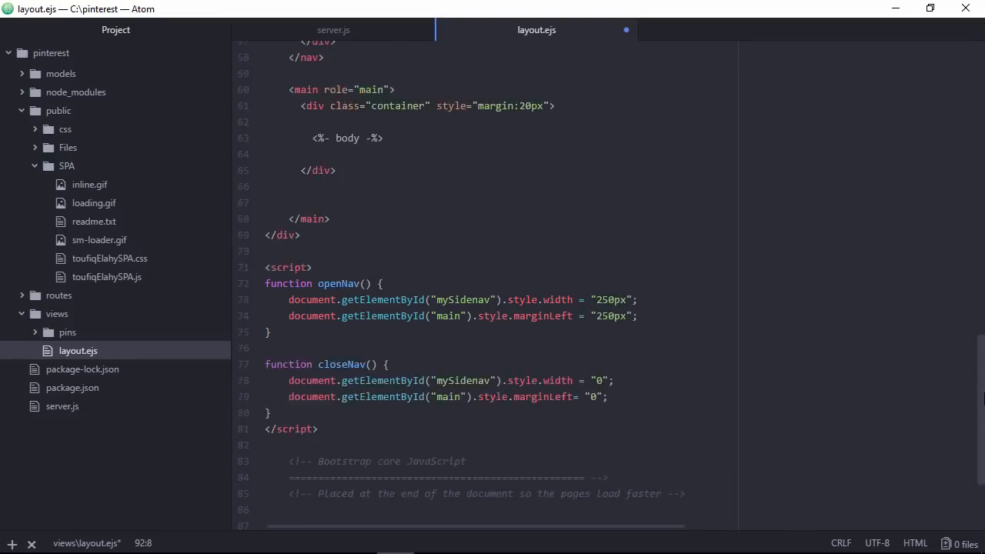
{"action": "type", "text": "<div>"}
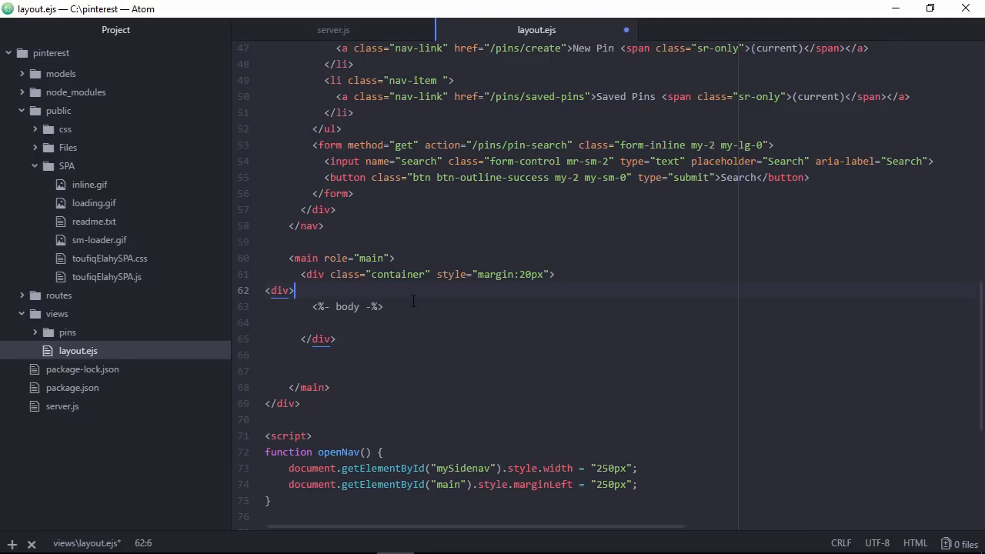
- Wrap the body in a toufiqElahy div and render <%- body -%> alone in the ajax branch
{"action": "type", "text": "<"}
{"action": "type", "text": " id=\"touf"}
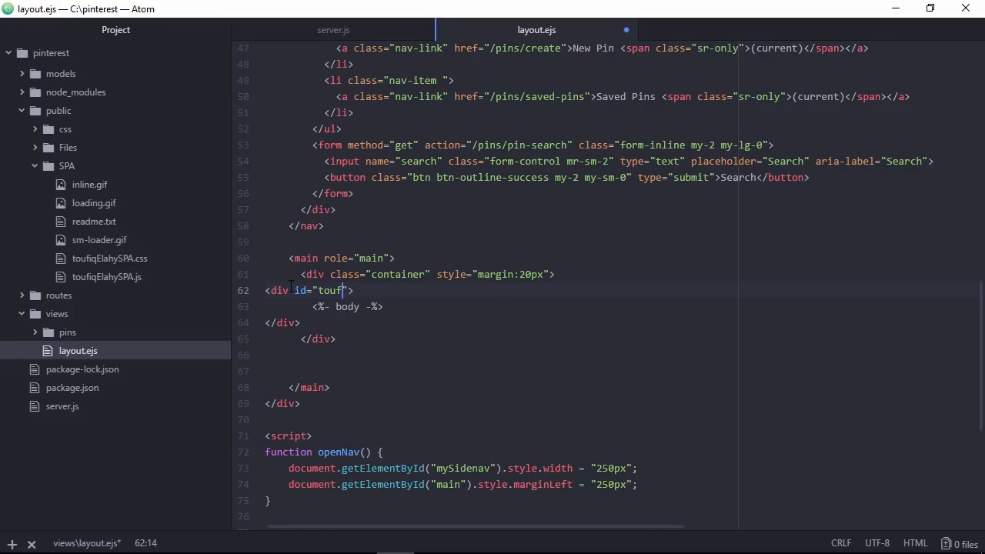
{"action": "type", "text": "iqElahy"}
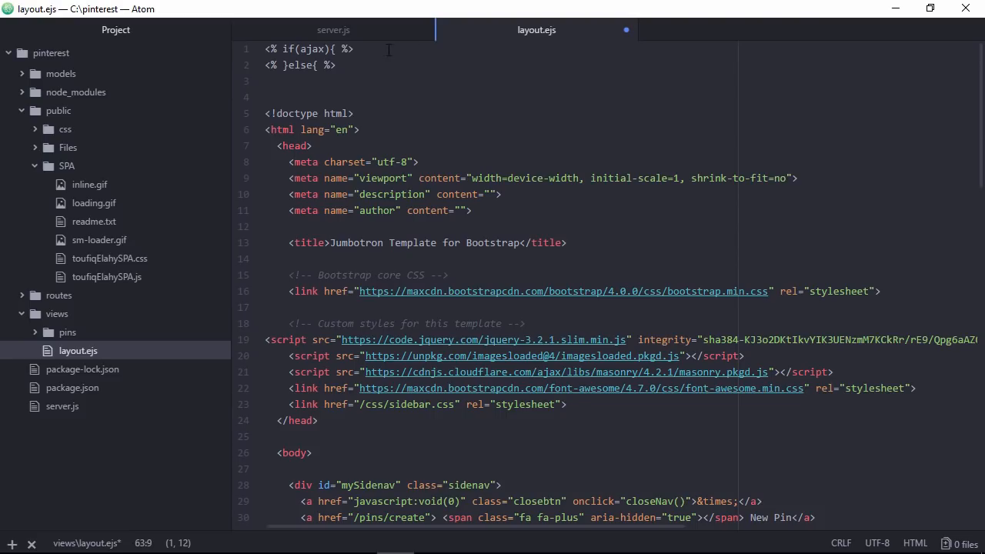
{"action": "key", "text": "enter"}
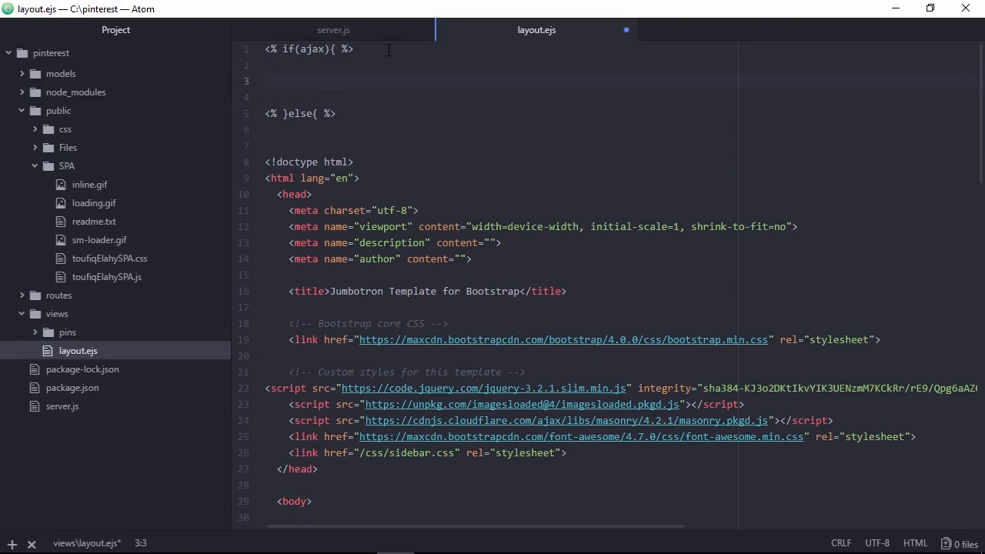
{"action": "type", "text": "<%- body -%>"}
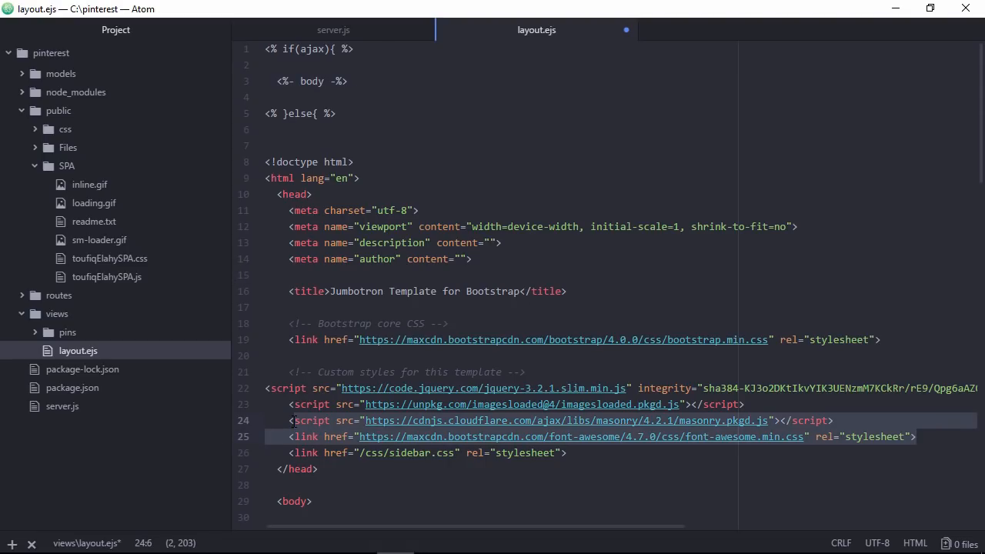
- Swap the slim jQuery src for ajax.googleapis.com jQuery 3.3.1 and save layout.ejs
{"action": "left_click", "coordinate": [382, 387]}
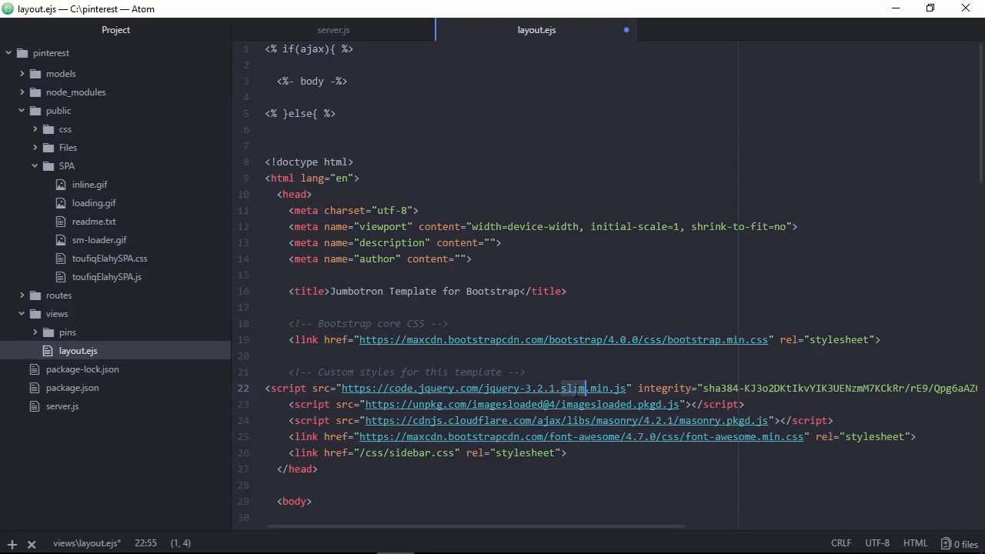
{"action": "mouse_move", "coordinate": [207, 539]}
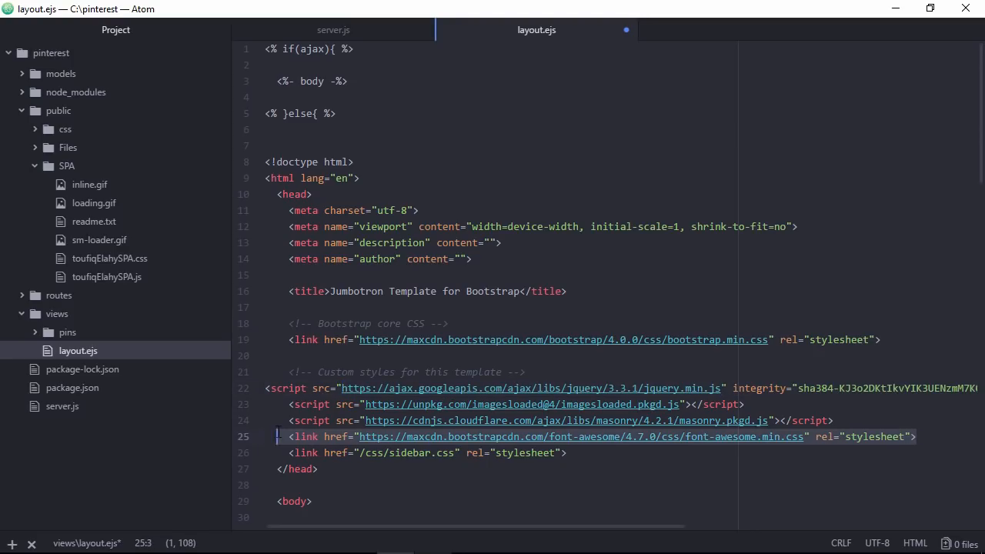
{"action": "left_click", "coordinate": [289, 420]}
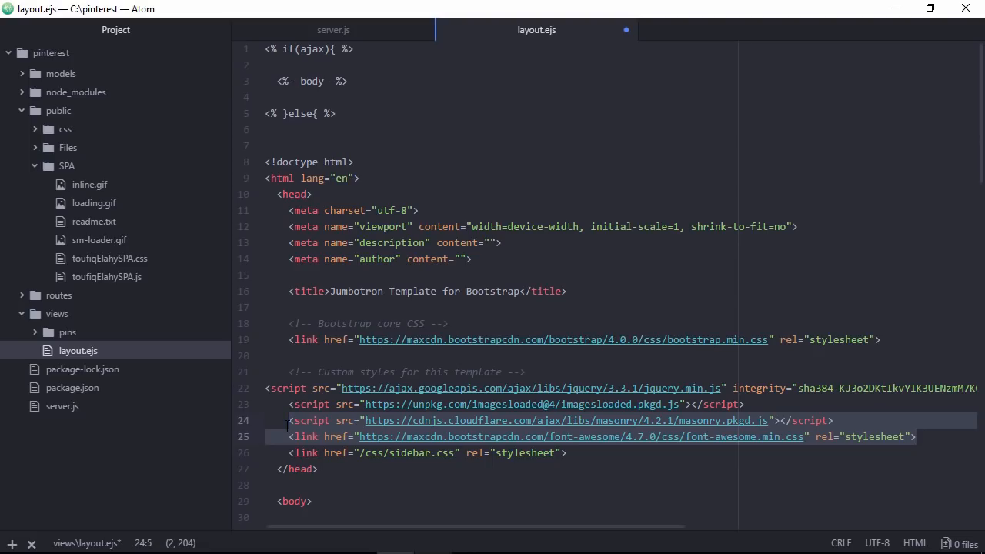
{"action": "key", "text": "ctrl+s"}
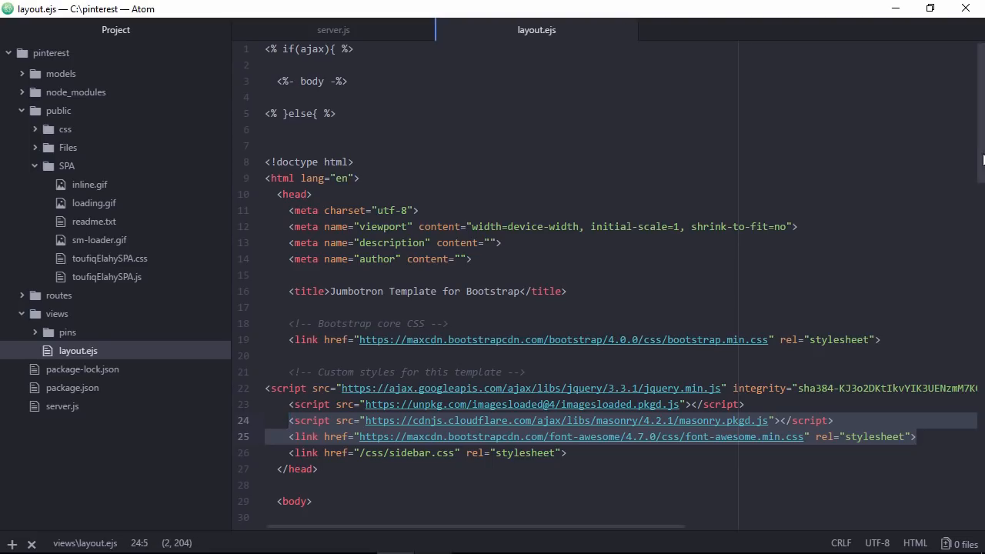
{"action": "scroll", "scroll_direction": "down", "scroll_amount": 3}
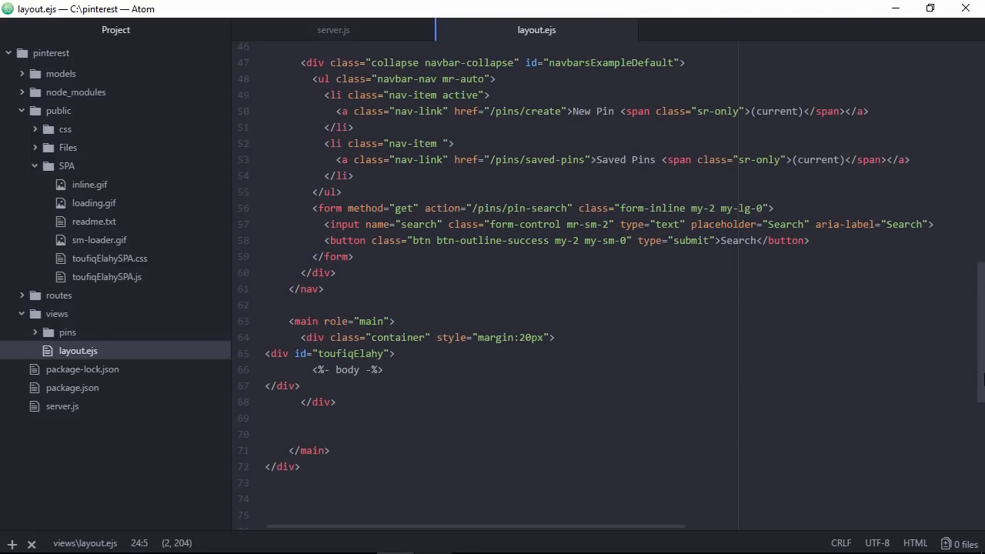
- Include the local /SPA/toufiqElahySPA.js script and /SPA/toufiqElahySPA.css stylesheet in the layout
{"action": "scroll", "scroll_direction": "down", "scroll_amount": 3}
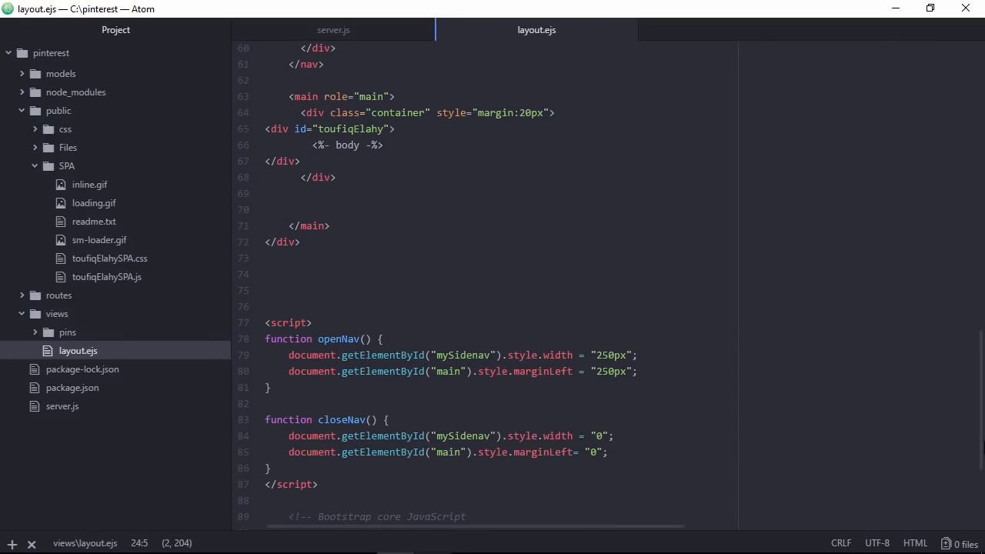
{"action": "left_click", "coordinate": [289, 290]}
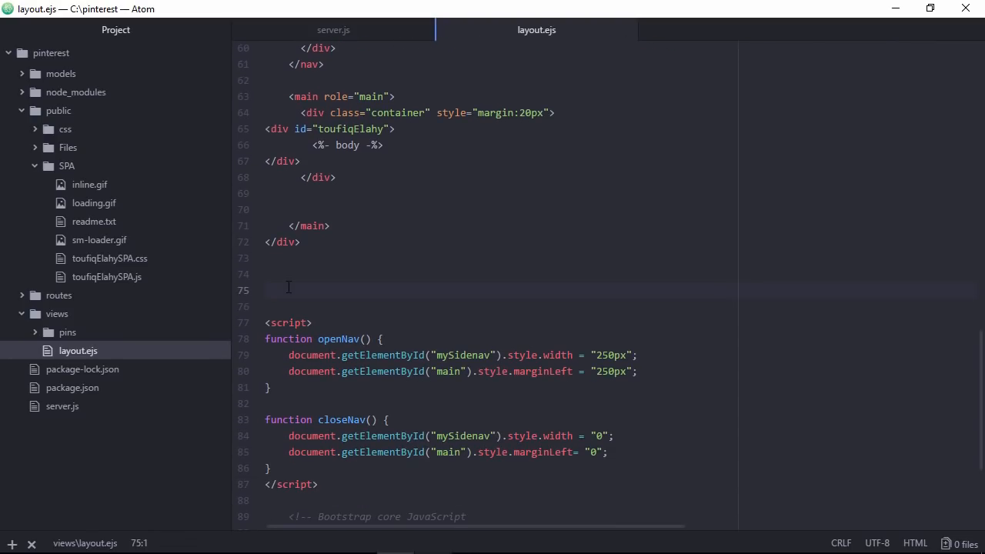
{"action": "type", "text": "<script src=\"https://cdnjs.cloudflare.com/ajax/libs/masonry/4.2.1/masonry.pkgd.js\"></script>"}
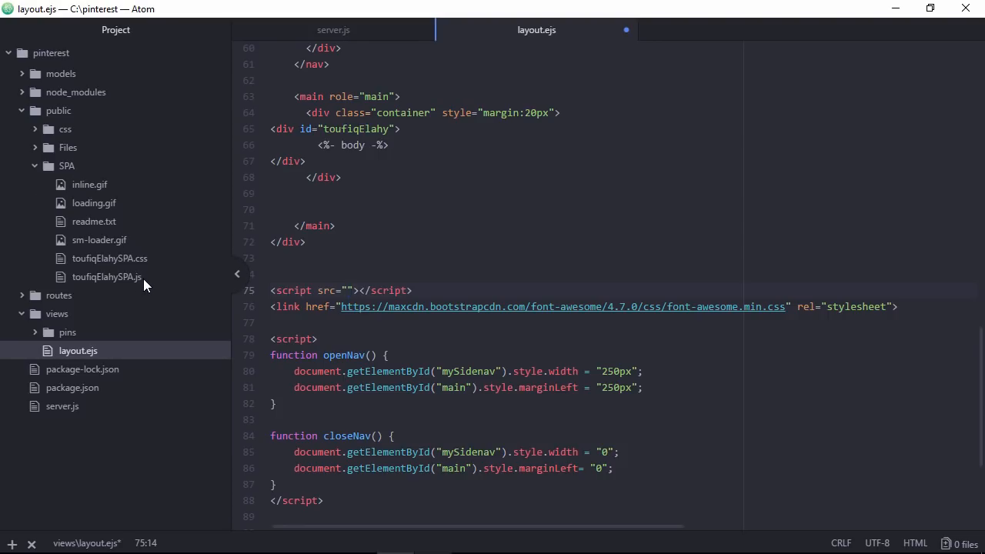
{"action": "type", "text": "/"}
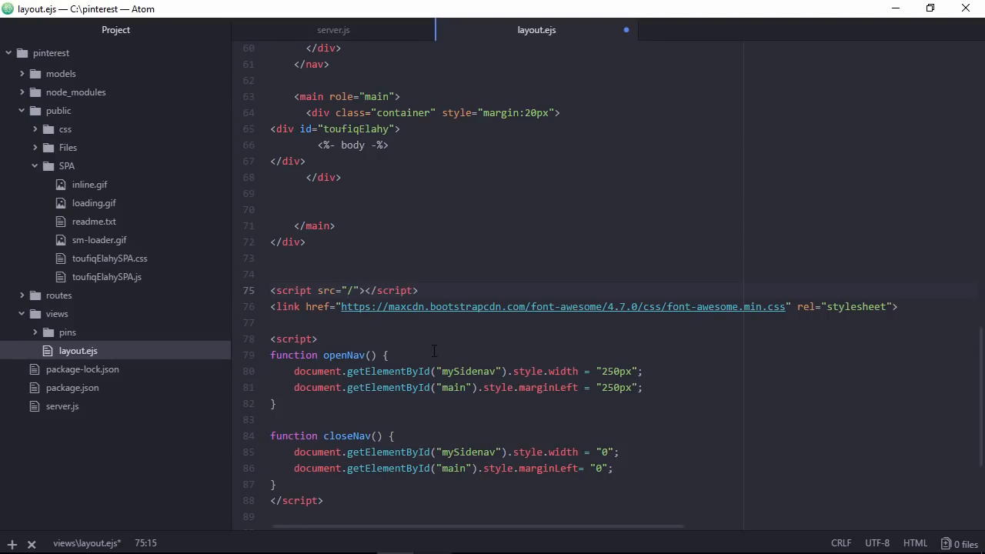
{"action": "type", "text": "SPA/"}
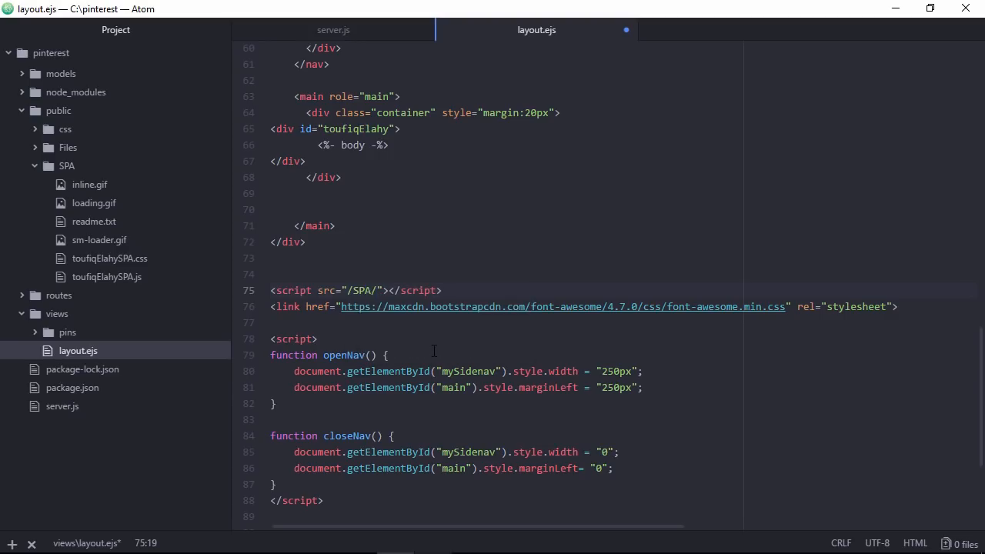
{"action": "type", "text": "toufiqElahy"}
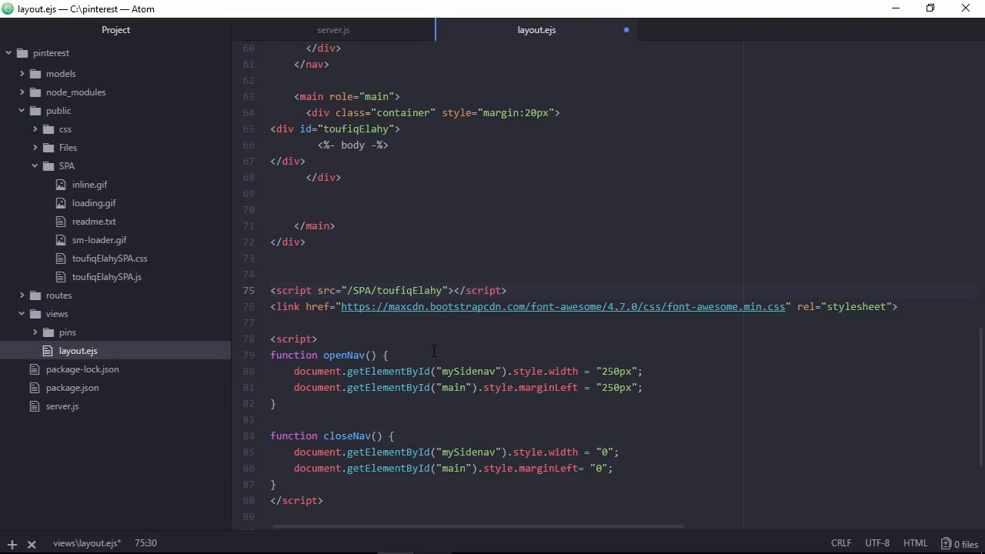
{"action": "type", "text": "SPA.js"}
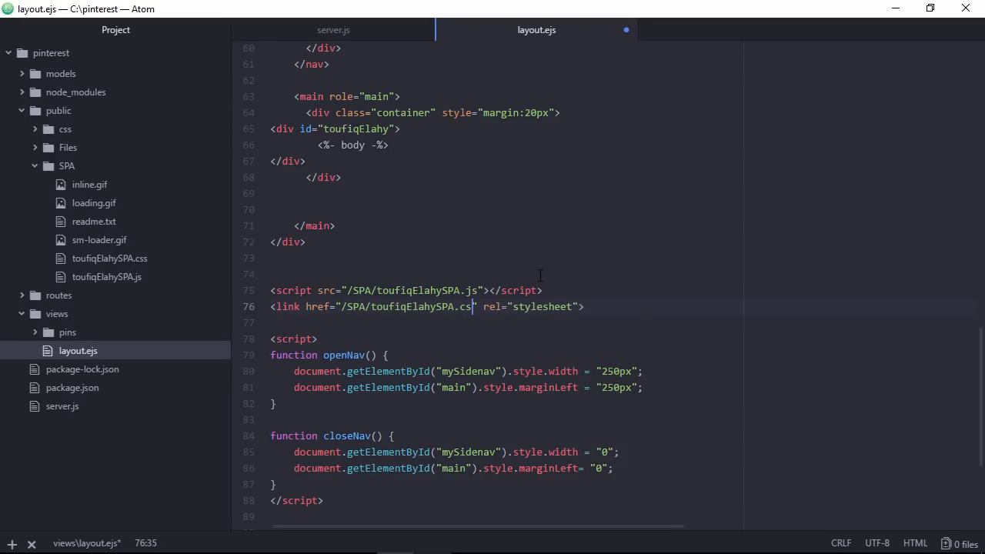
{"action": "key", "text": "enter"}
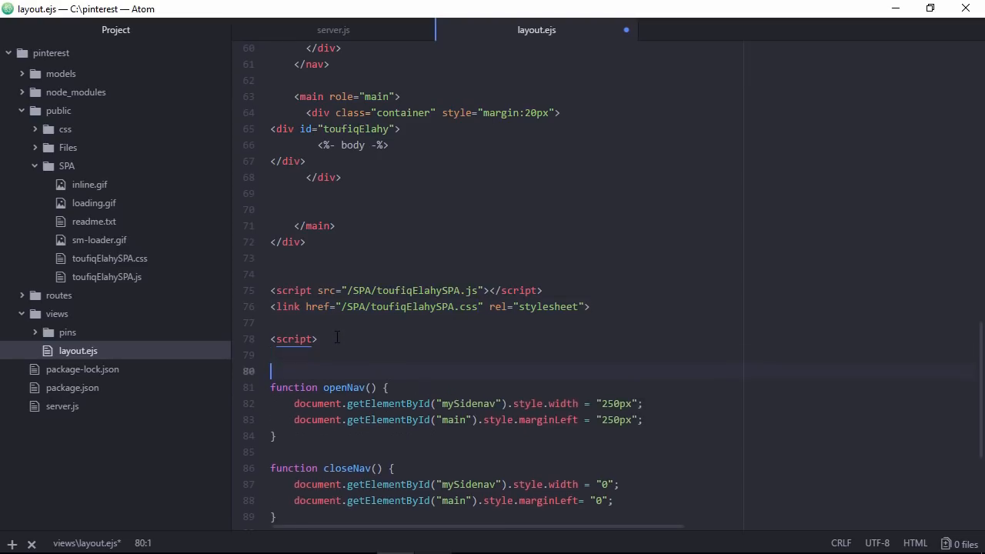
- Start a $(function(){ }) document-ready block in layout.ejs's script section
{"action": "key", "text": "enter"}
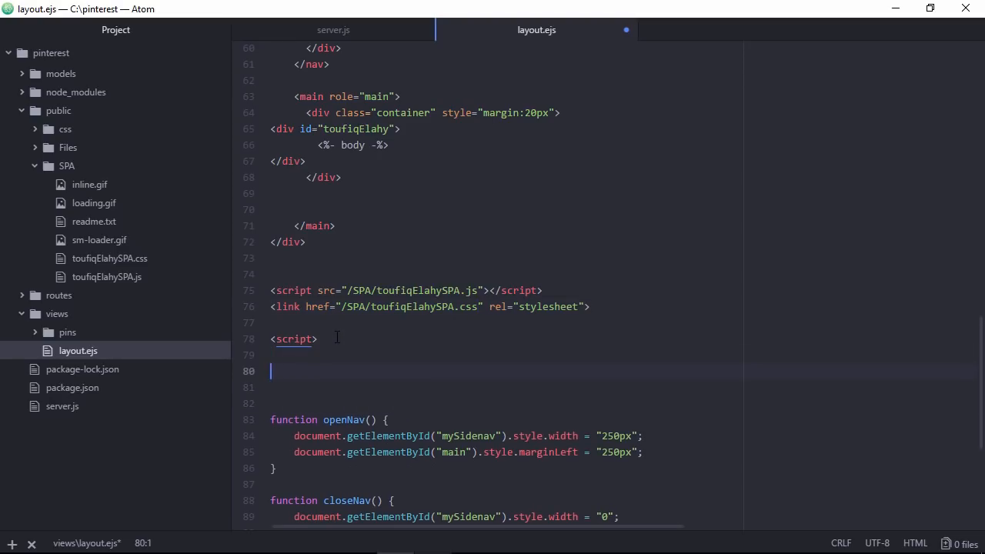
{"action": "type", "text": "$()"}
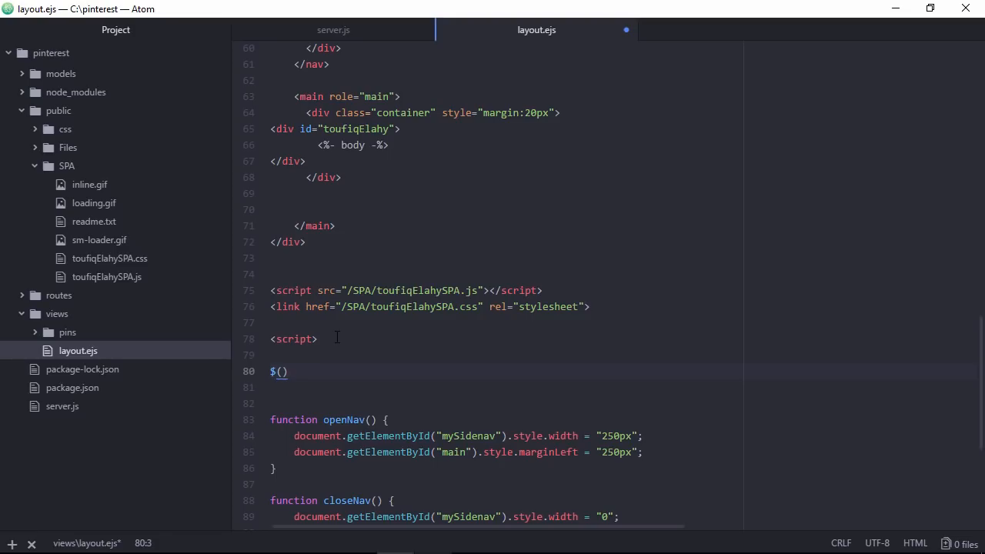
{"action": "type", "text": "function("}
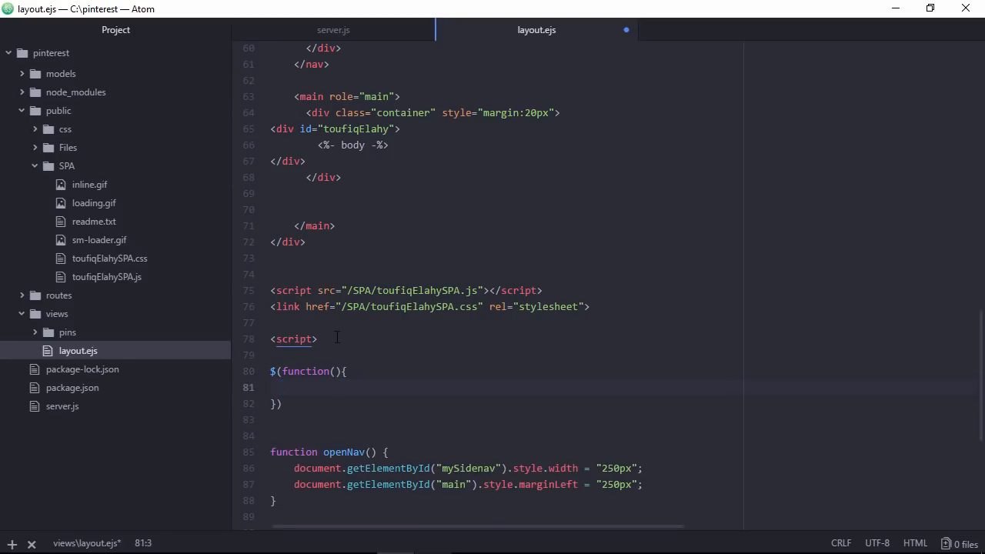
{"action": "key", "text": "enter"}
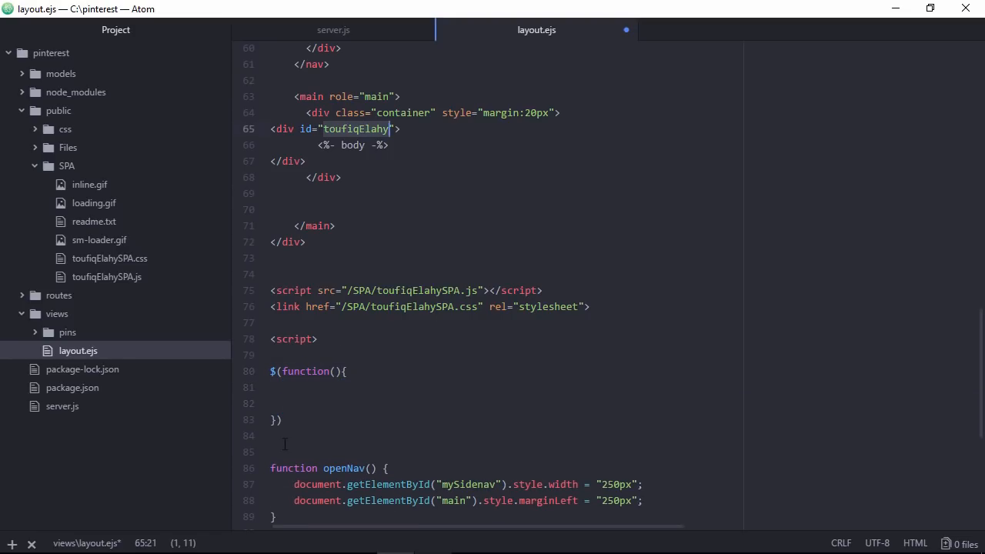
{"action": "left_click", "coordinate": [307, 403]}
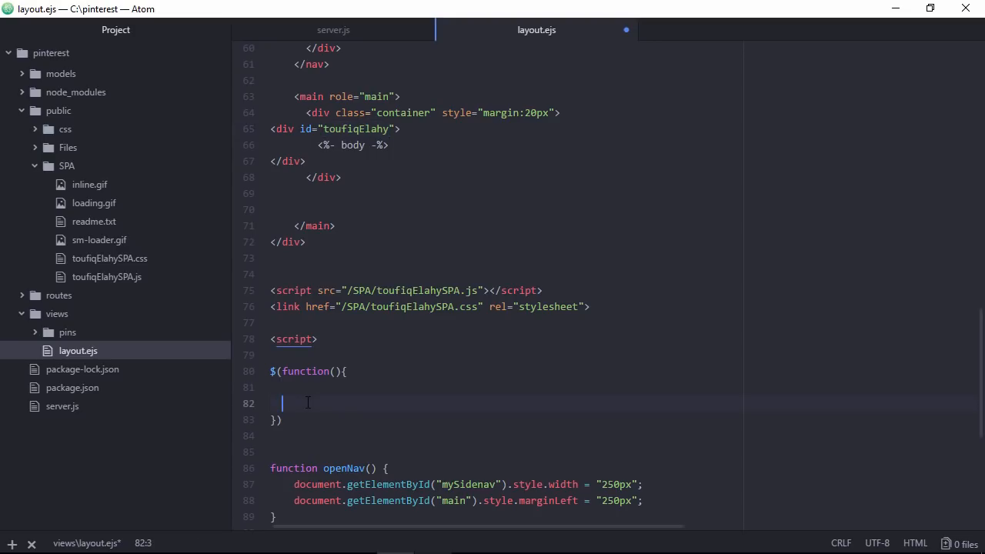
- Inside the ready block call $('#toufiqElahy').toufiqSPA()
{"action": "type", "text": "$("}
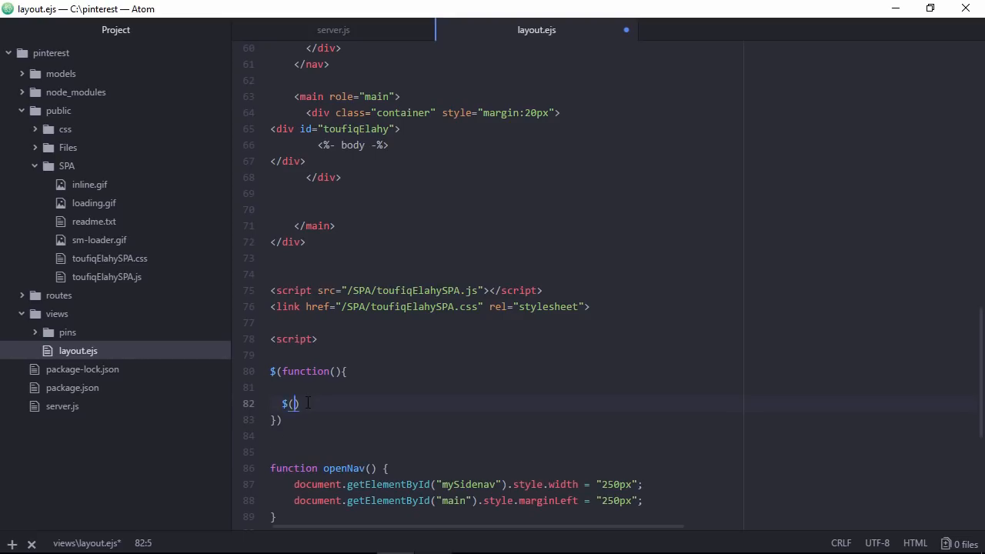
{"action": "type", "text": "'"}
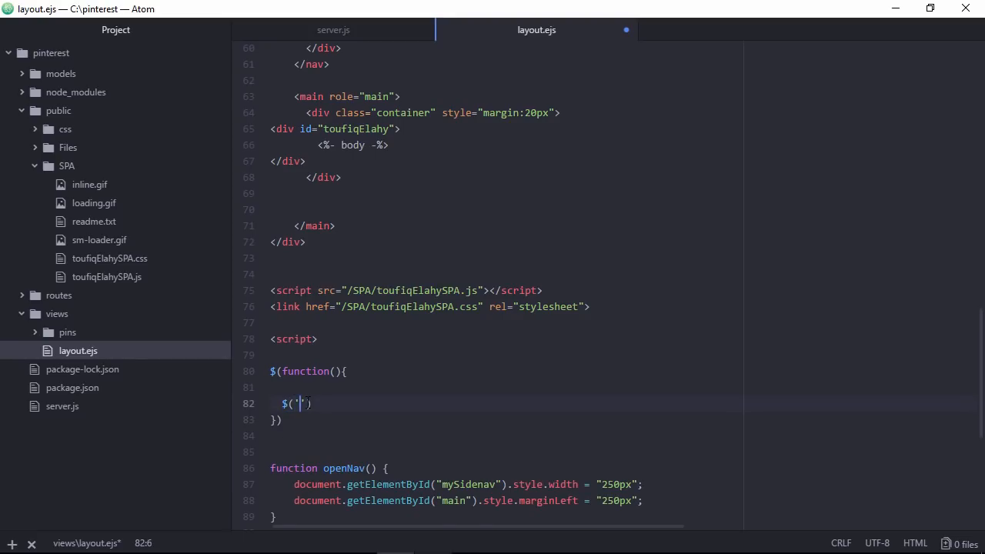
{"action": "type", "text": "#toufiqElahy"}
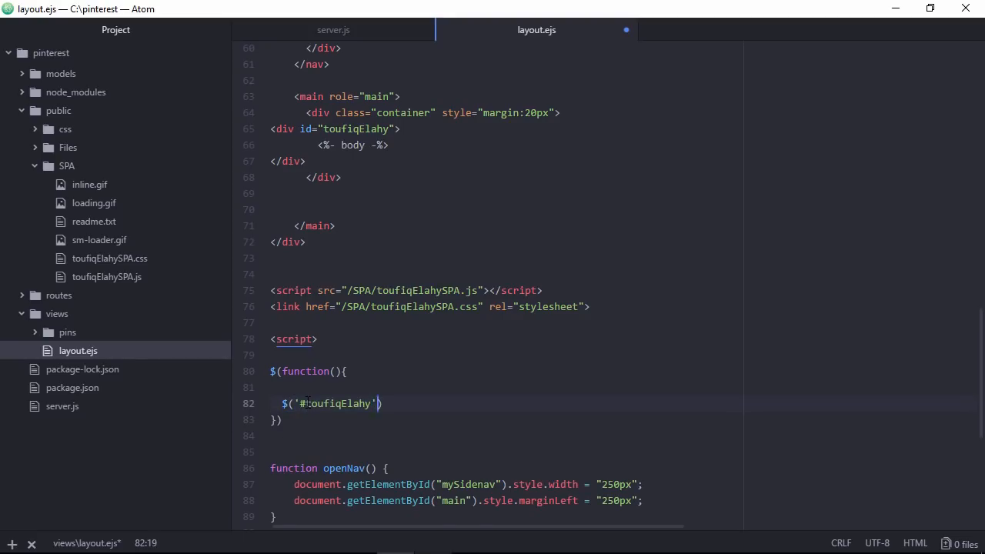
{"action": "type", "text": ".tou"}
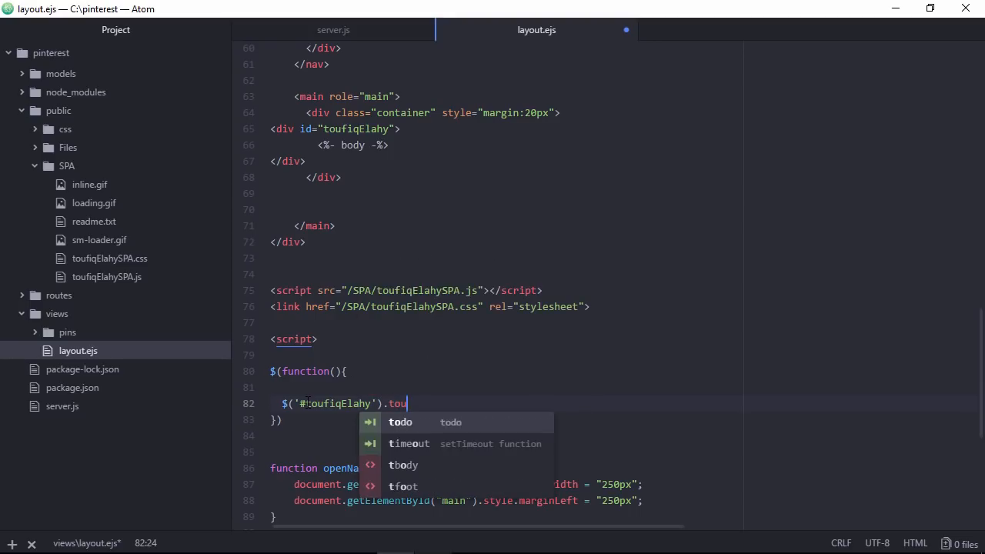
{"action": "type", "text": "fiqSPA();"}
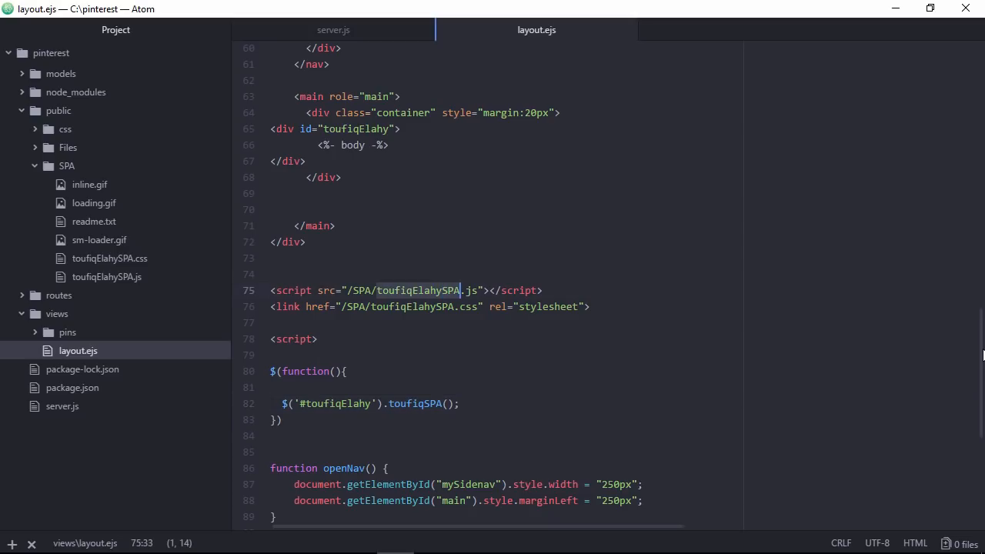
{"action": "scroll", "scroll_direction": "up", "scroll_amount": 3}
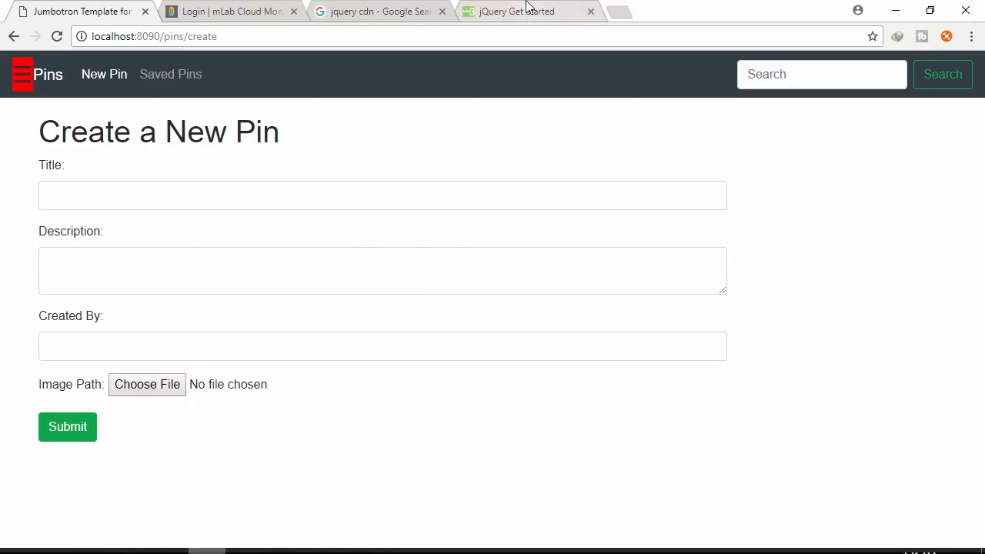
- Compare the w3schools Google CDN snippet with layout.ejs's jQuery 3.3.1 include, then return to the Pins app
{"action": "left_click", "coordinate": [527, 11]}
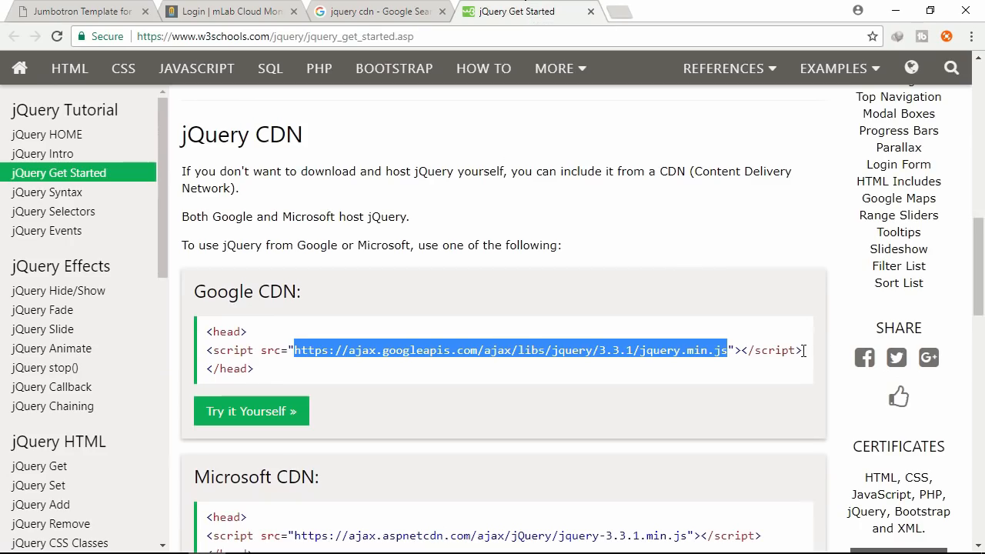
{"action": "left_click", "coordinate": [208, 351]}
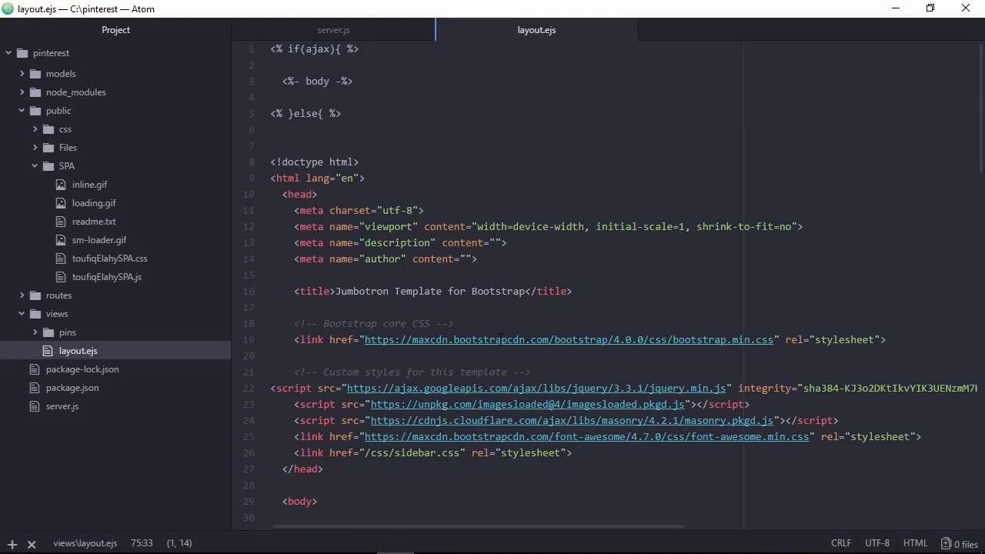
{"action": "left_click", "coordinate": [270, 387]}
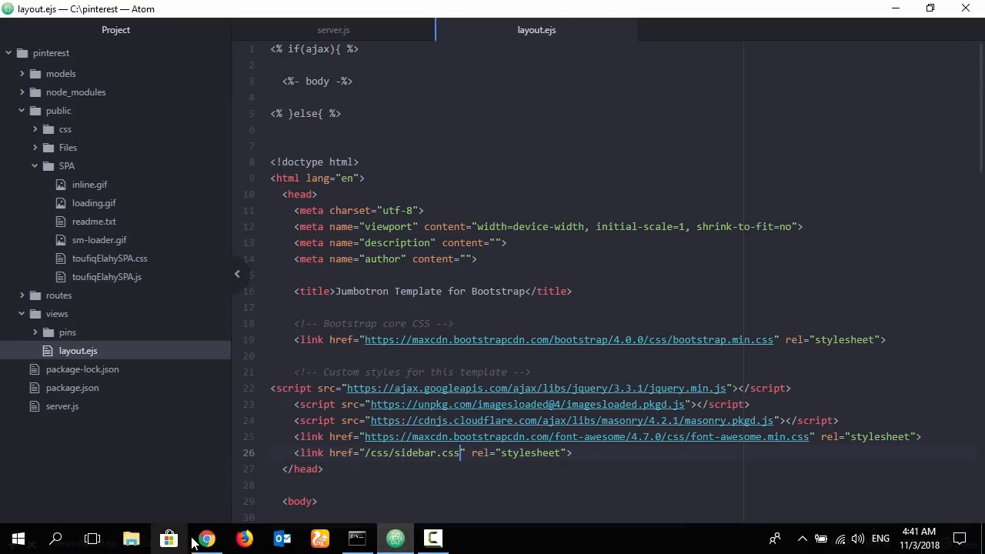
{"action": "left_click", "coordinate": [204, 539]}
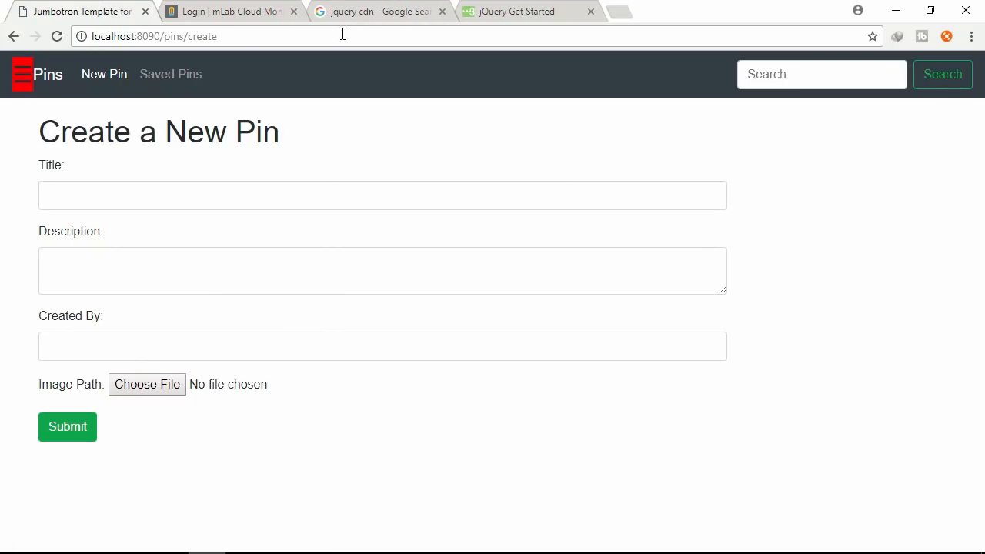
- Browse Saved Pins and then all Pins from the side menu, loading each through the SPA overlay
{"action": "left_click", "coordinate": [21, 74]}
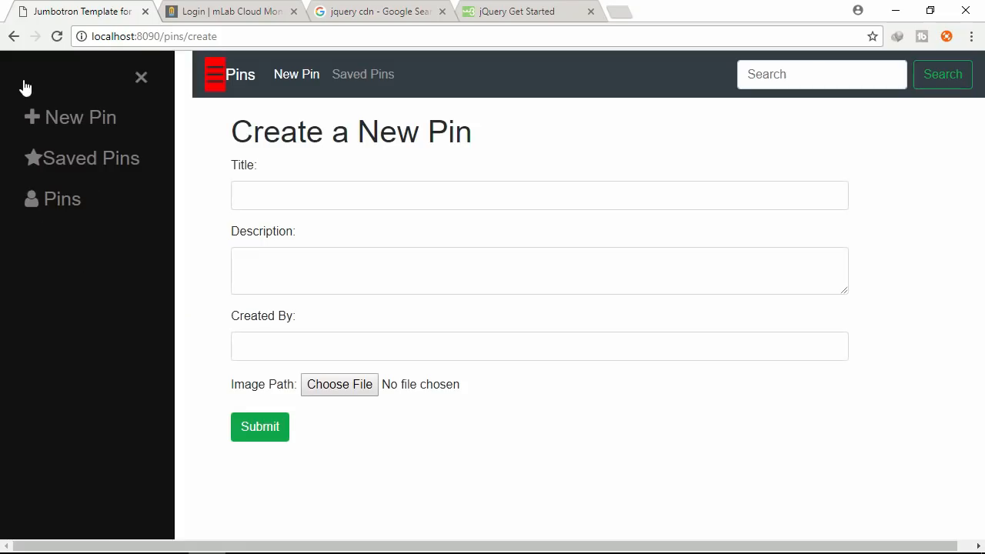
{"action": "left_click", "coordinate": [89, 157]}
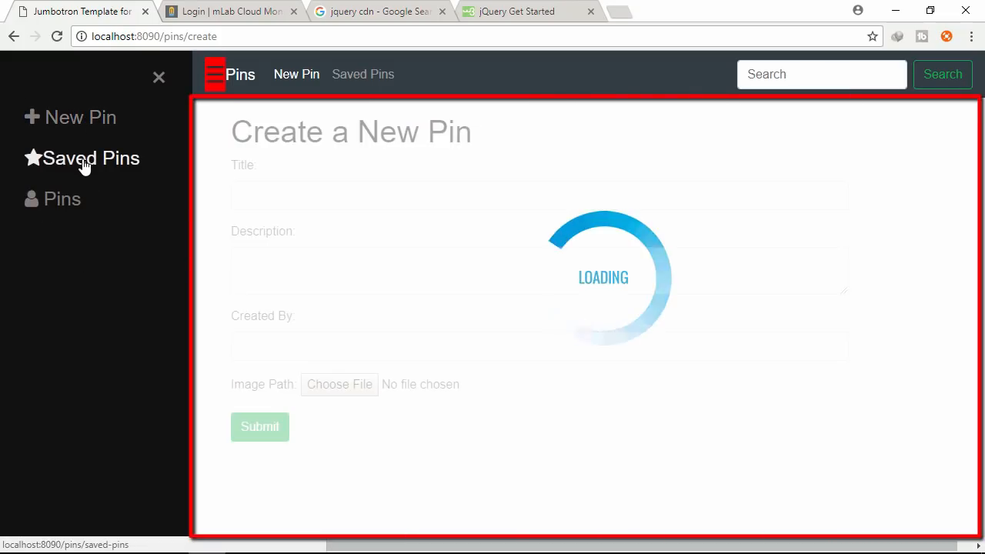
{"action": "left_click", "coordinate": [91, 157]}
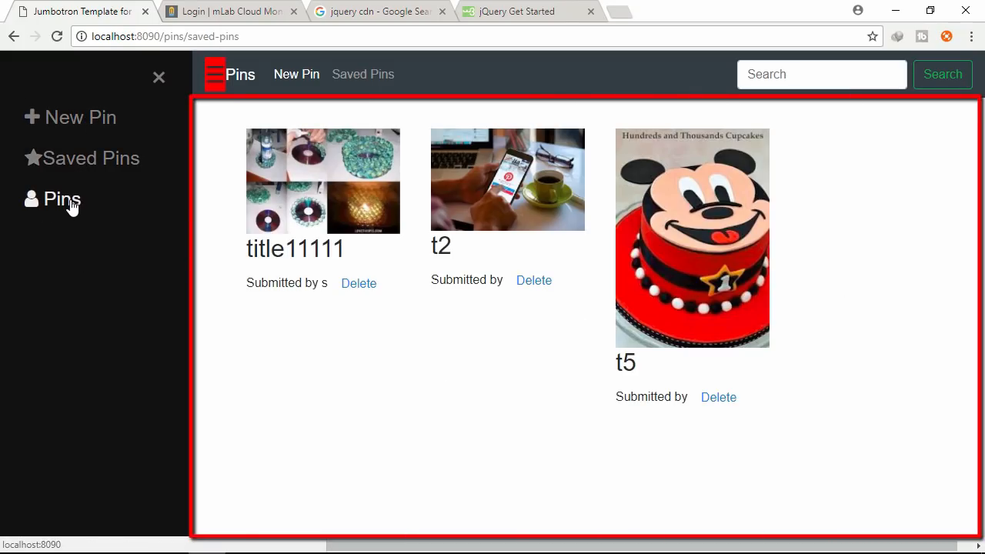
{"action": "left_click", "coordinate": [62, 199]}
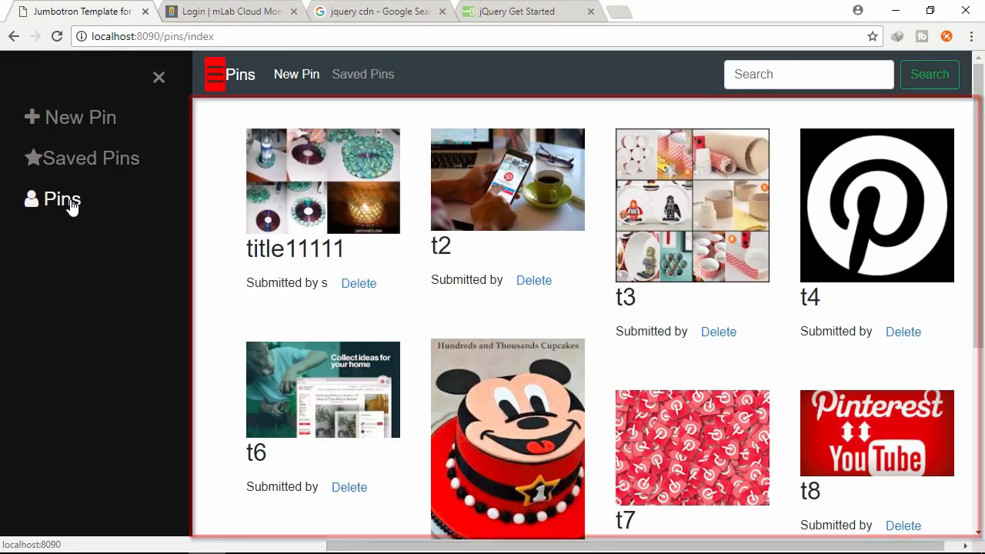
{"action": "mouse_move", "coordinate": [80, 117]}
{"action": "type", "text": "t"}
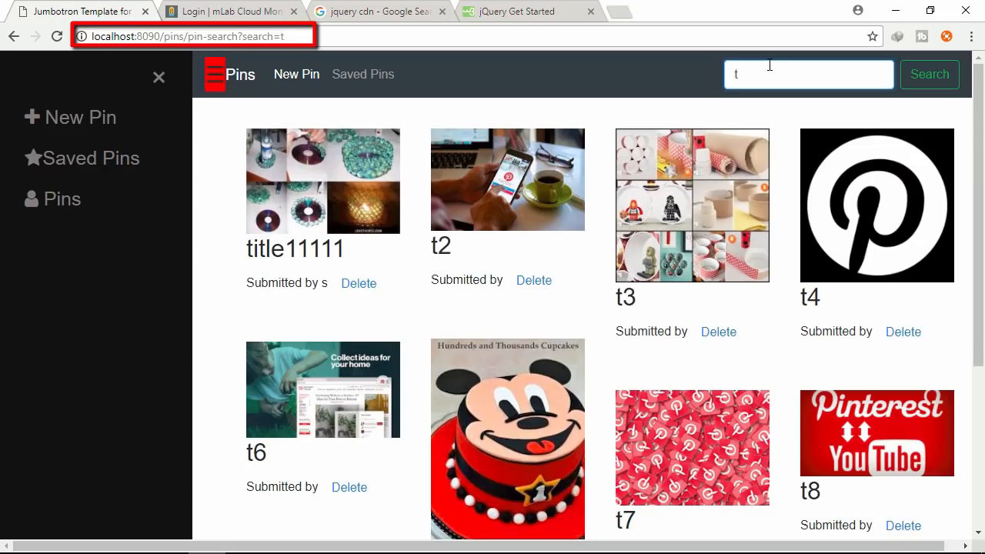
{"action": "mouse_move", "coordinate": [80, 117]}
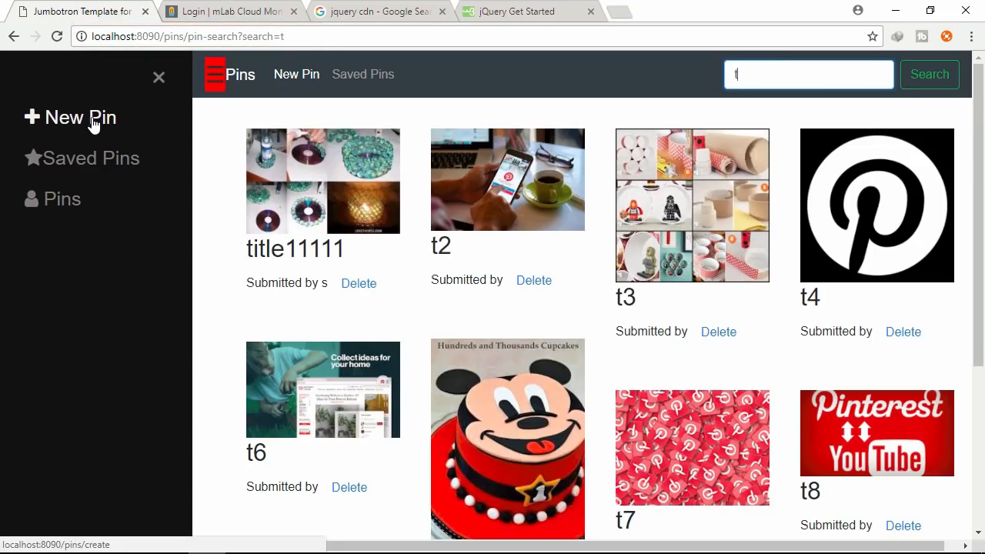
- Start a new pin with title t0 and description d0
{"action": "left_click", "coordinate": [80, 117]}
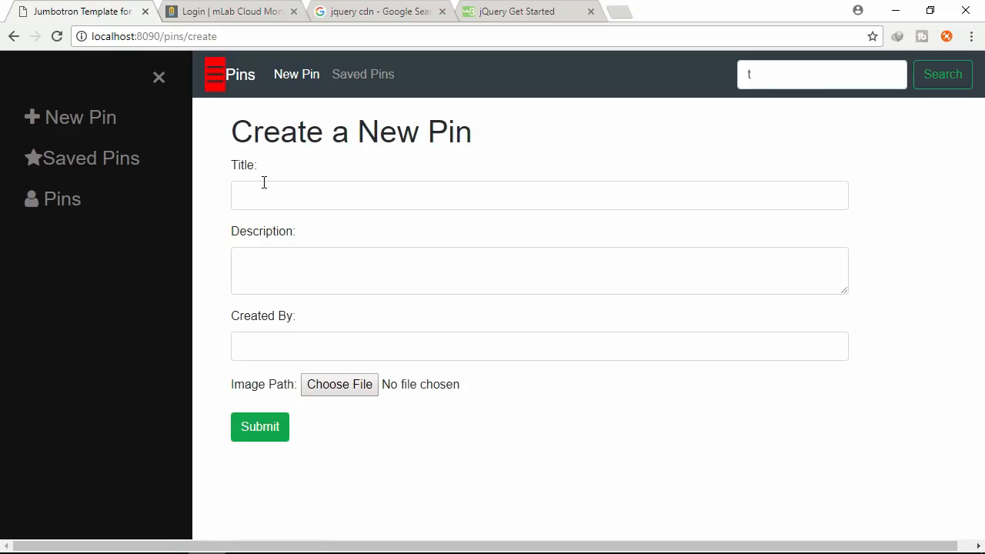
{"action": "type", "text": "t0"}
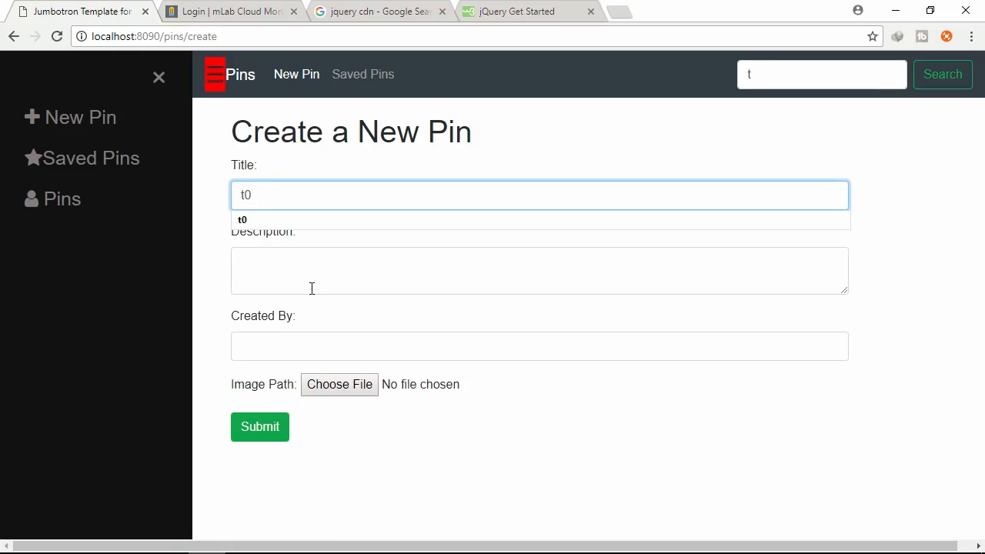
{"action": "type", "text": "d0"}
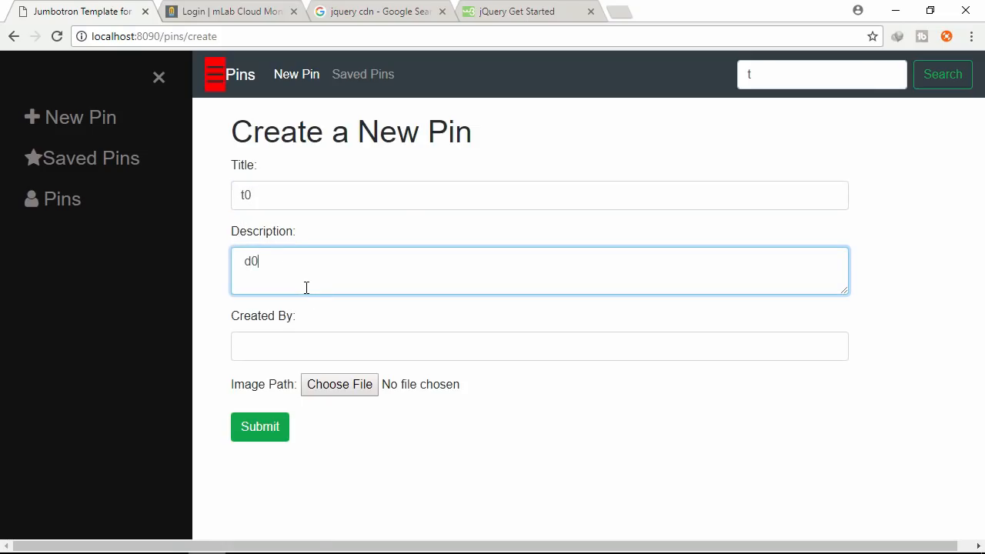
- Attach image 1.jpg to the pin and submit it into the gallery
{"action": "left_click", "coordinate": [339, 384]}
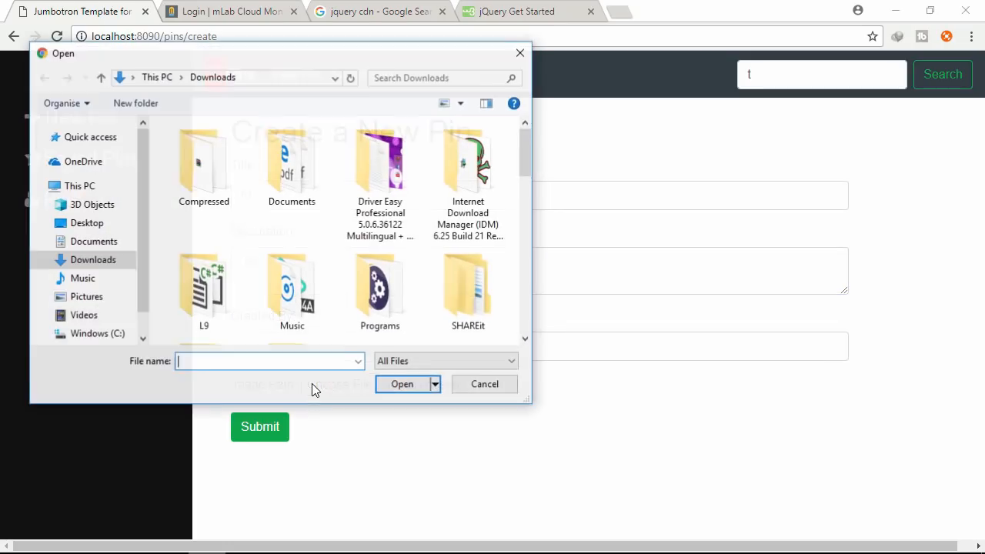
{"action": "scroll", "scroll_direction": "down", "scroll_amount": 3}
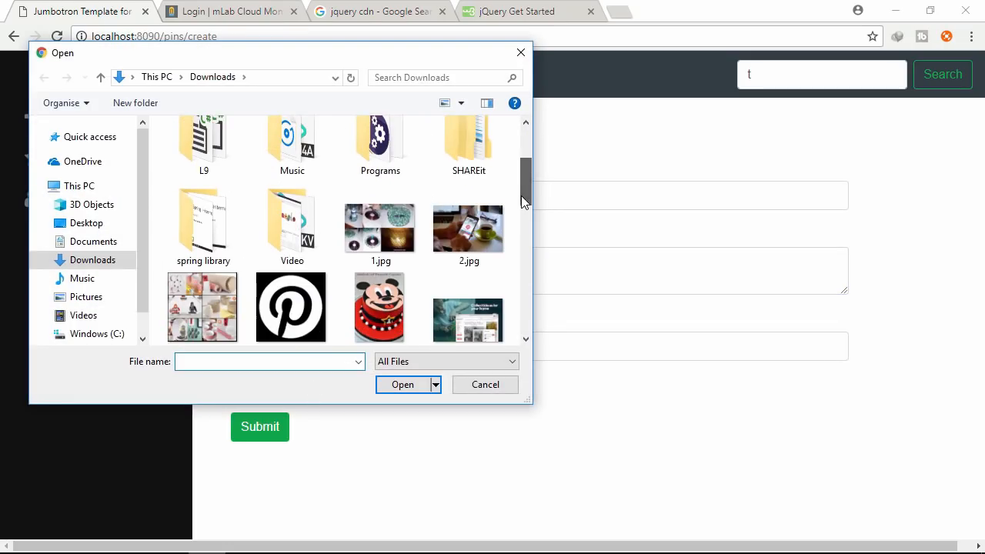
{"action": "left_click", "coordinate": [378, 226]}
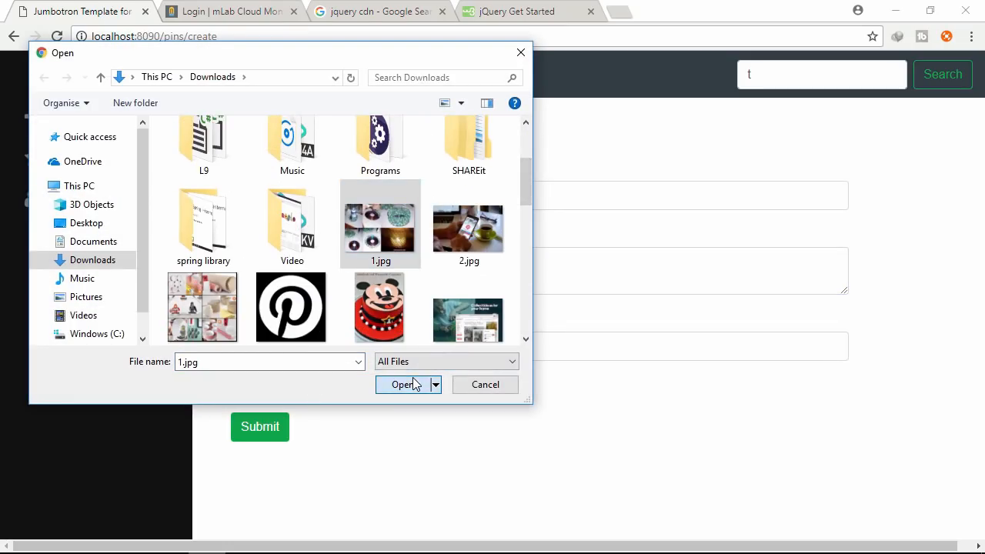
{"action": "left_click", "coordinate": [403, 385]}
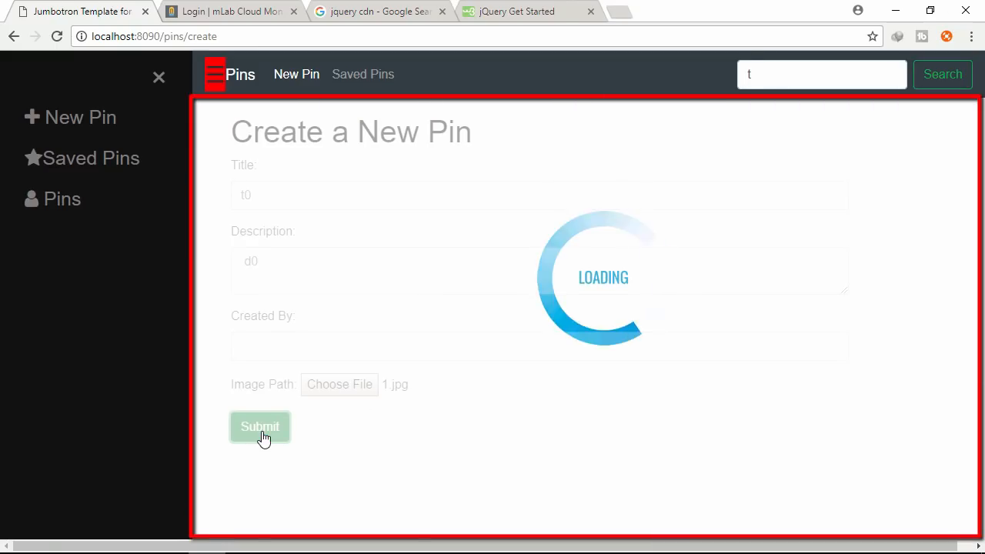
{"action": "left_click", "coordinate": [260, 426]}
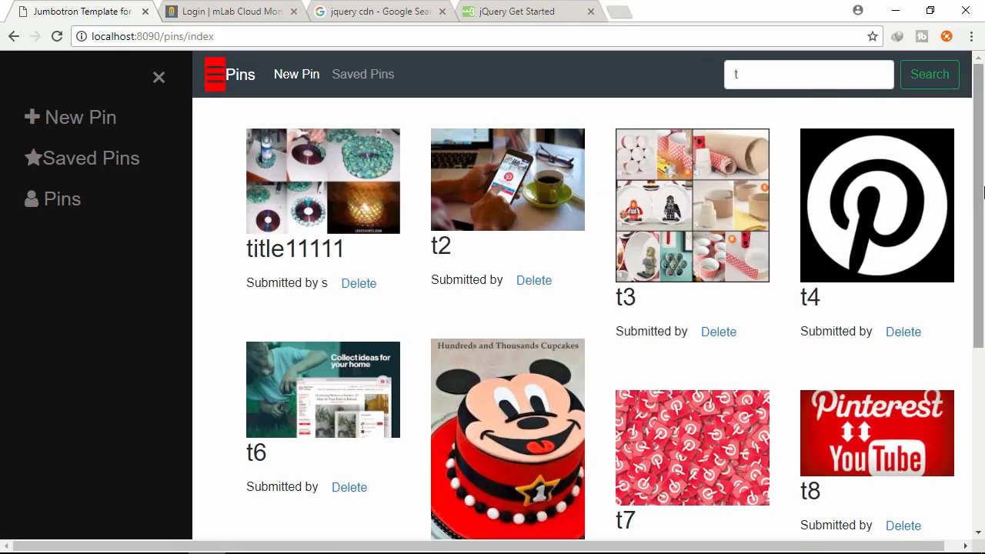
{"action": "scroll", "scroll_direction": "down", "scroll_amount": 3}
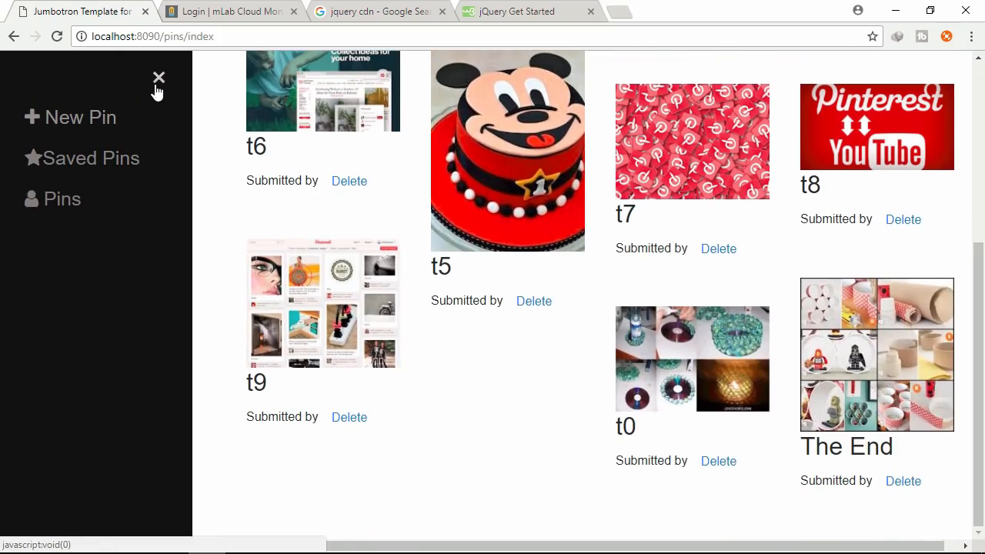
{"action": "left_click", "coordinate": [158, 76]}
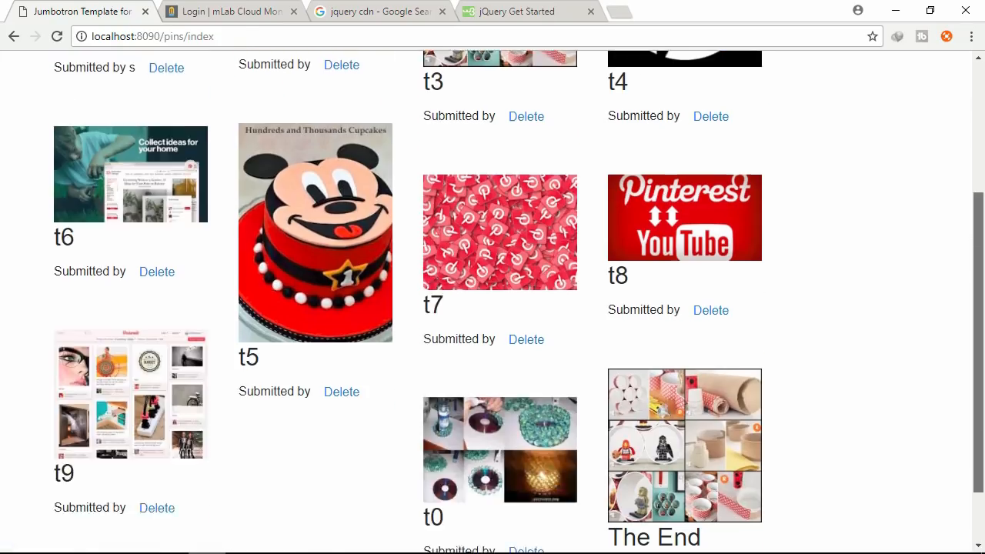
{"action": "scroll", "scroll_direction": "up", "scroll_amount": 3}
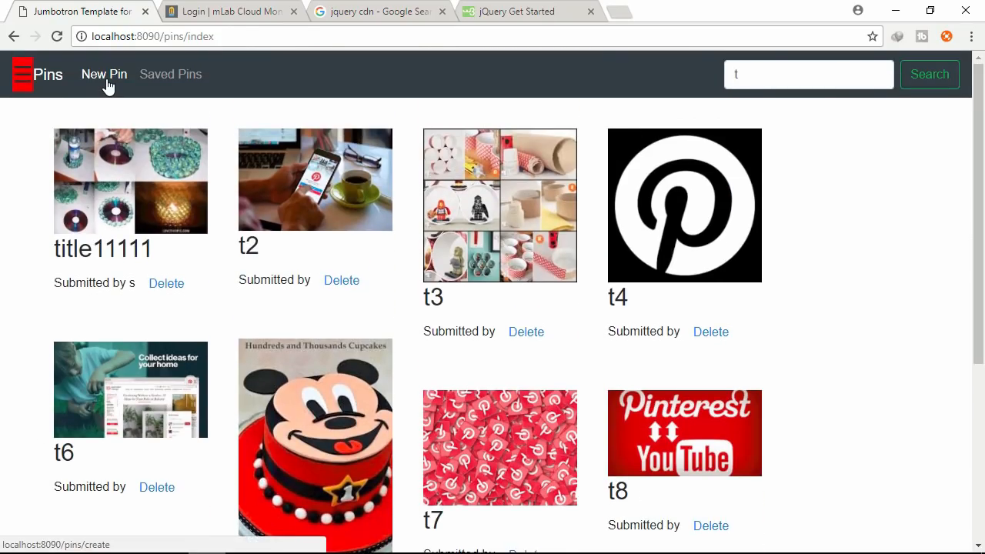
{"action": "left_click", "coordinate": [105, 74]}
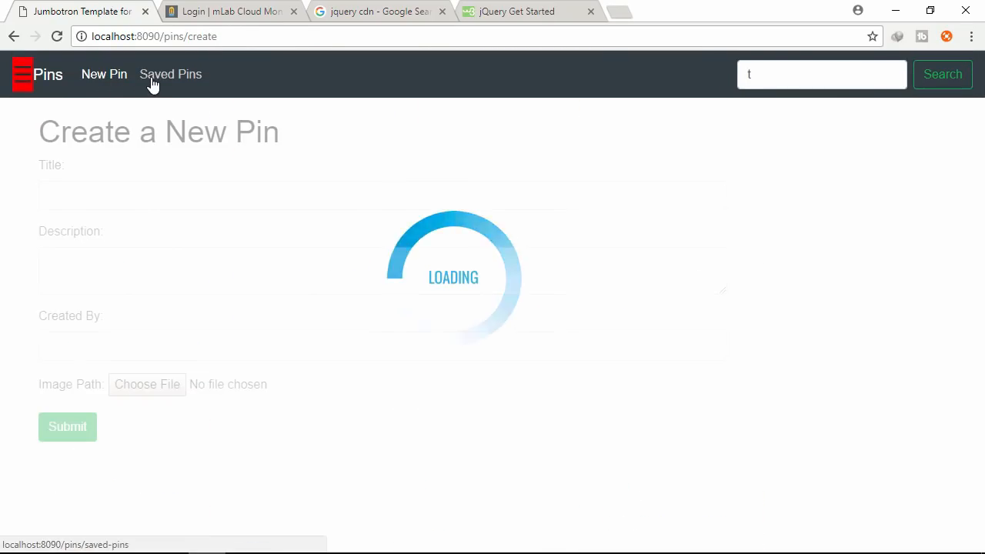
{"action": "left_click", "coordinate": [169, 74]}
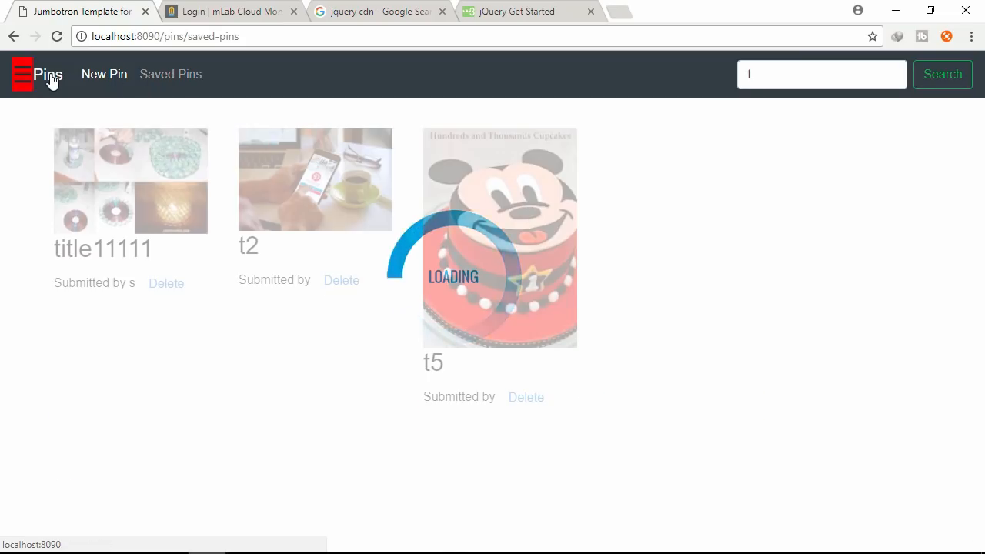
{"action": "left_click", "coordinate": [46, 74]}
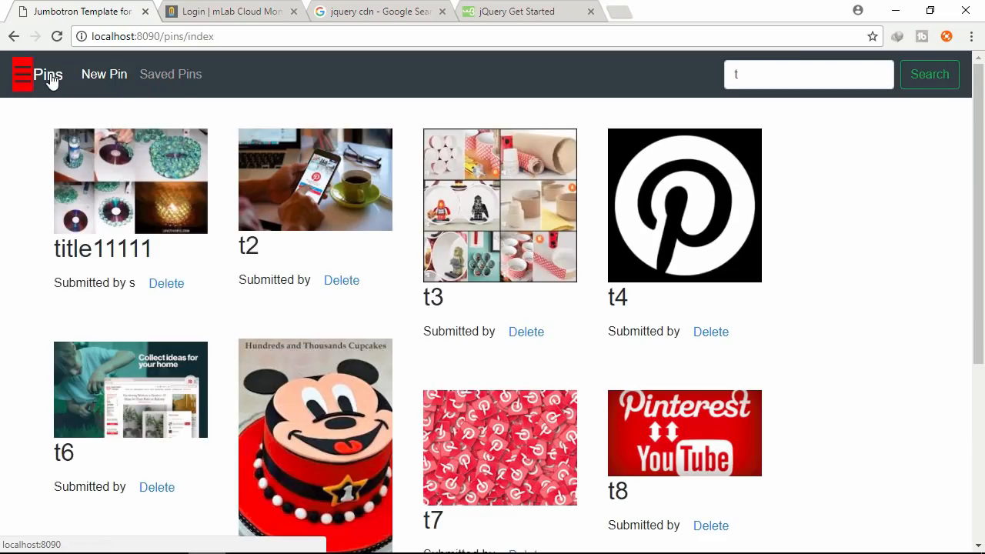
{"action": "left_click", "coordinate": [21, 74]}
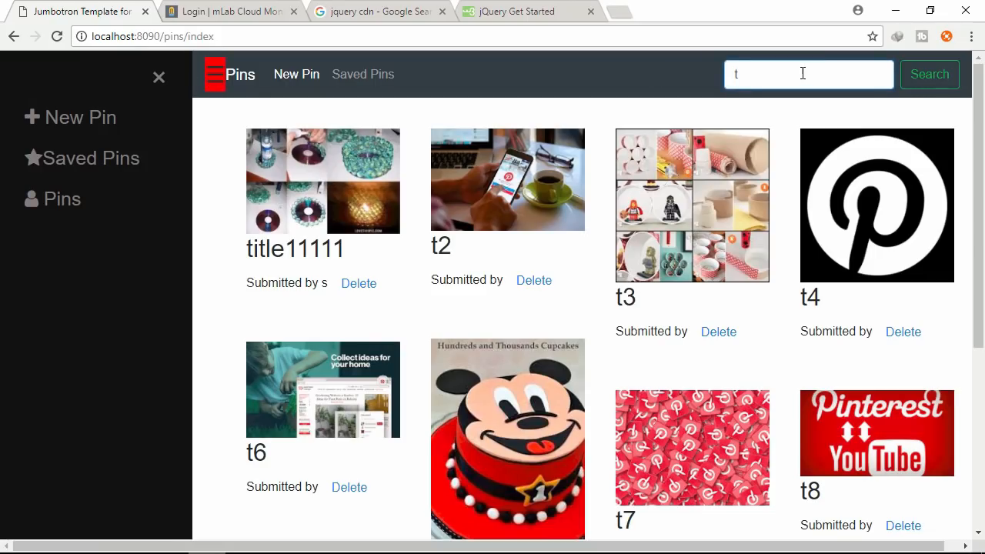
{"action": "left_click", "coordinate": [930, 74]}
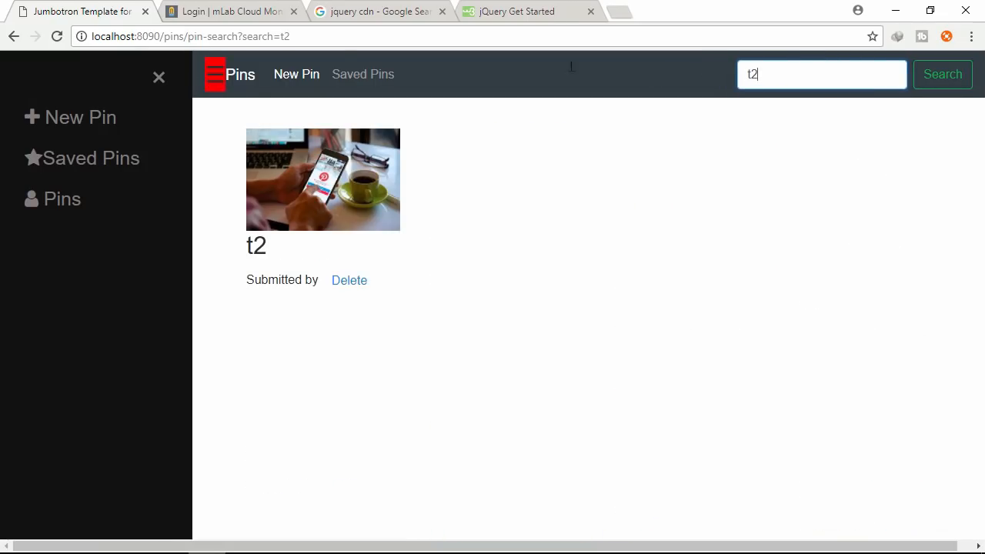
{"action": "left_click", "coordinate": [160, 76]}
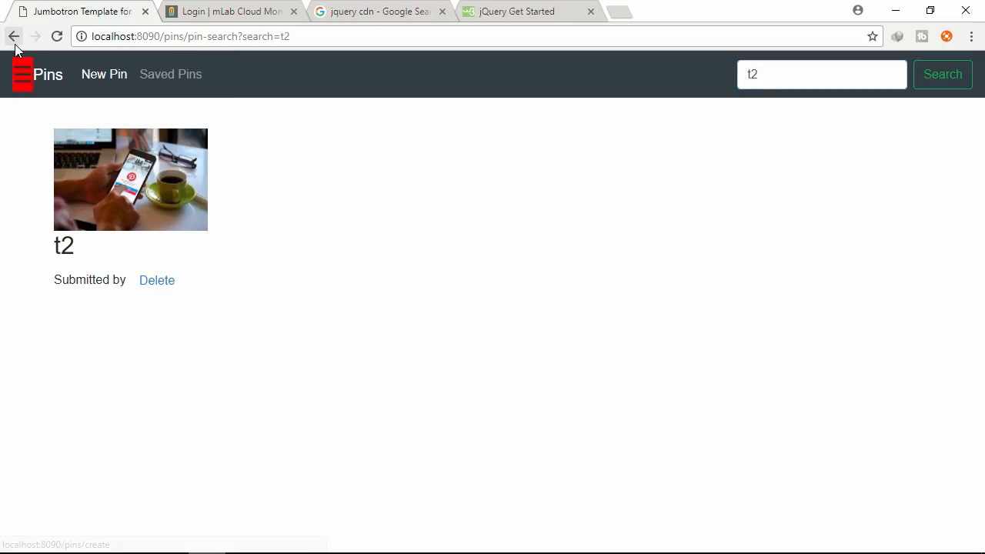
{"action": "left_click", "coordinate": [14, 37]}
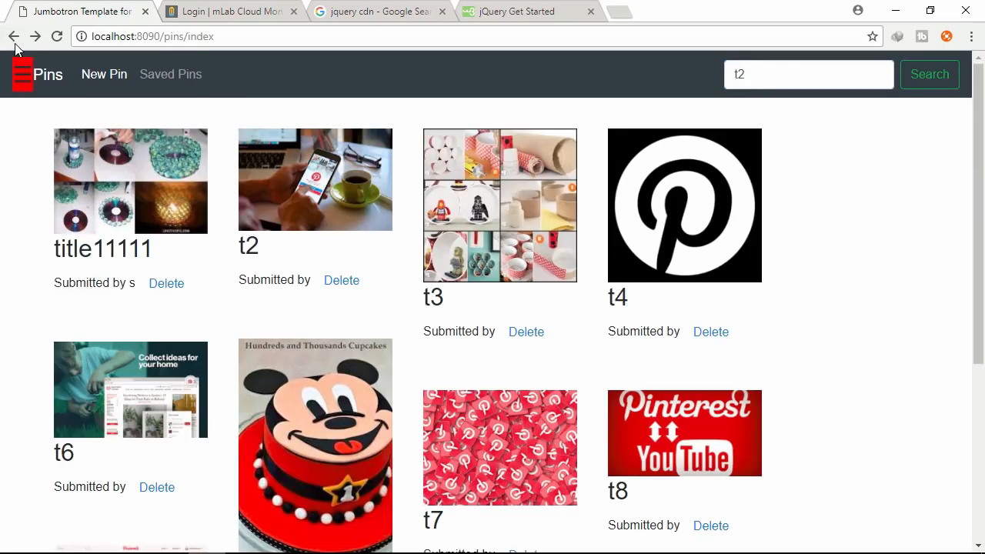
{"action": "left_click", "coordinate": [170, 73]}
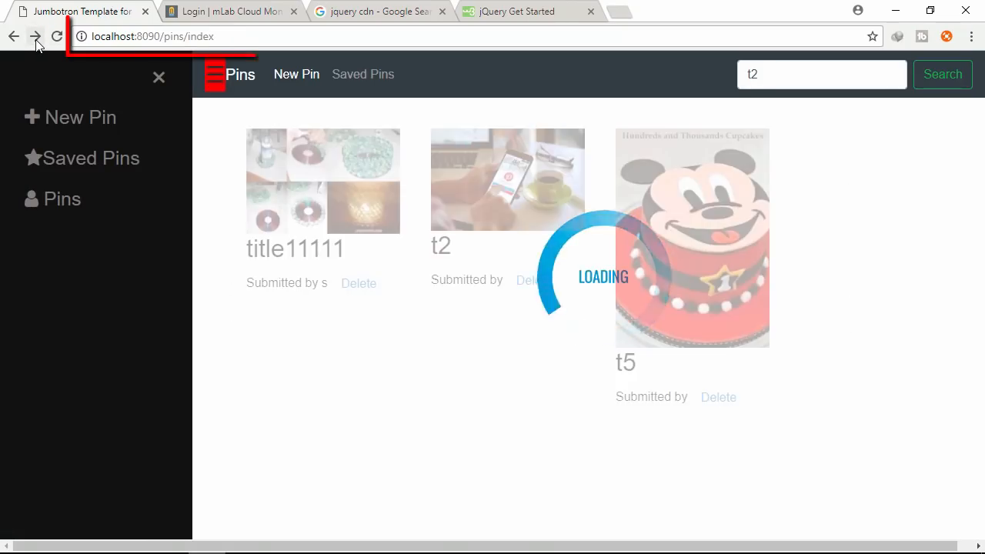
{"action": "left_click", "coordinate": [942, 74]}
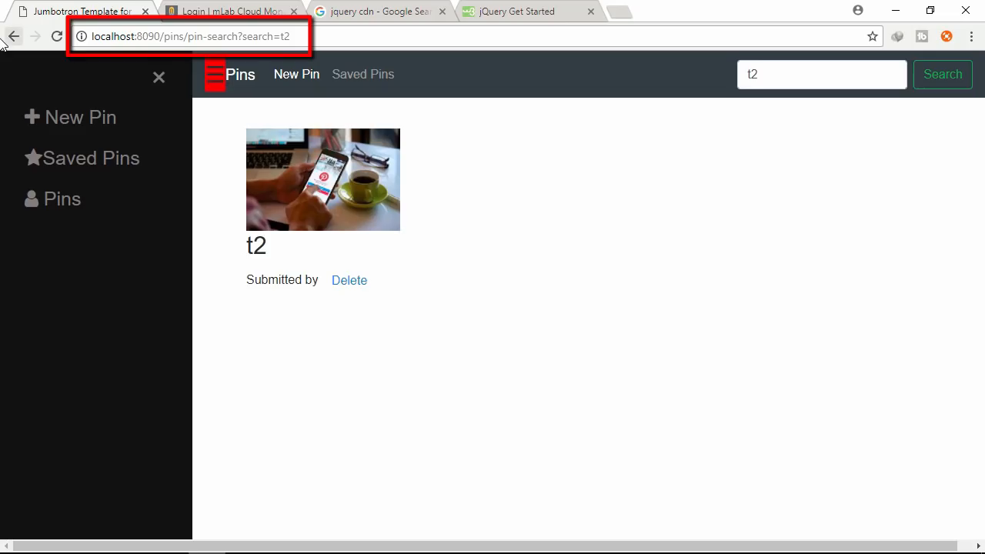
{"action": "left_click", "coordinate": [12, 36]}
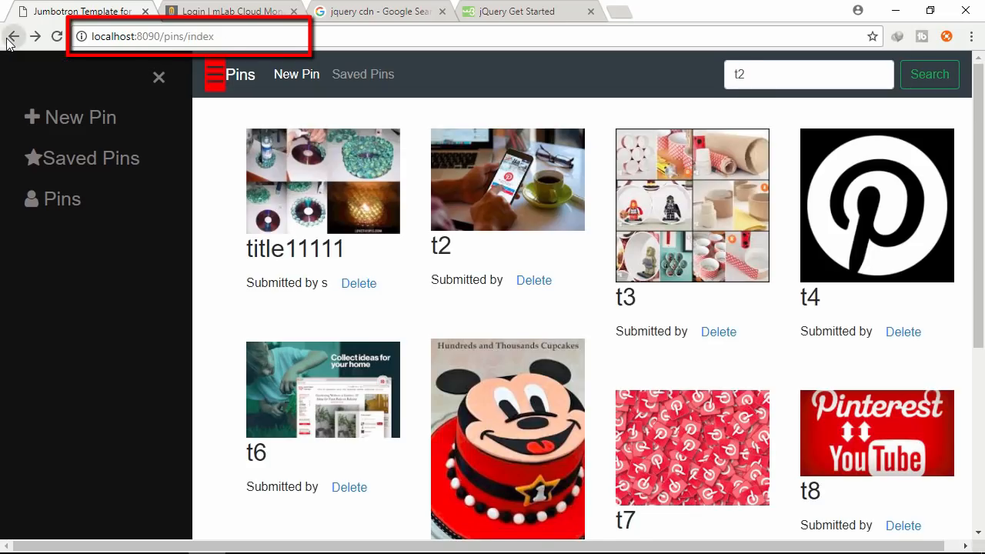
{"action": "left_click", "coordinate": [296, 74]}
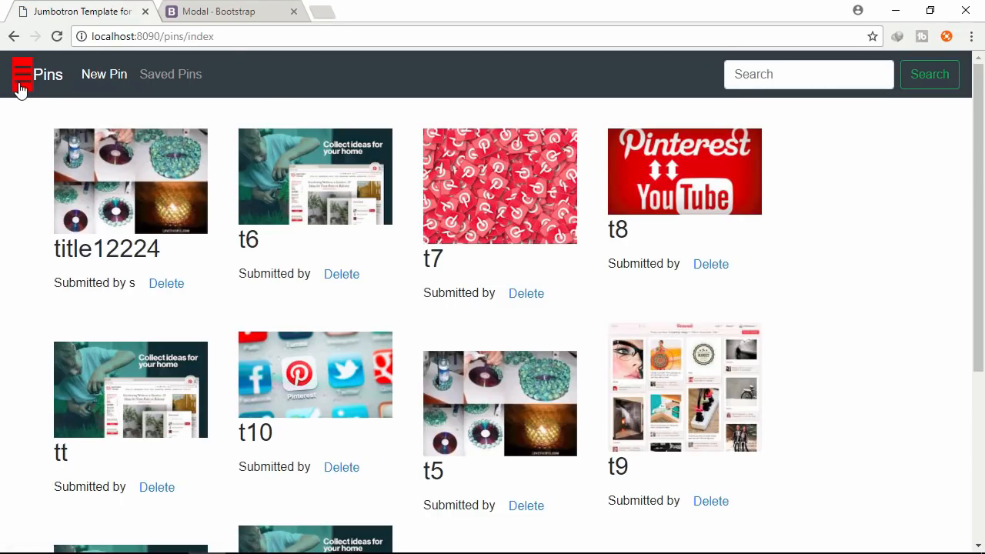
- Check Saved Pins from the side menu, then return to the full pin list
{"action": "left_click", "coordinate": [22, 74]}
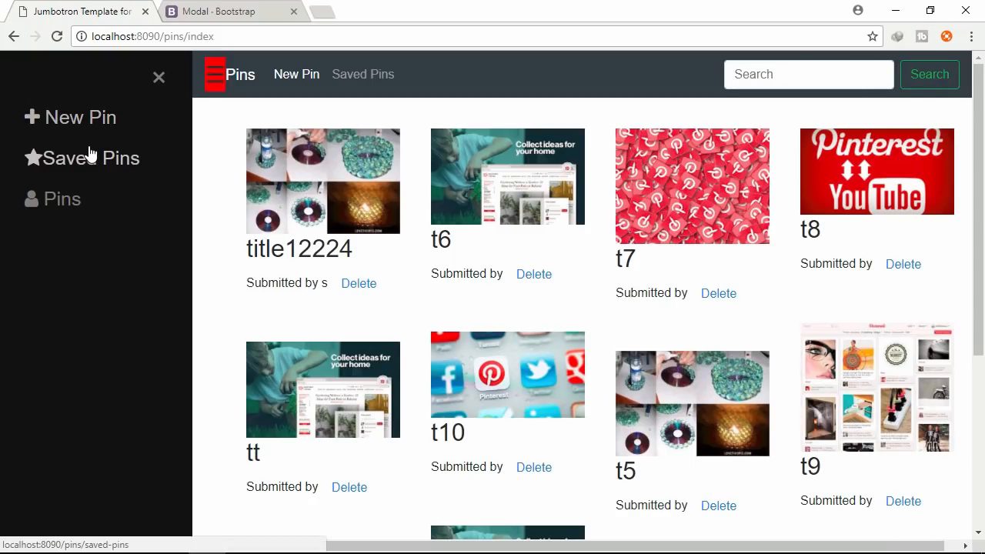
{"action": "left_click", "coordinate": [91, 157]}
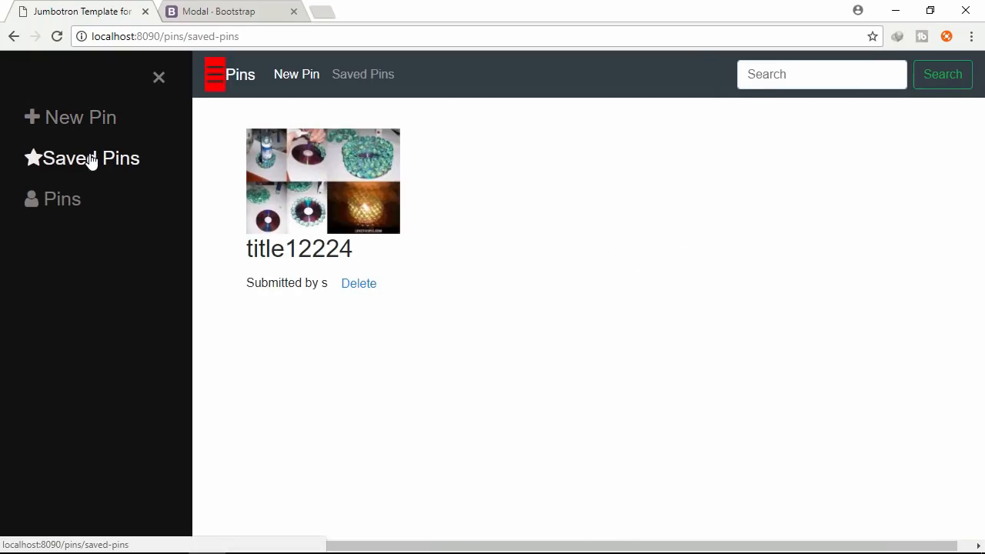
{"action": "left_click", "coordinate": [62, 199]}
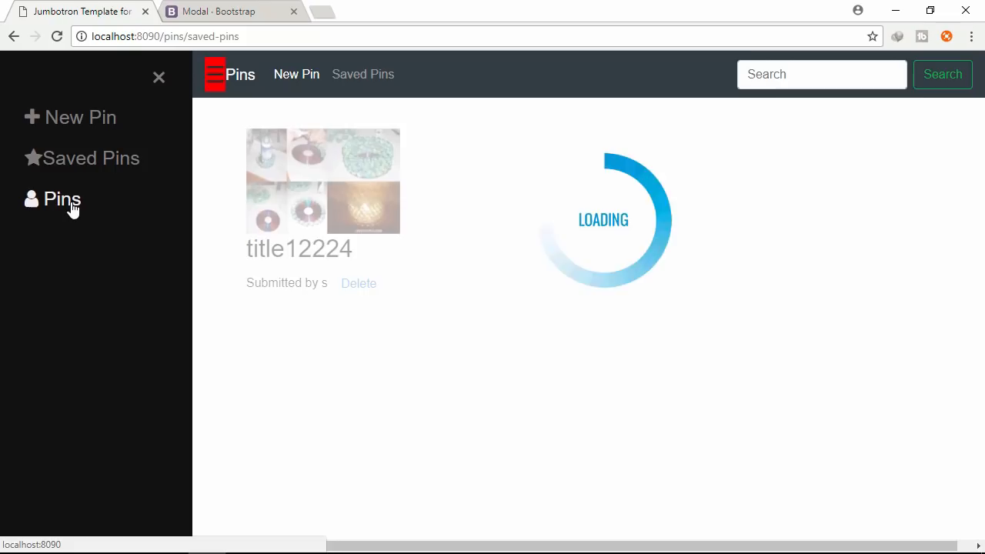
{"action": "left_click", "coordinate": [61, 198]}
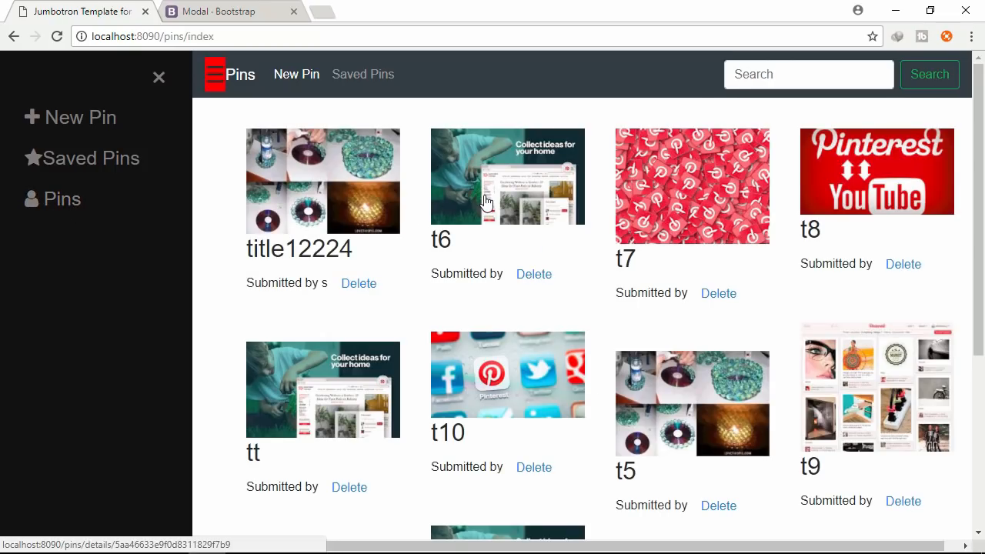
- Save pin t6 from its details page and confirm it appears beside title12224 in Saved Pins
{"action": "left_click", "coordinate": [507, 175]}
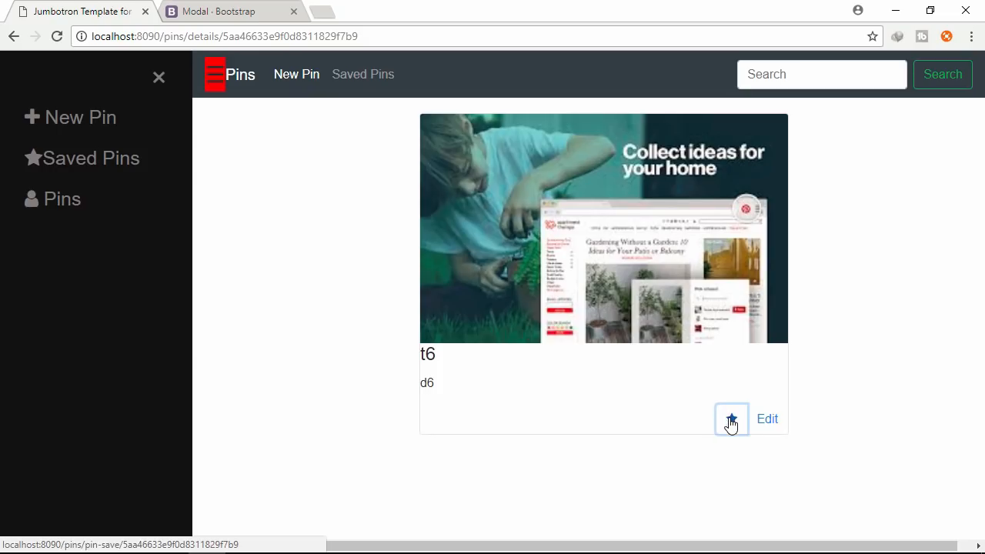
{"action": "left_click", "coordinate": [731, 419]}
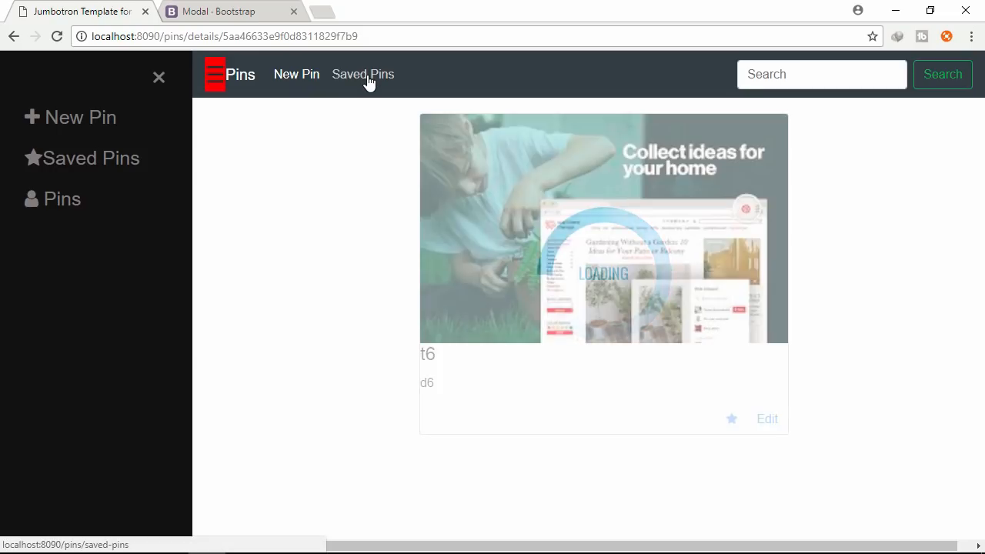
{"action": "left_click", "coordinate": [363, 74]}
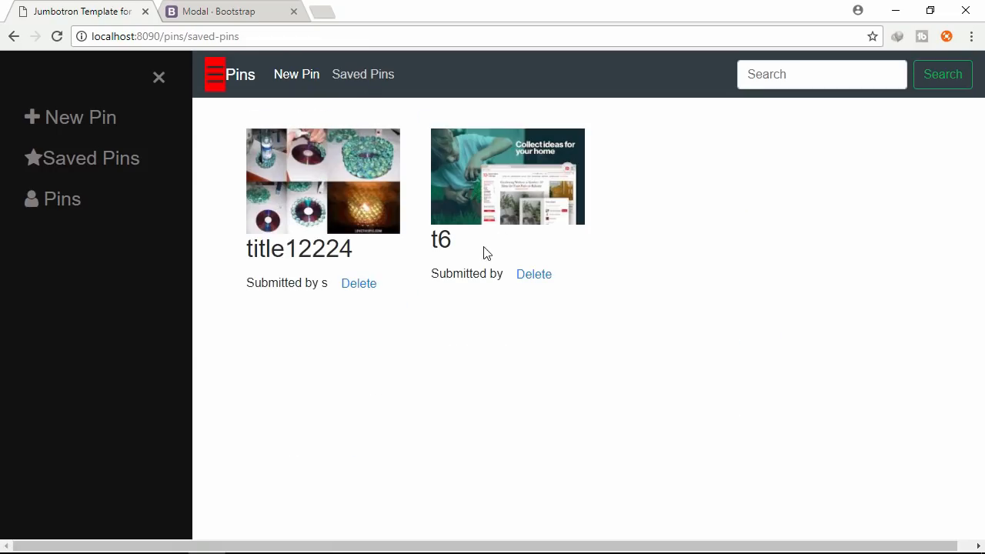
{"action": "left_click", "coordinate": [295, 73]}
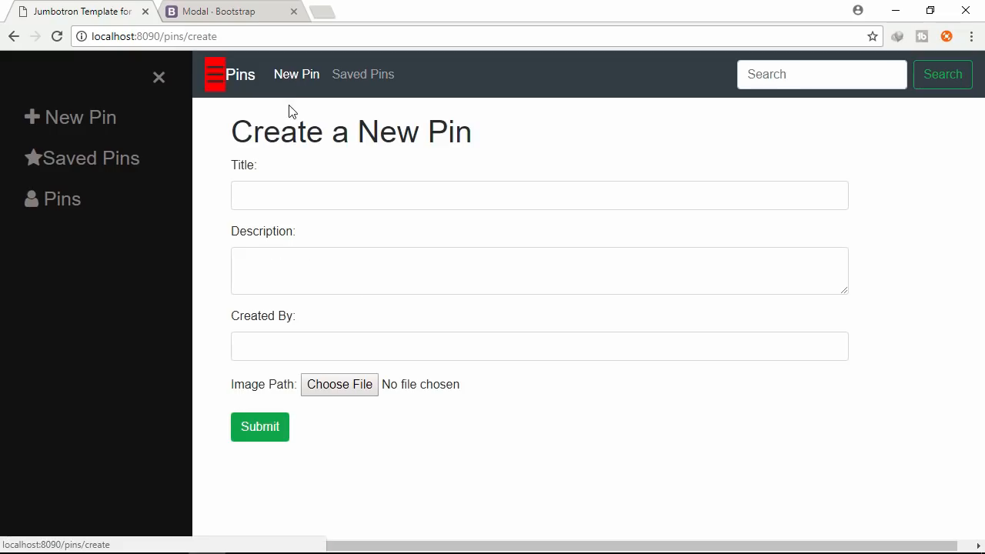
- Submit a pin titled ttitle with description desccc, creator user and image 10.jpg
{"action": "type", "text": "ttitle"}
{"action": "type", "text": "desccc"}
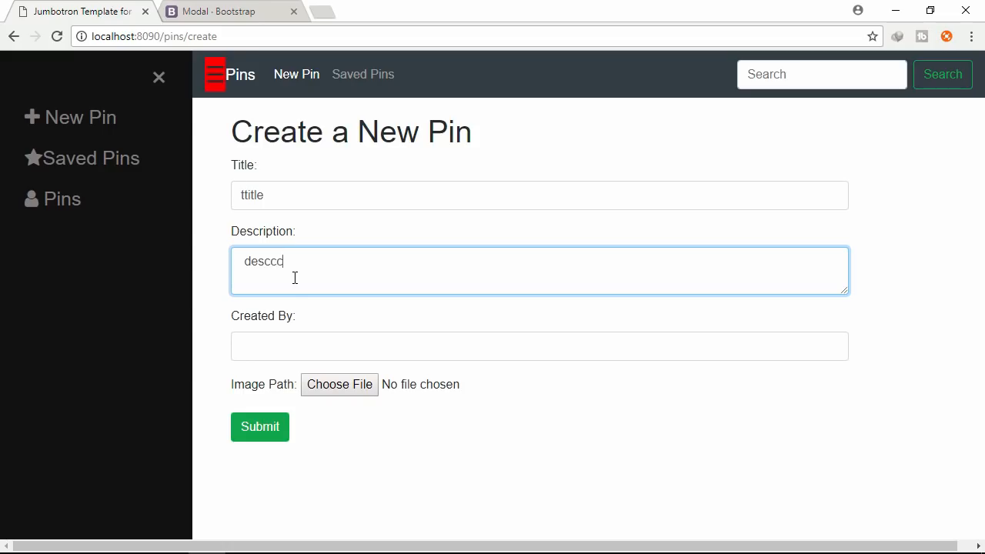
{"action": "type", "text": "u"}
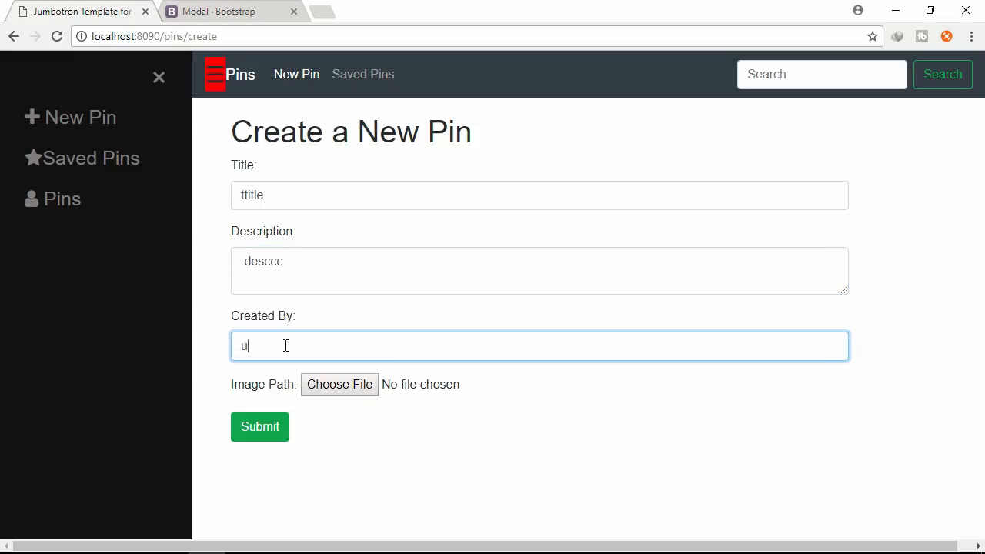
{"action": "type", "text": "ser"}
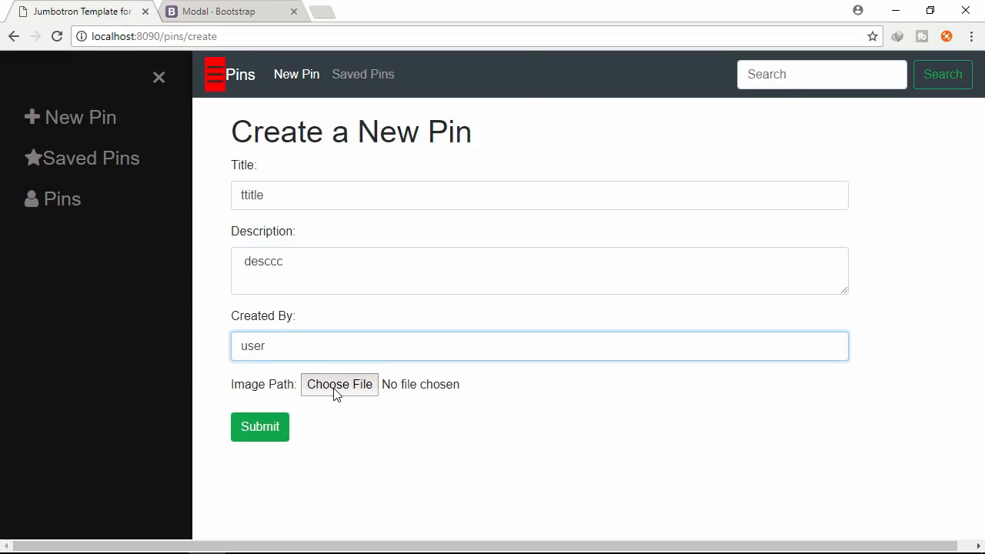
{"action": "left_click", "coordinate": [338, 384]}
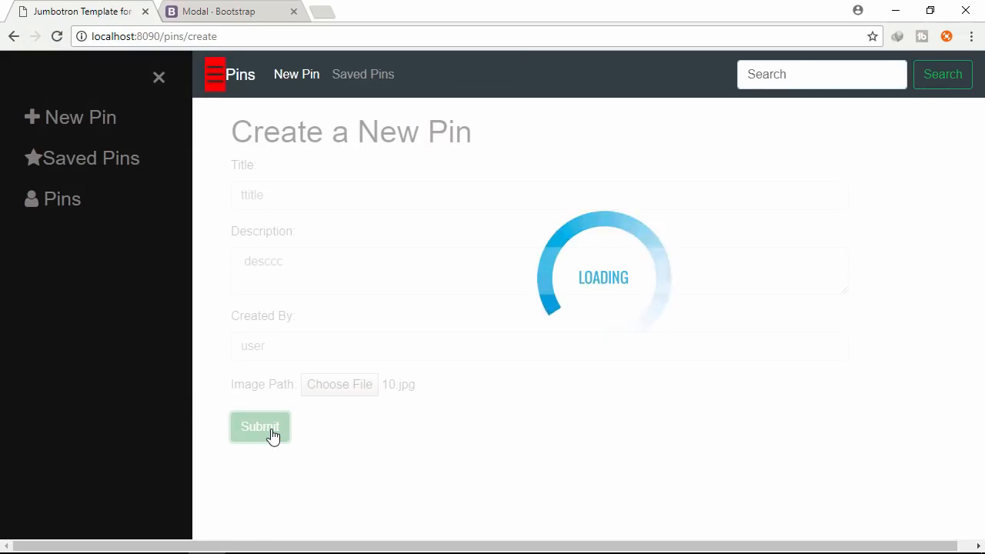
{"action": "left_click", "coordinate": [259, 427]}
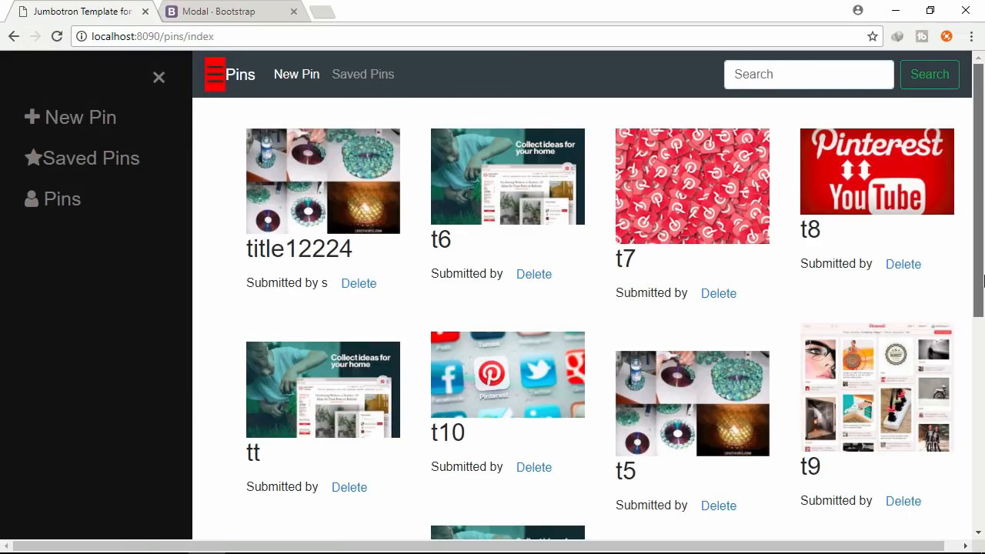
- Delete the t7 pin from the gallery and open the title12224 pin's details page
{"action": "scroll", "scroll_direction": "down", "scroll_amount": 3}
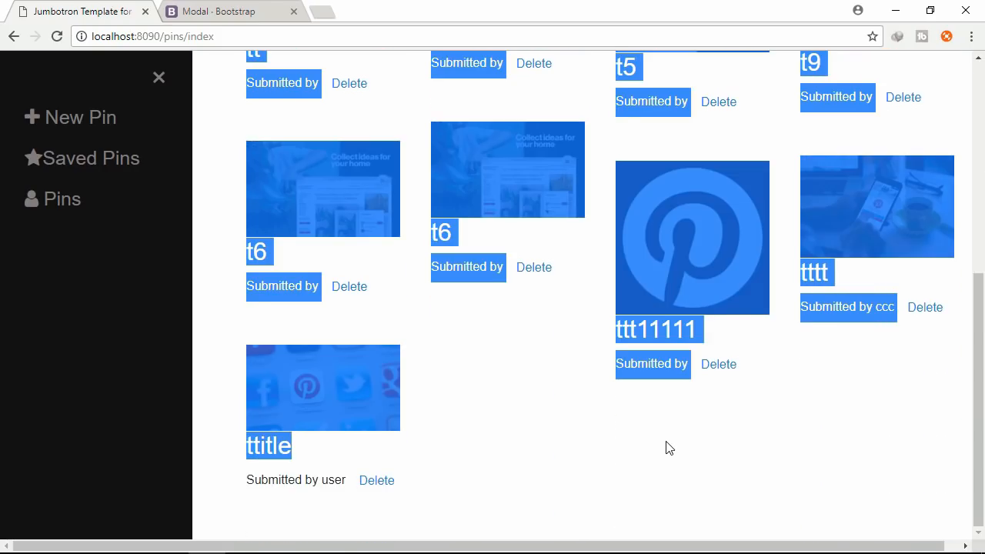
{"action": "left_click", "coordinate": [533, 268]}
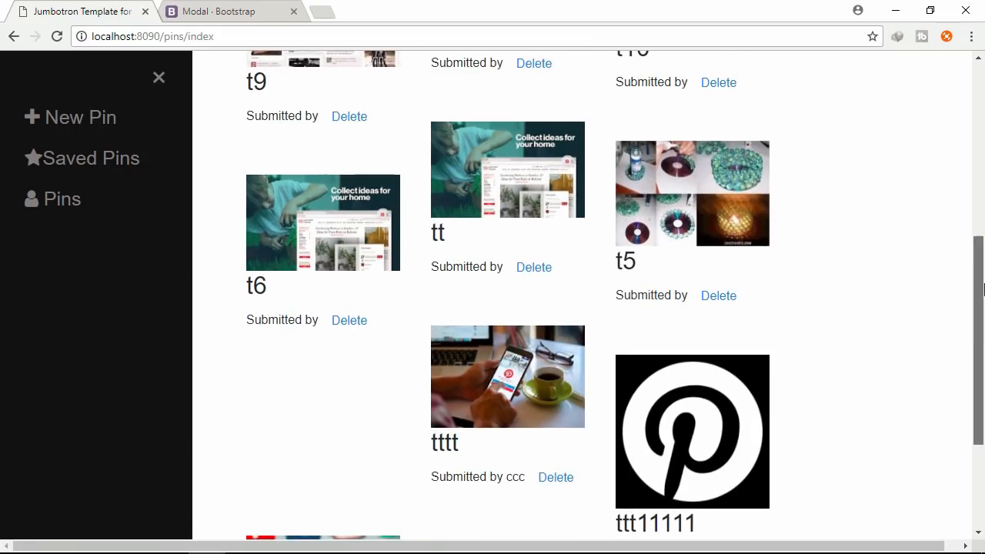
{"action": "scroll", "scroll_direction": "up", "scroll_amount": 3}
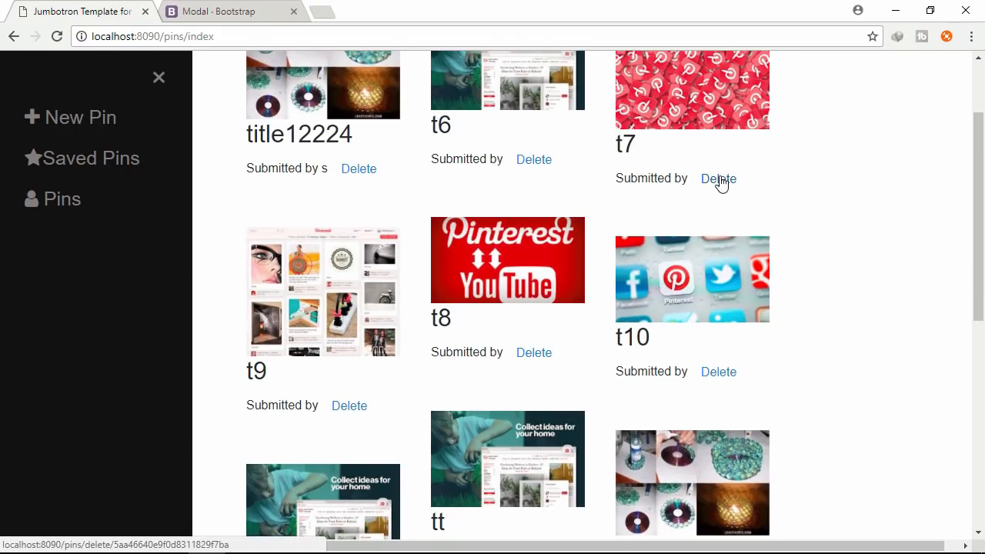
{"action": "left_click", "coordinate": [717, 179]}
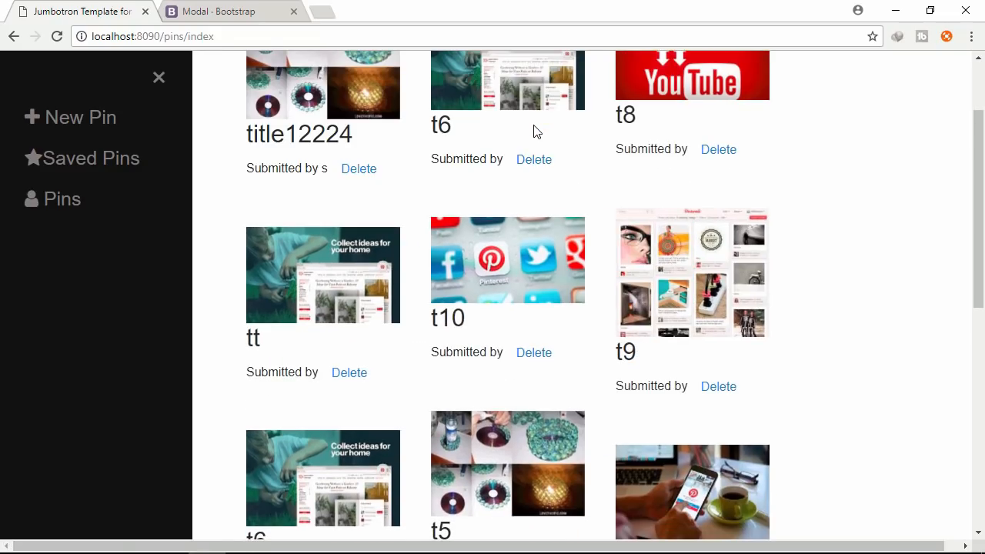
{"action": "mouse_move", "coordinate": [65, 137]}
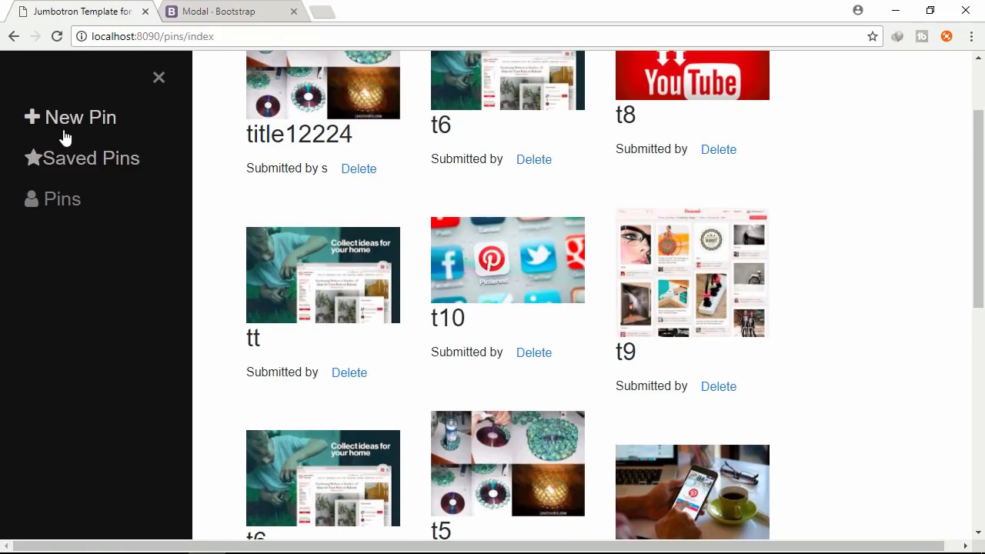
{"action": "mouse_move", "coordinate": [274, 102]}
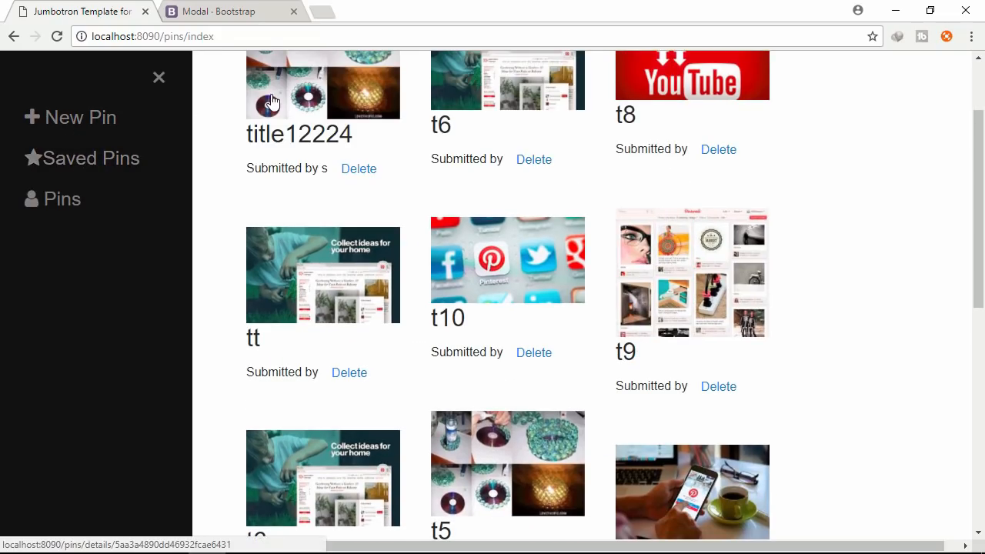
{"action": "left_click", "coordinate": [323, 84]}
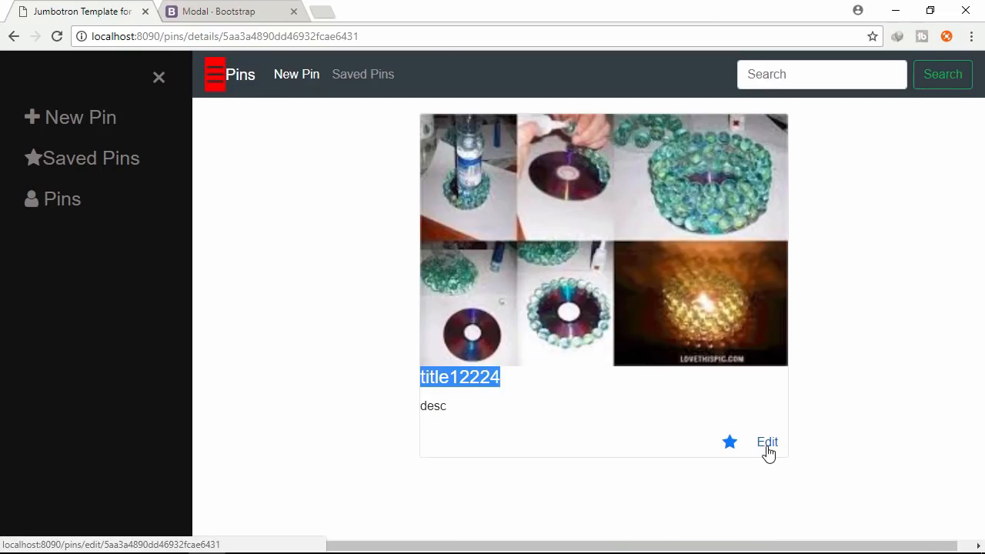
- Edit the pin's title from title12224 to title5555 and submit
{"action": "left_click", "coordinate": [767, 442]}
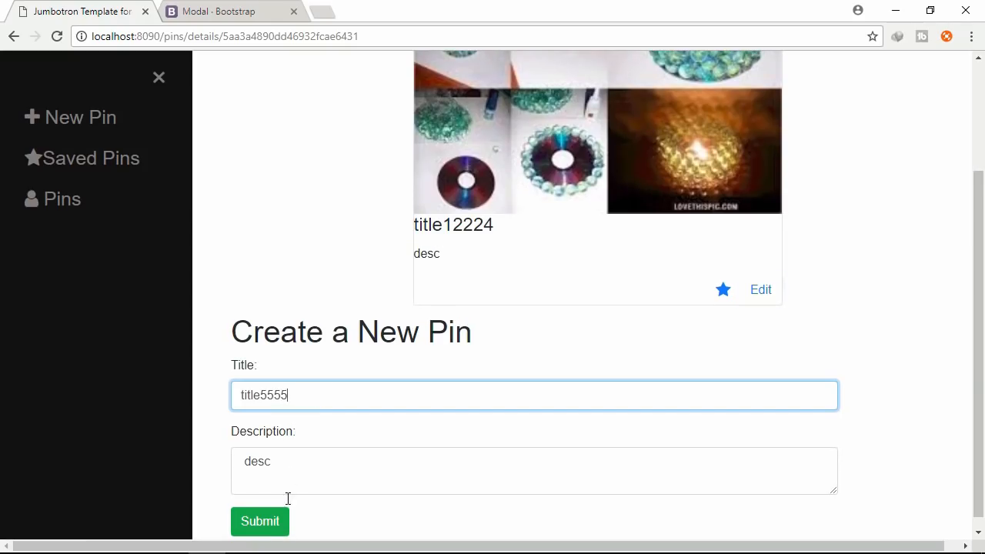
{"action": "left_click", "coordinate": [258, 520]}
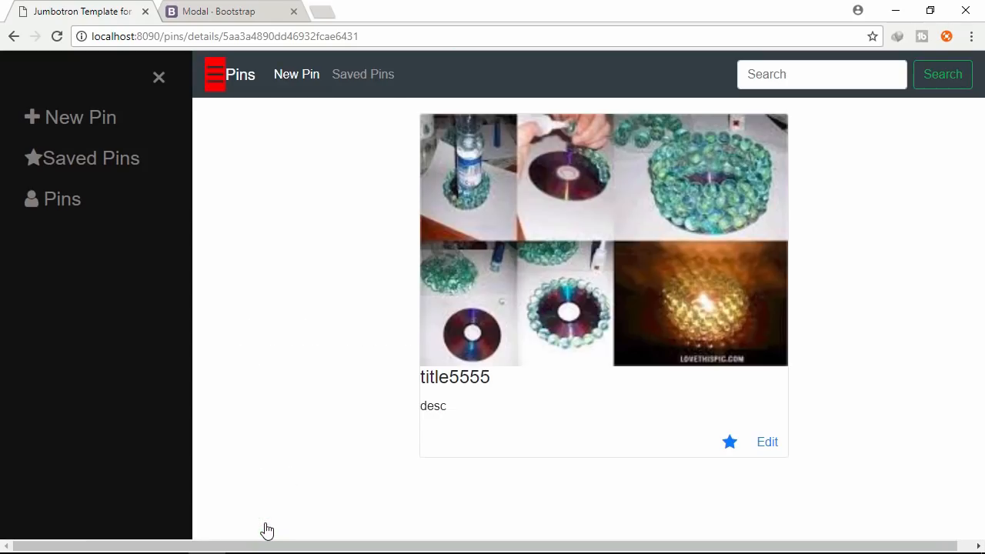
{"action": "mouse_move", "coordinate": [460, 429]}
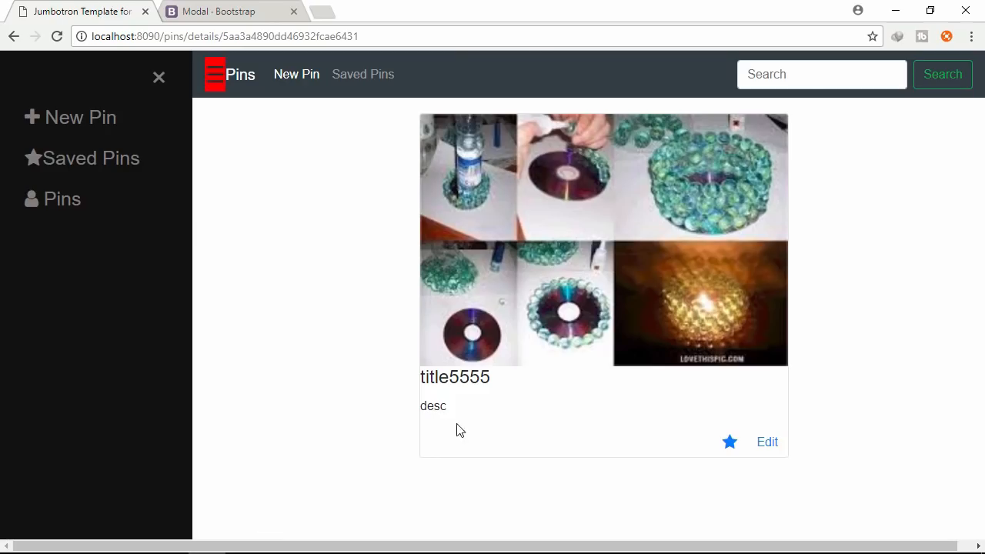
- Search pins for 5, listing only title5555 and t5
{"action": "left_click", "coordinate": [822, 74]}
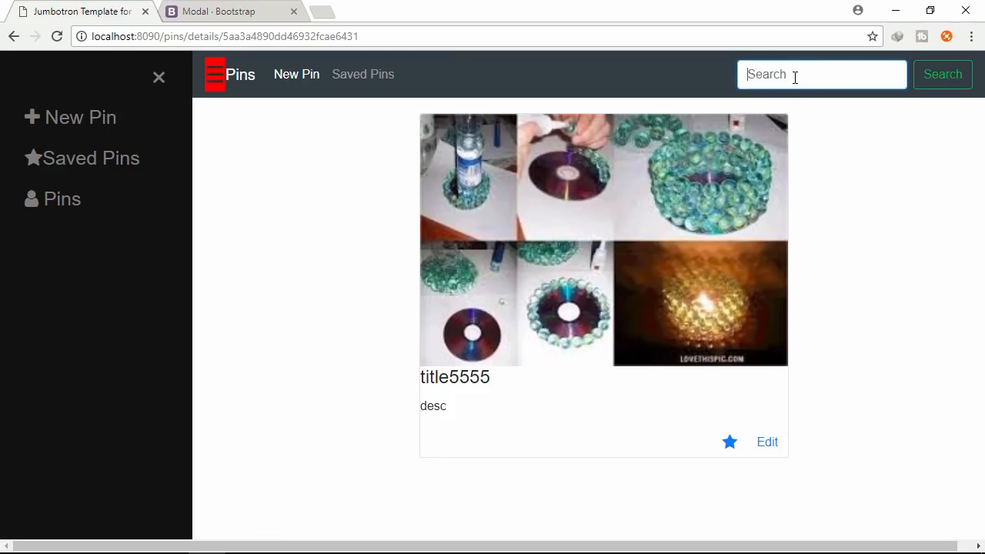
{"action": "mouse_move", "coordinate": [486, 379]}
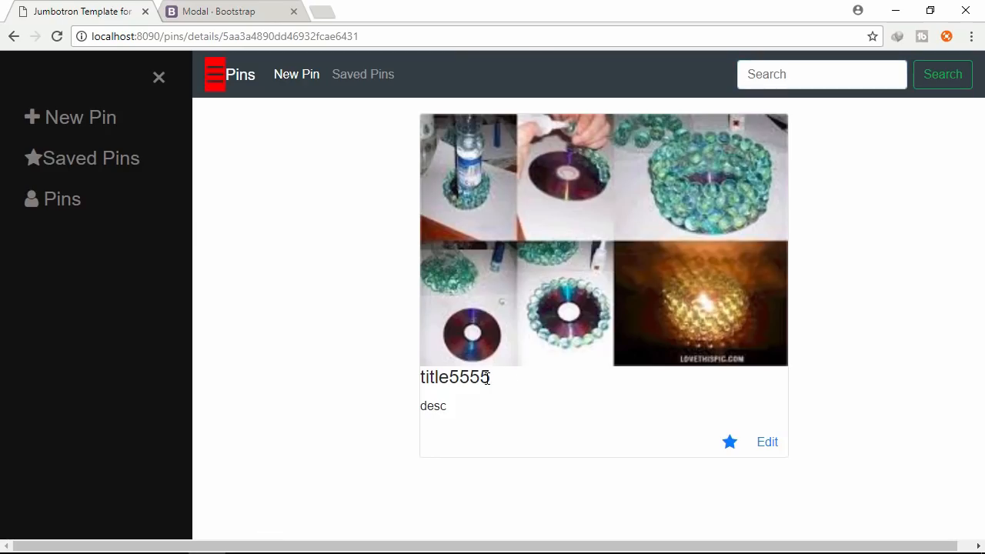
{"action": "mouse_move", "coordinate": [427, 379]}
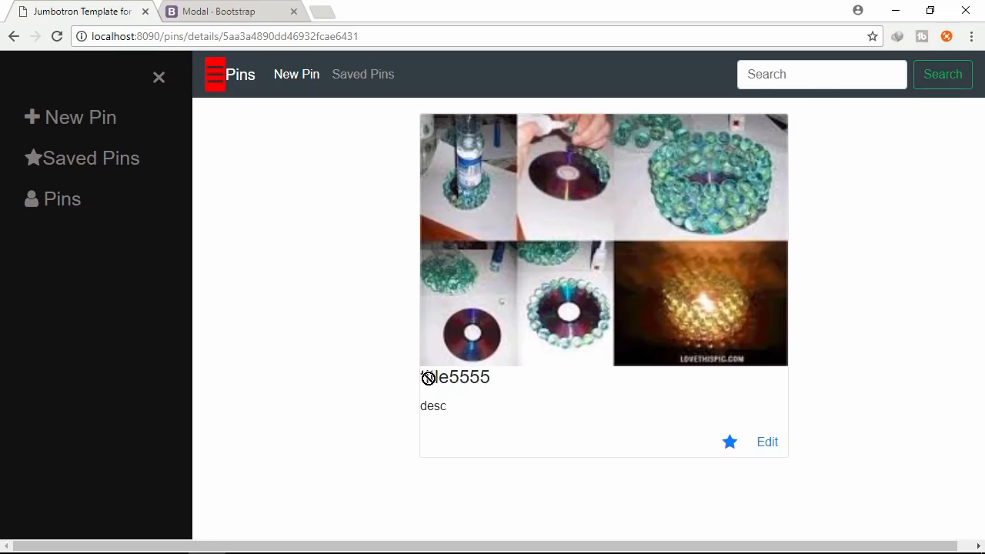
{"action": "type", "text": "5"}
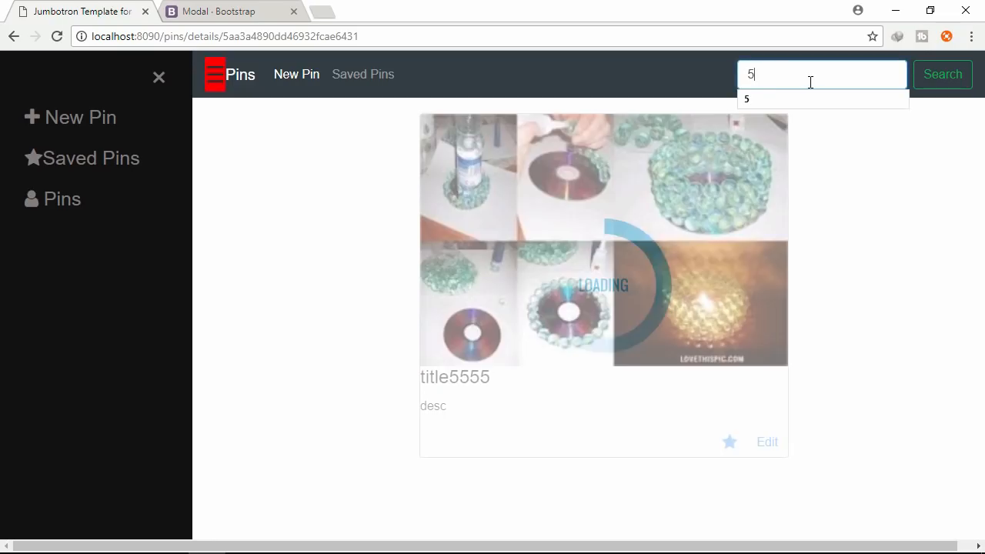
{"action": "left_click", "coordinate": [941, 74]}
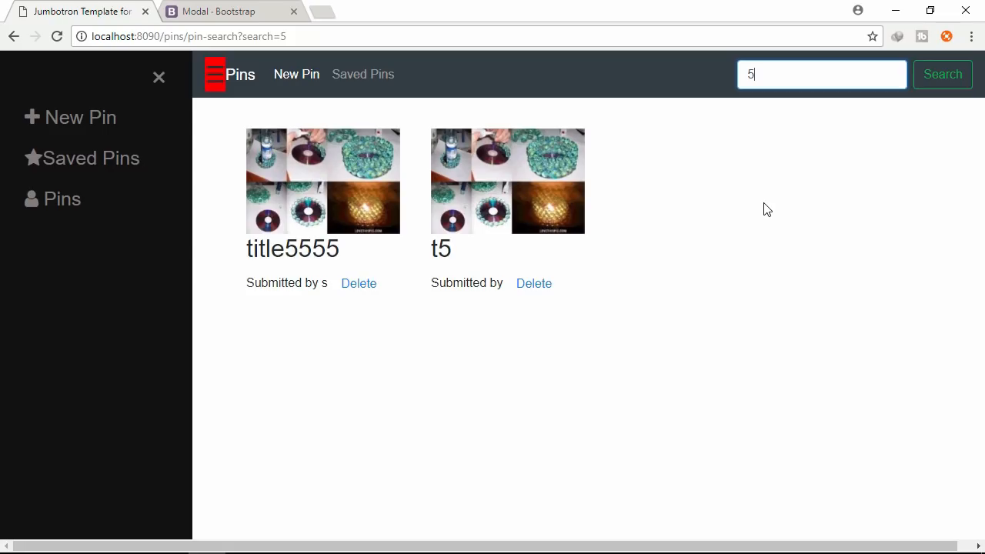
{"action": "mouse_move", "coordinate": [7, 24]}
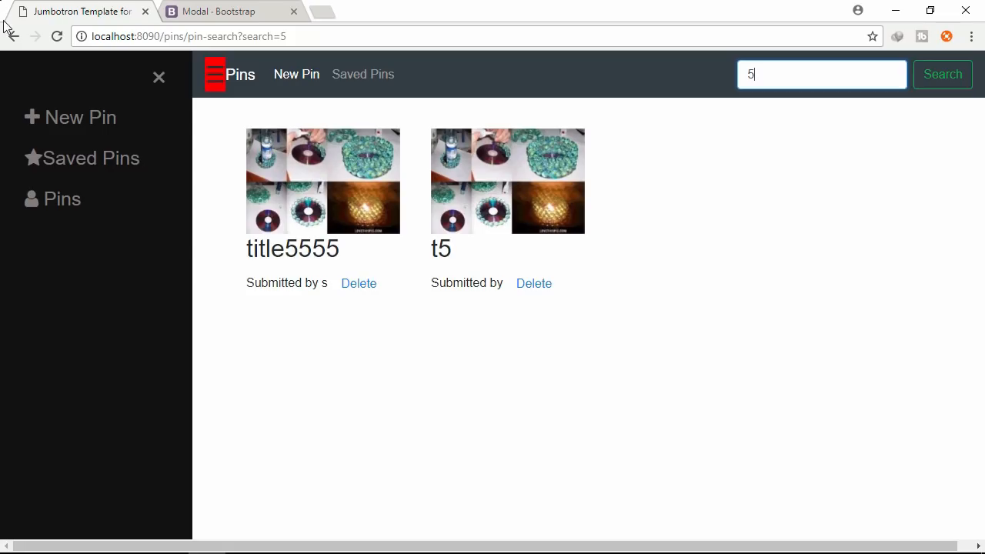
{"action": "mouse_move", "coordinate": [14, 37]}
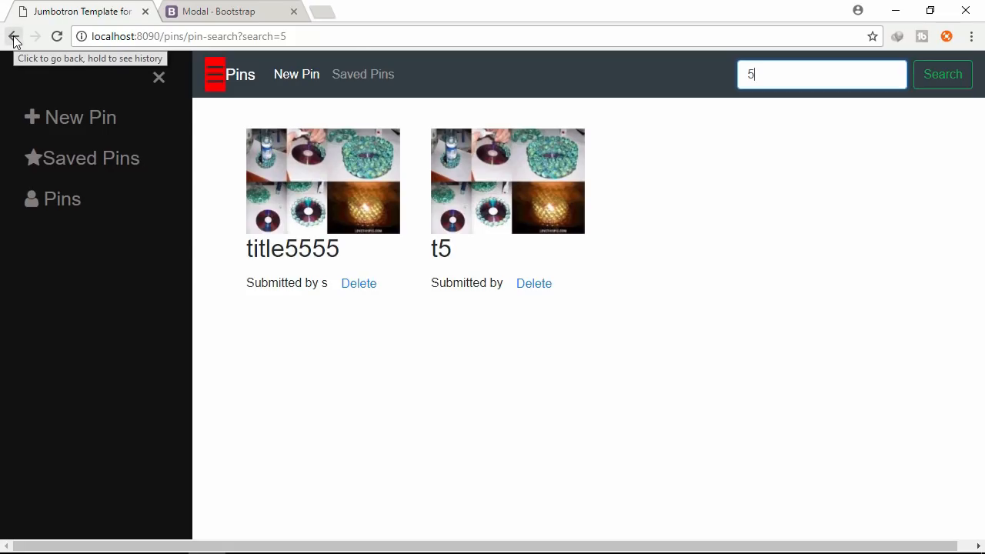
- Step back and forward through the browser history across the pin collection and search results
{"action": "left_click", "coordinate": [323, 182]}
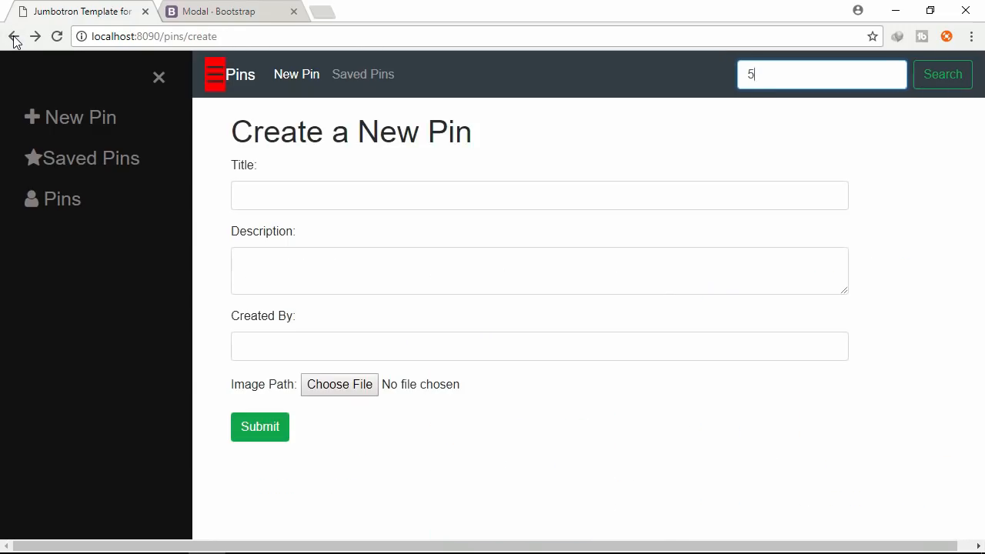
{"action": "left_click", "coordinate": [35, 37]}
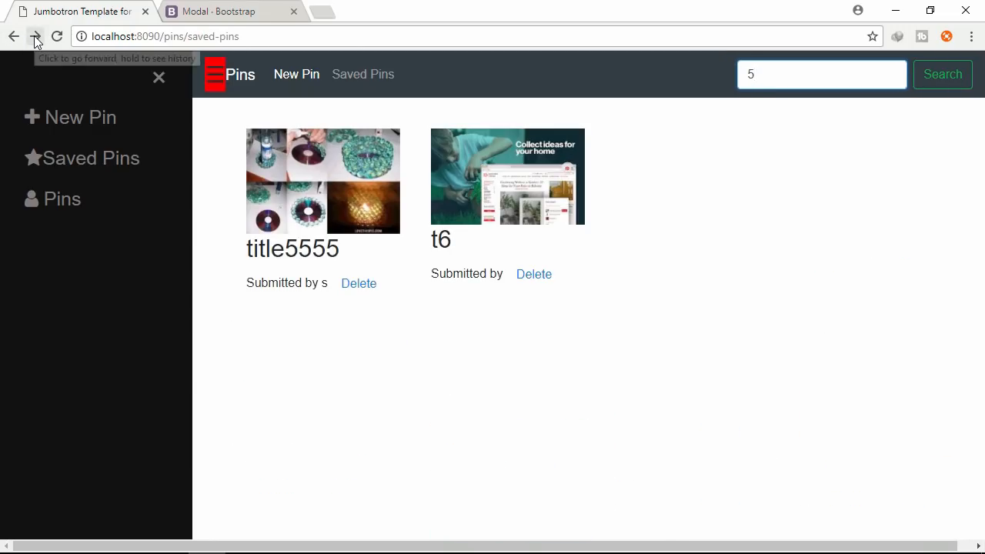
{"action": "left_click", "coordinate": [35, 37]}
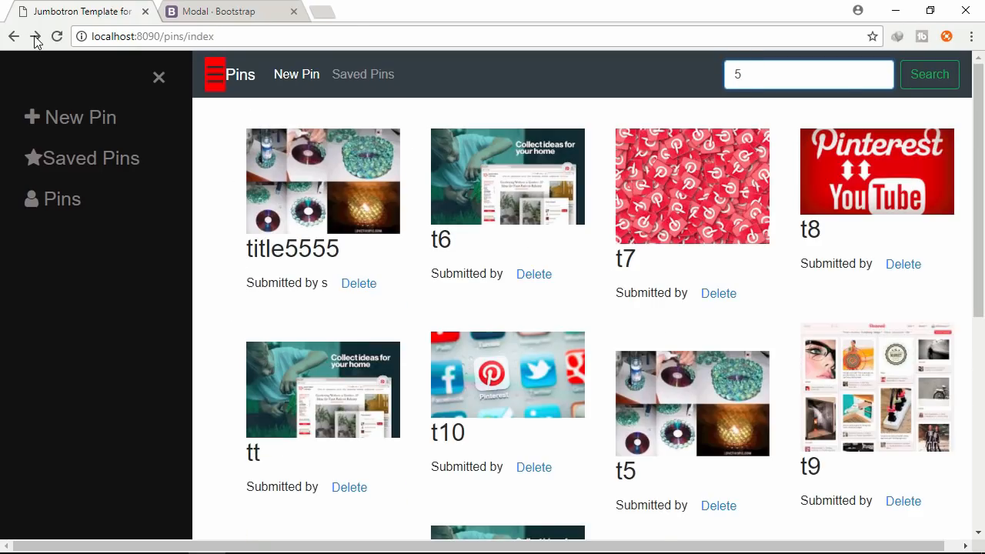
{"action": "left_click", "coordinate": [929, 74]}
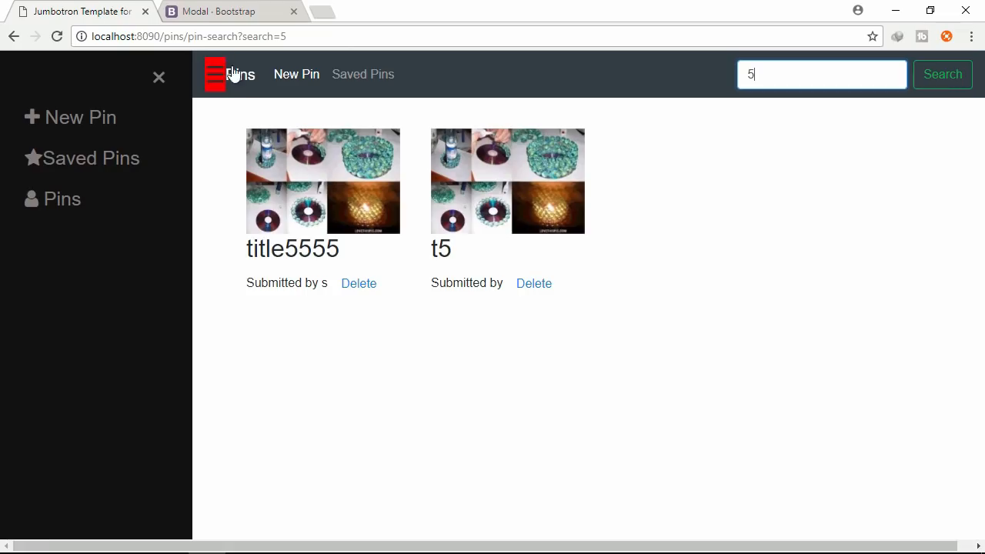
- Open the full pin collection, then Saved Pins showing title5555 and t6
{"action": "left_click", "coordinate": [240, 73]}
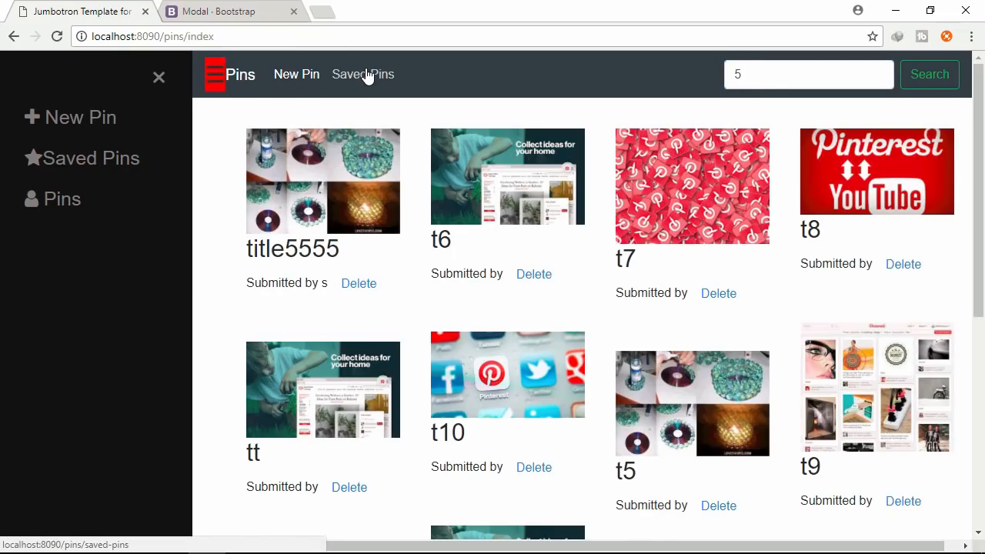
{"action": "left_click", "coordinate": [363, 73]}
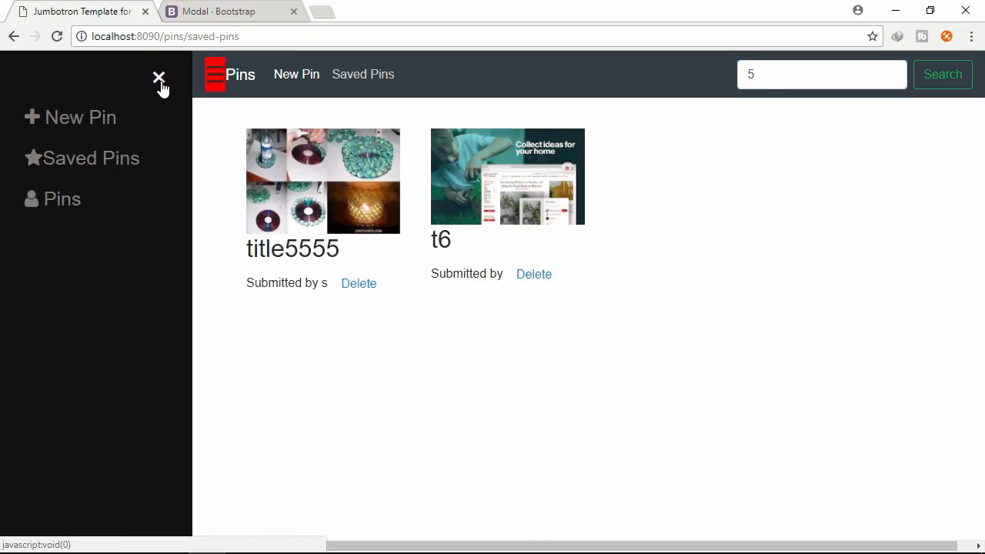